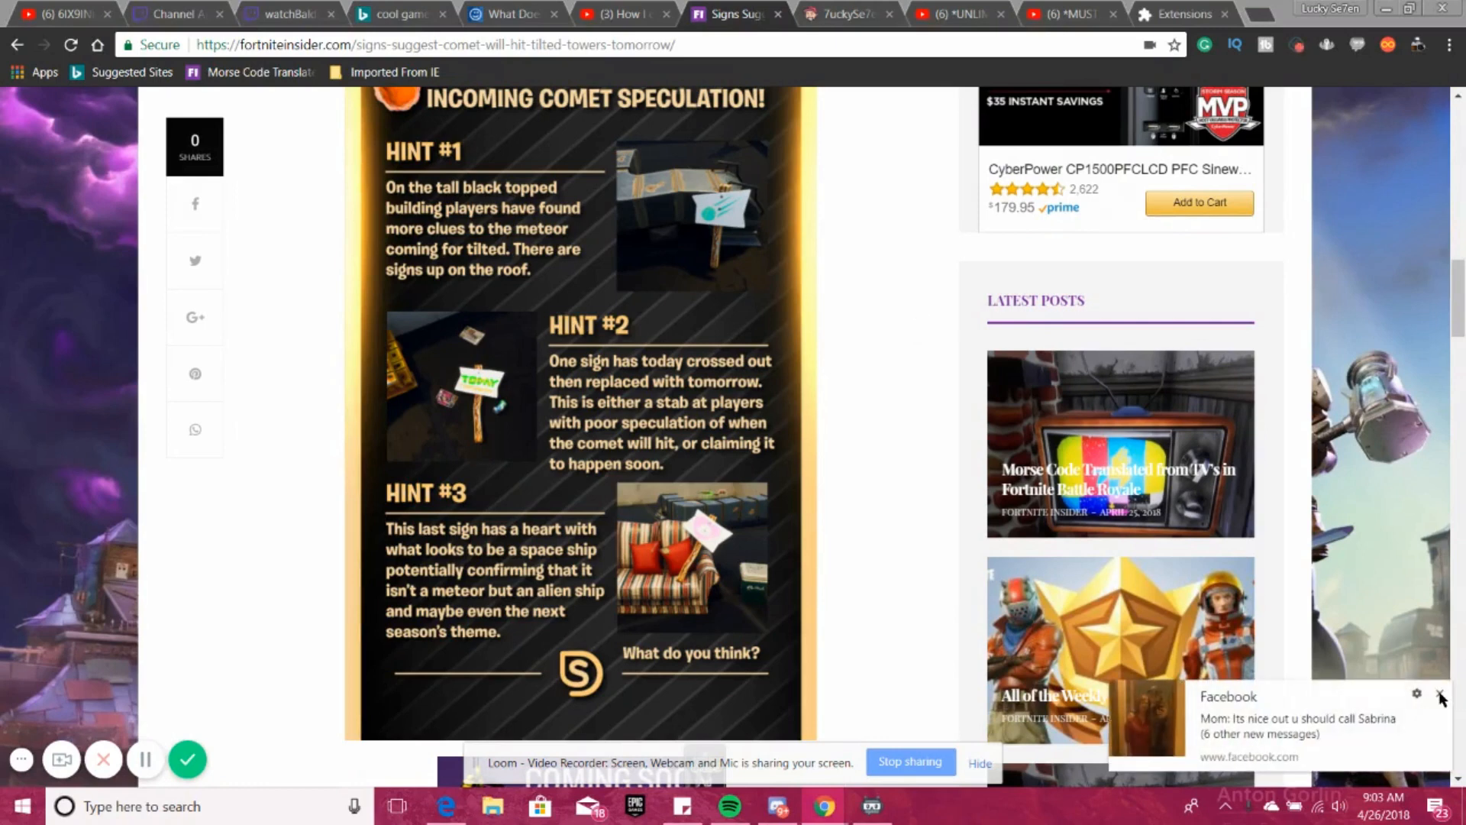
- Dismiss the Facebook notification and scroll through the spaceship theory paragraphs to the hints infographic
click(1439, 697)
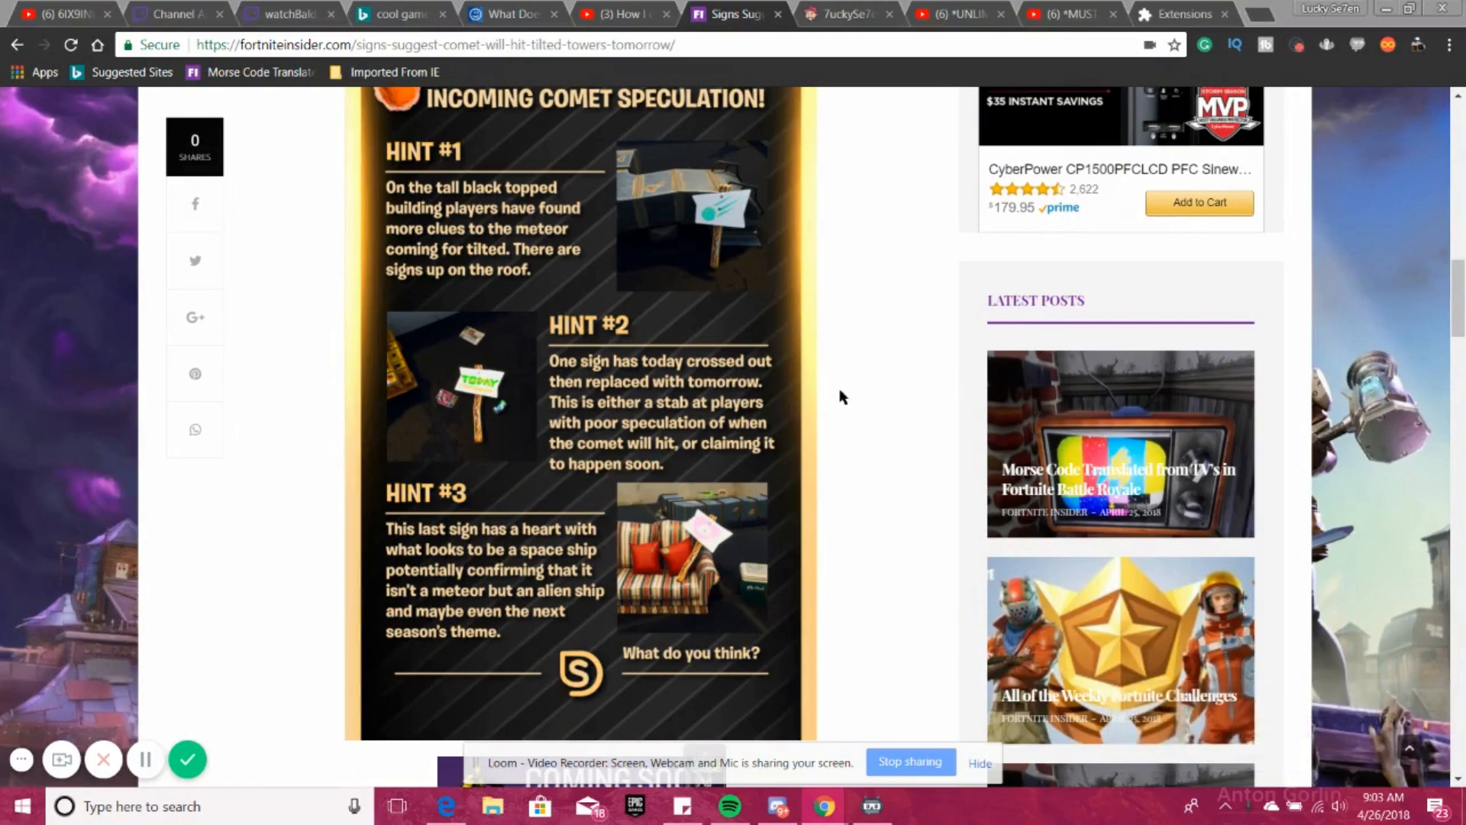
mouse_move(873, 376)
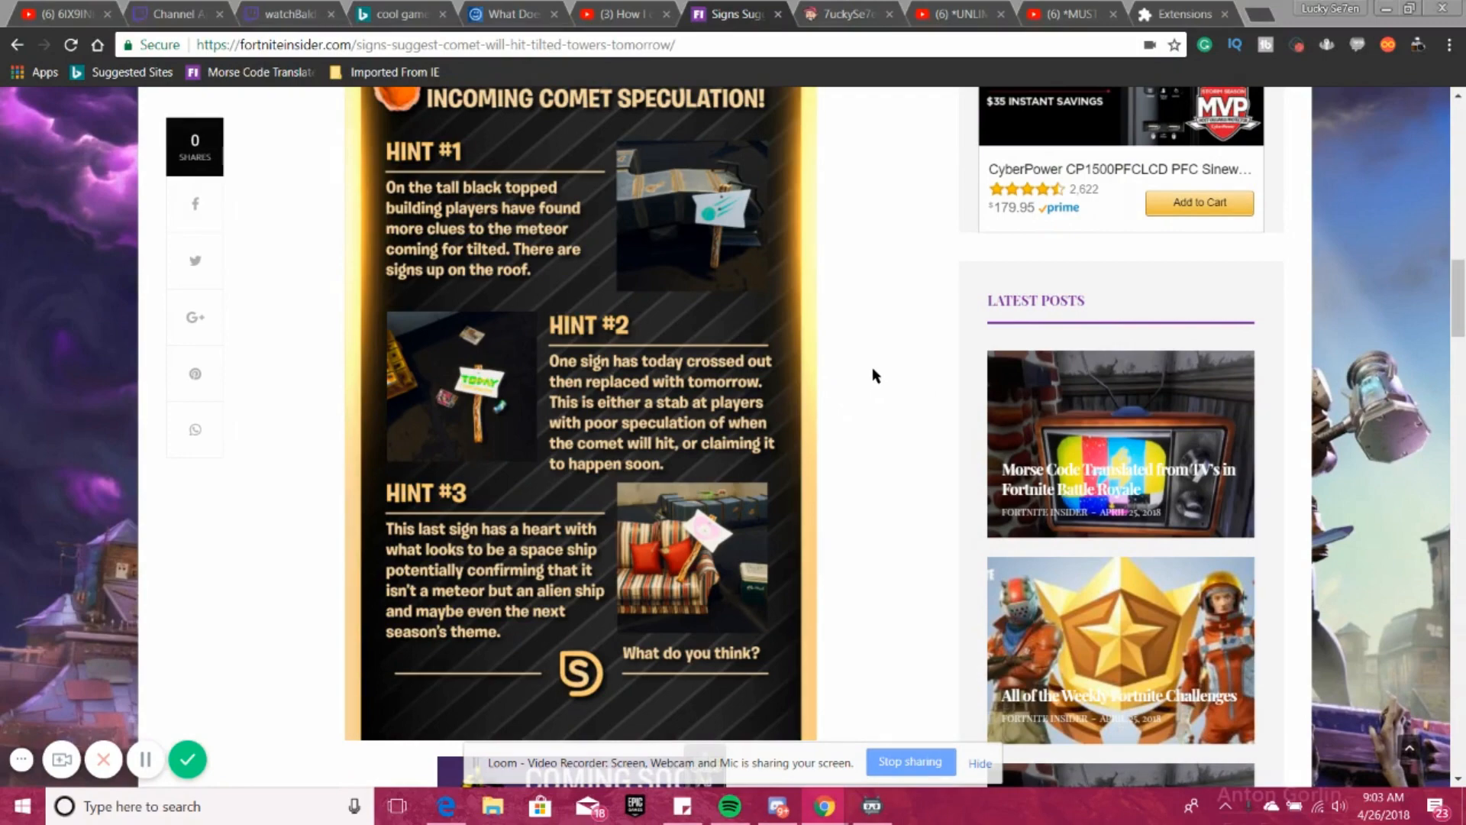
scroll(up, 3)
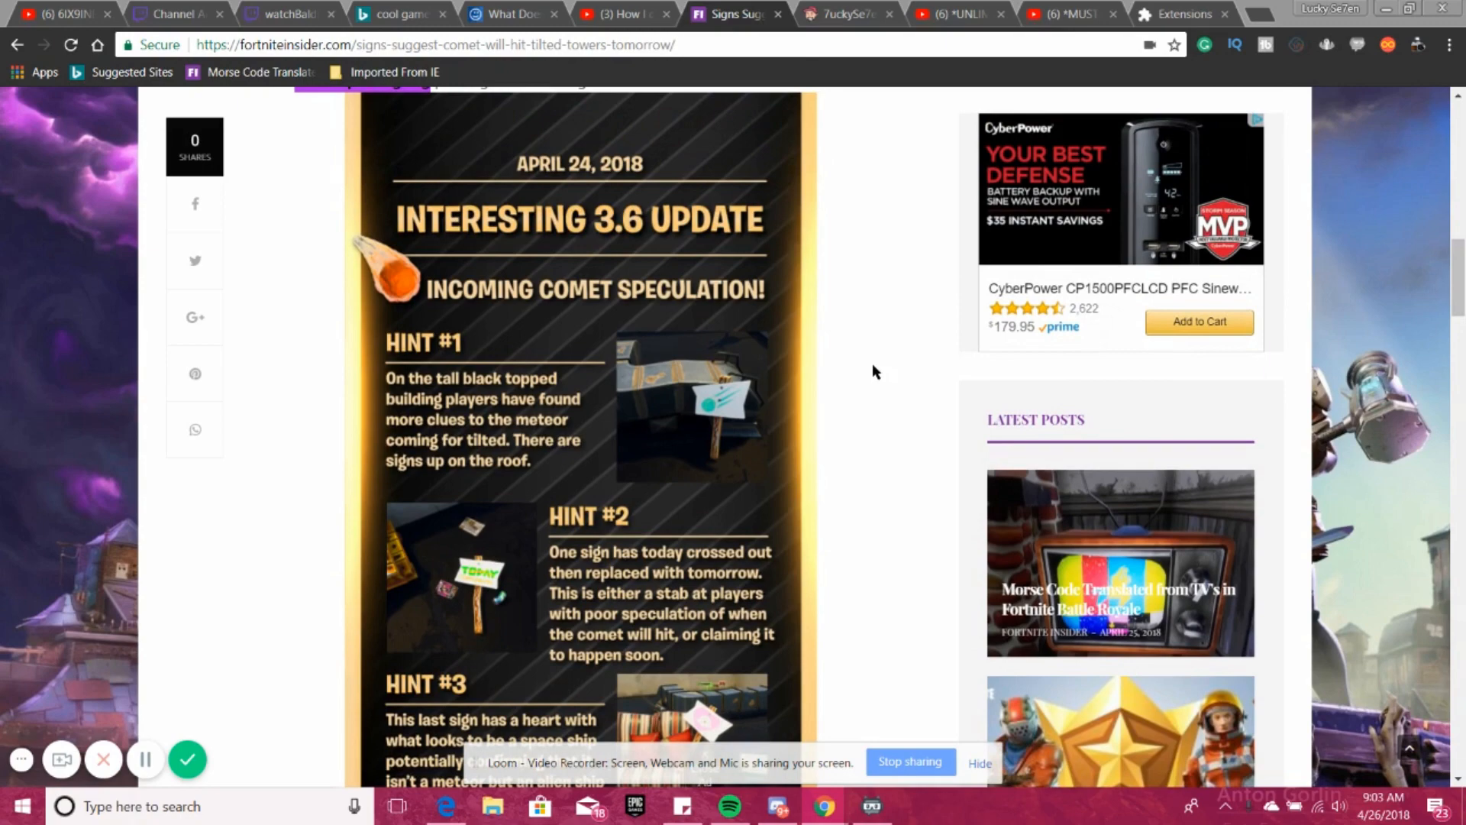
mouse_move(554, 552)
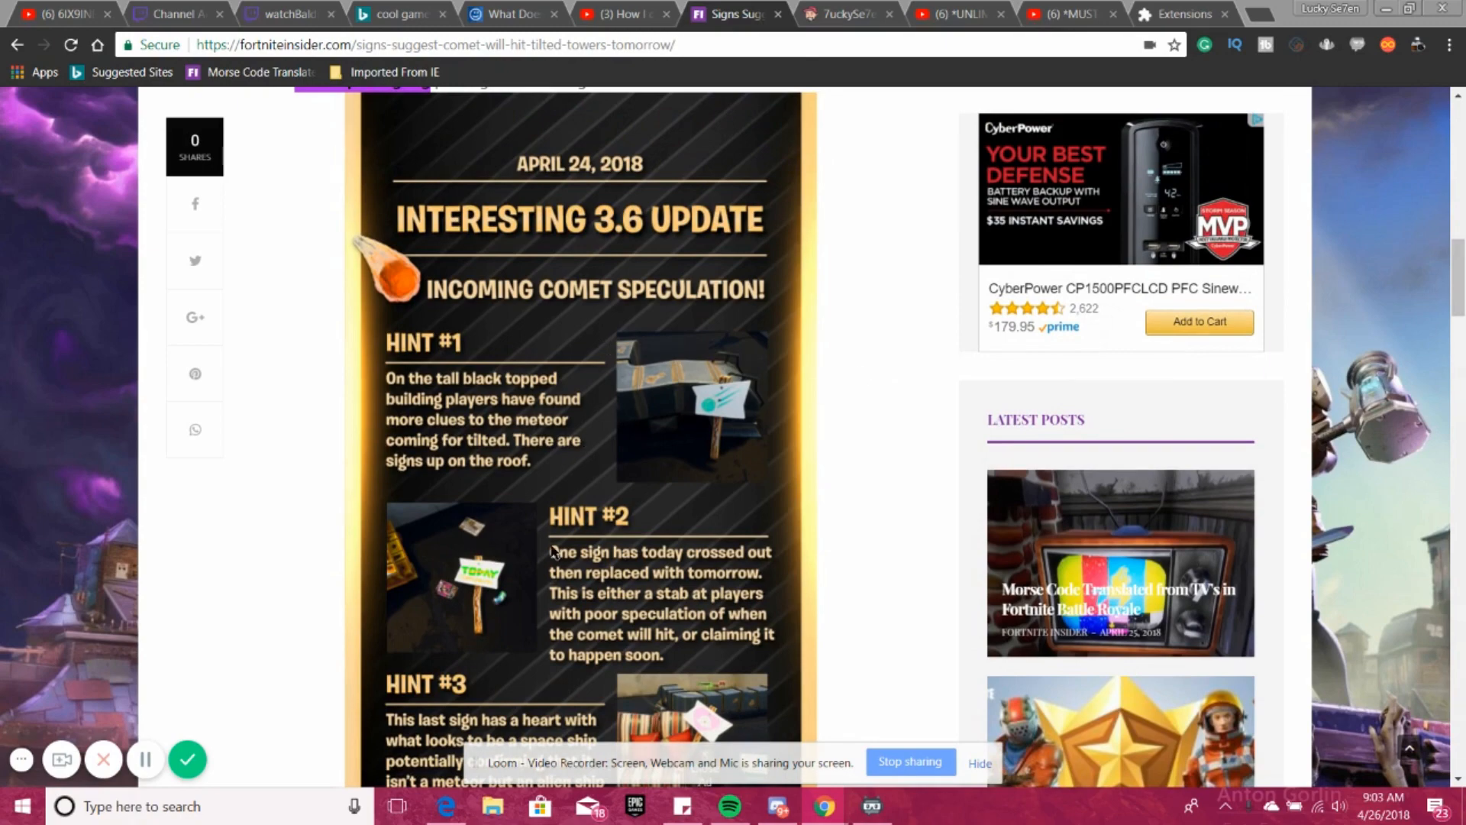
scroll(down, 3)
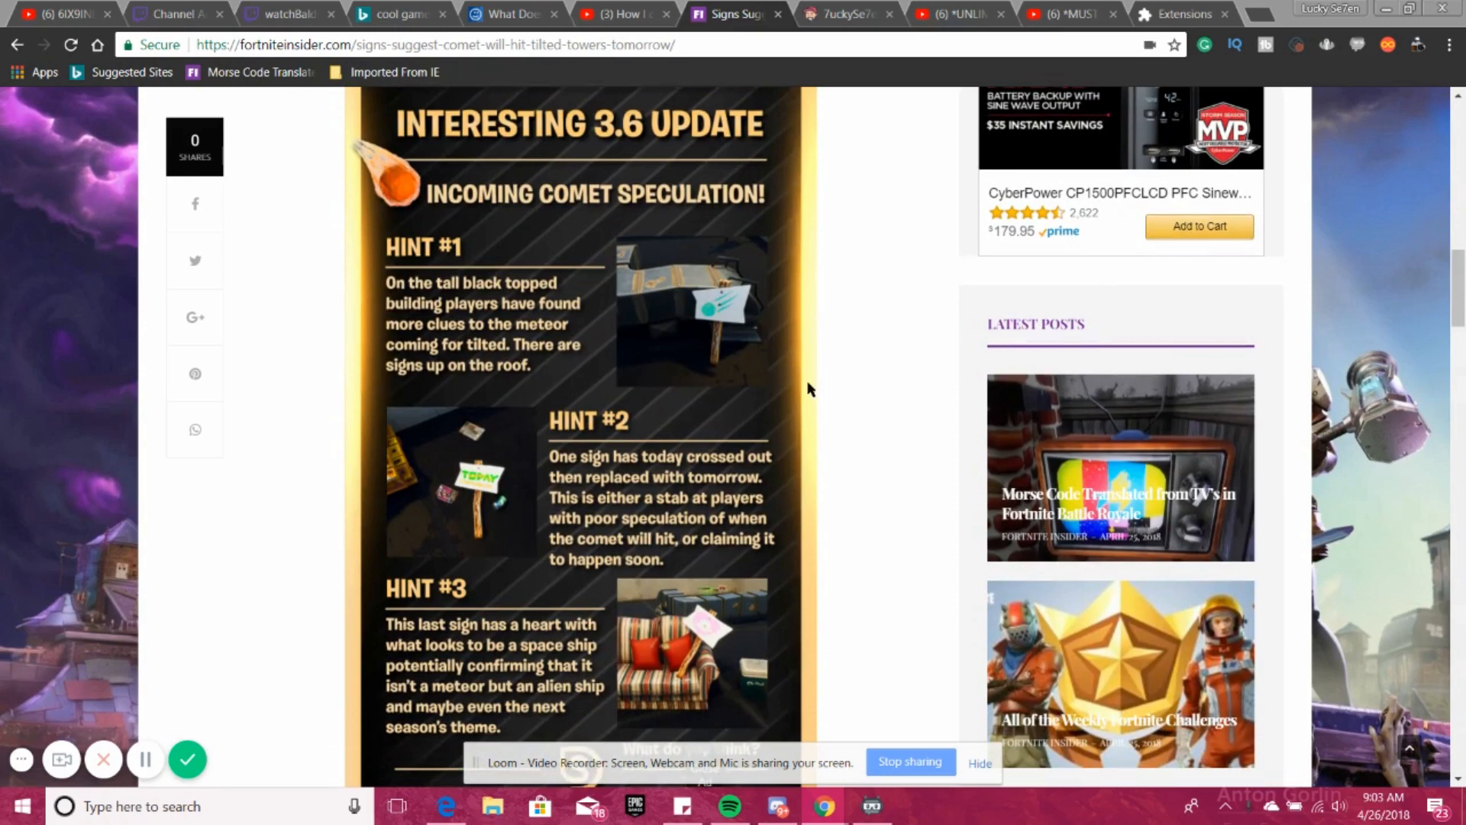
mouse_move(715, 321)
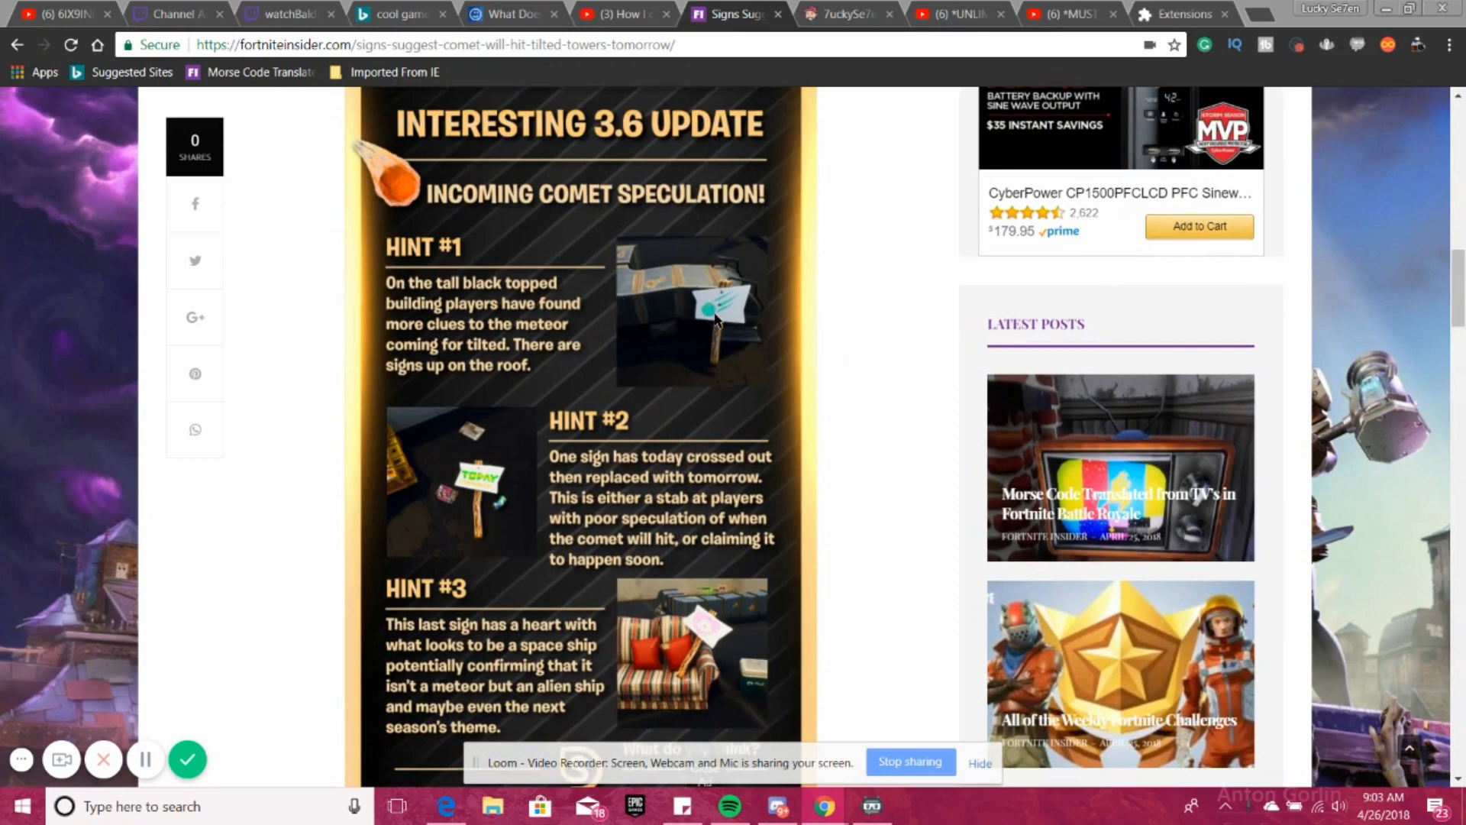
mouse_move(464, 477)
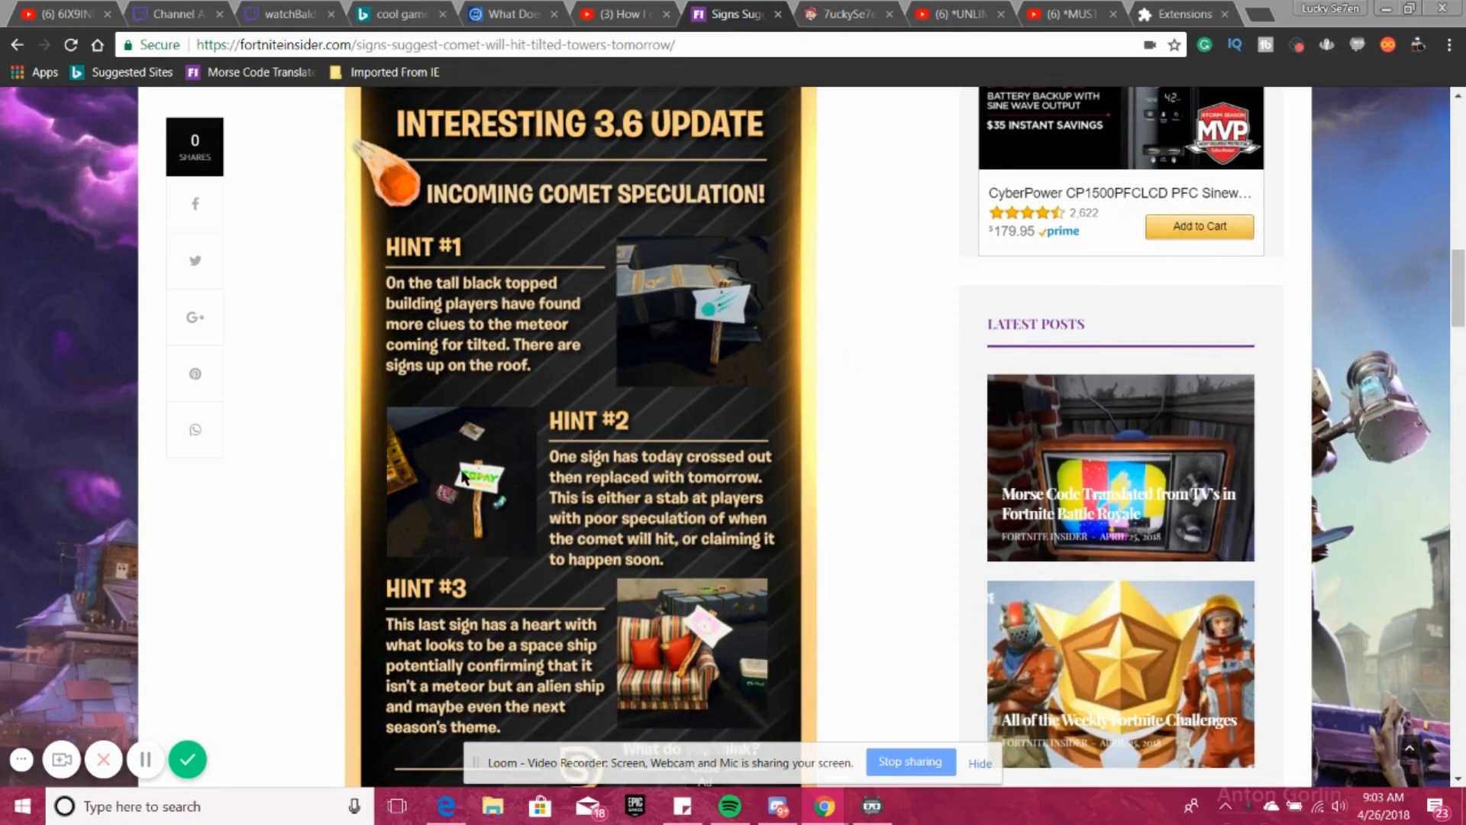
mouse_move(569, 538)
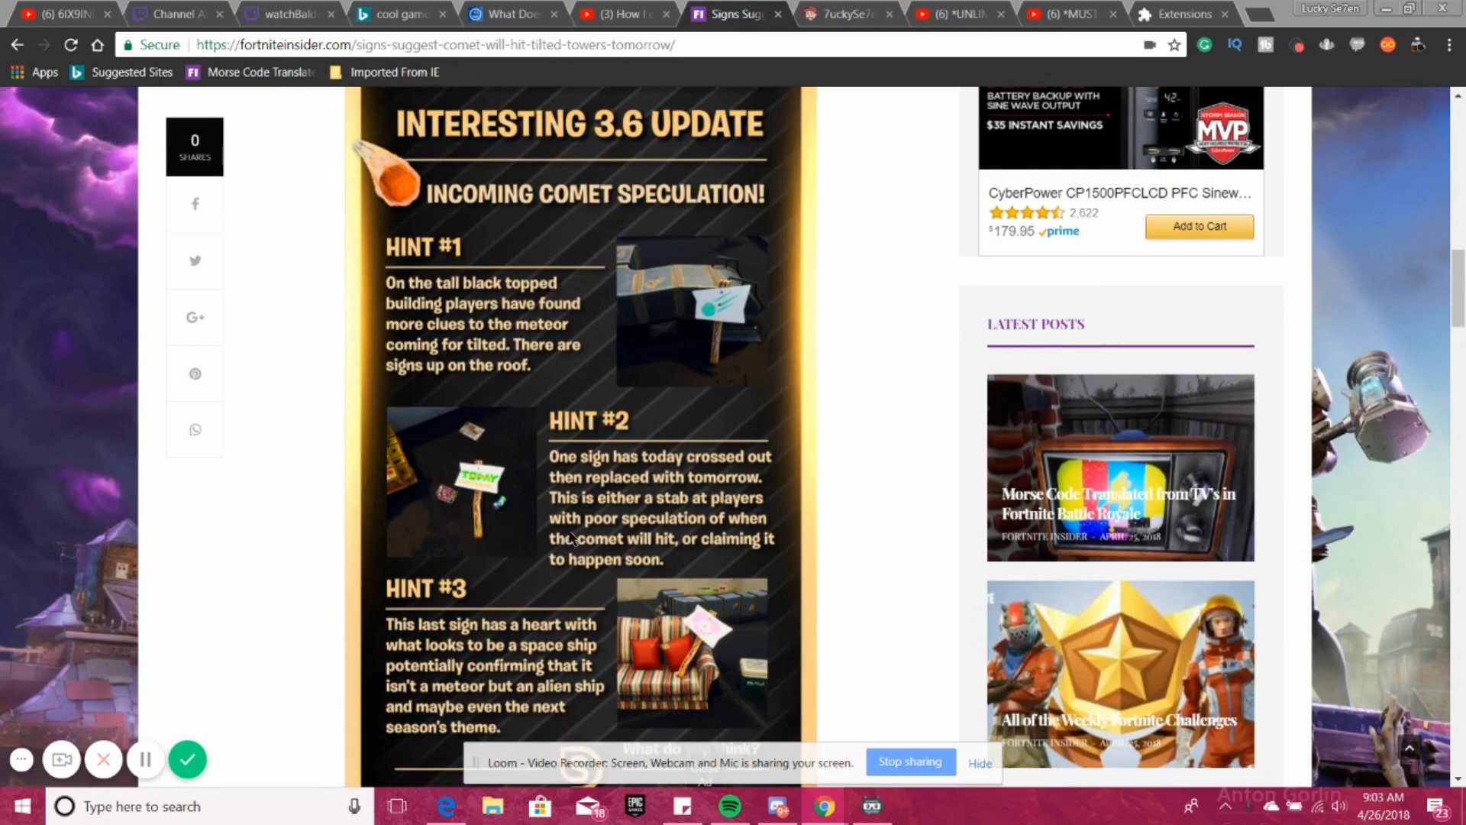
mouse_move(689, 520)
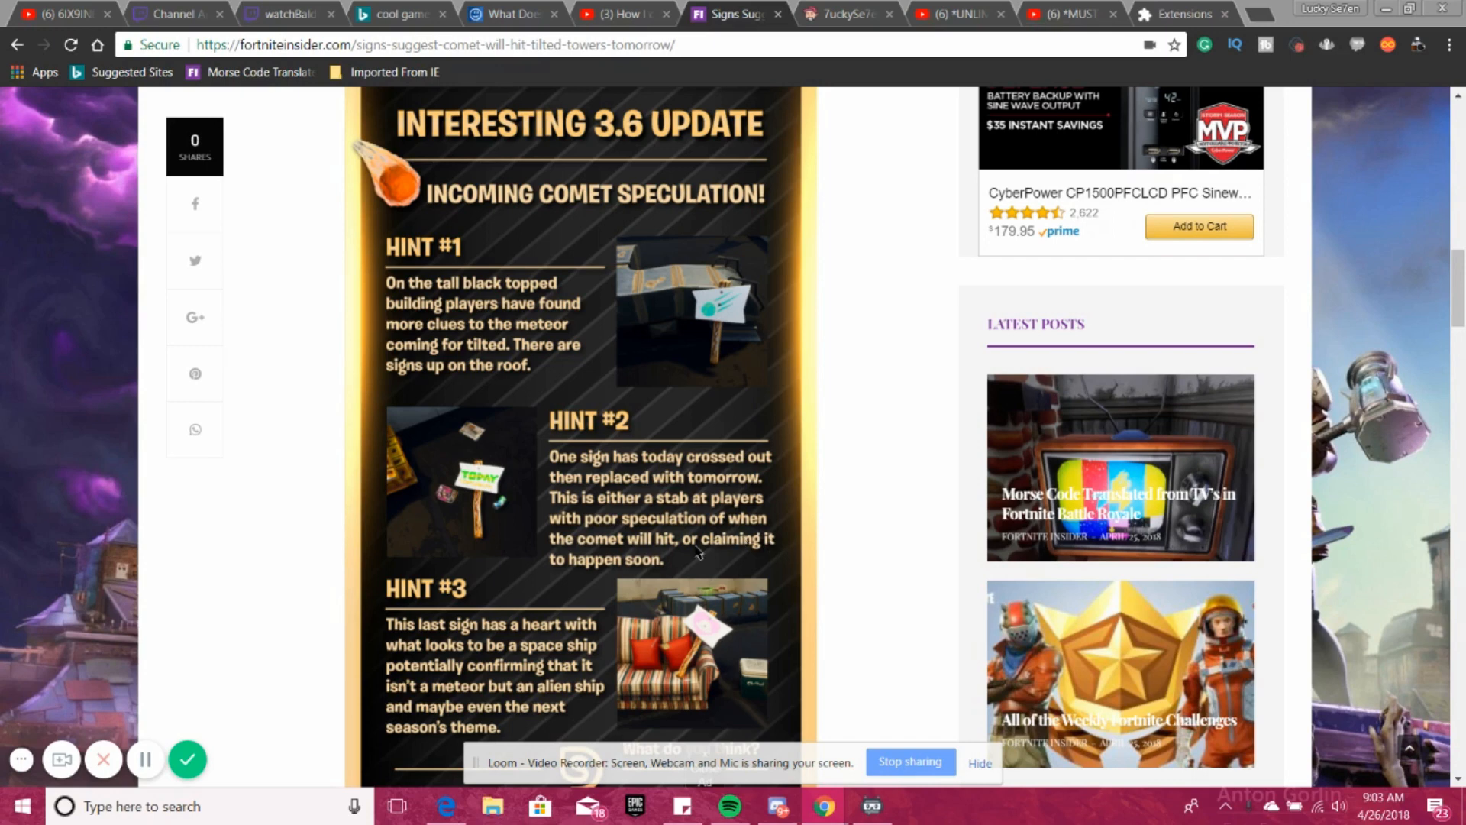
mouse_move(715, 472)
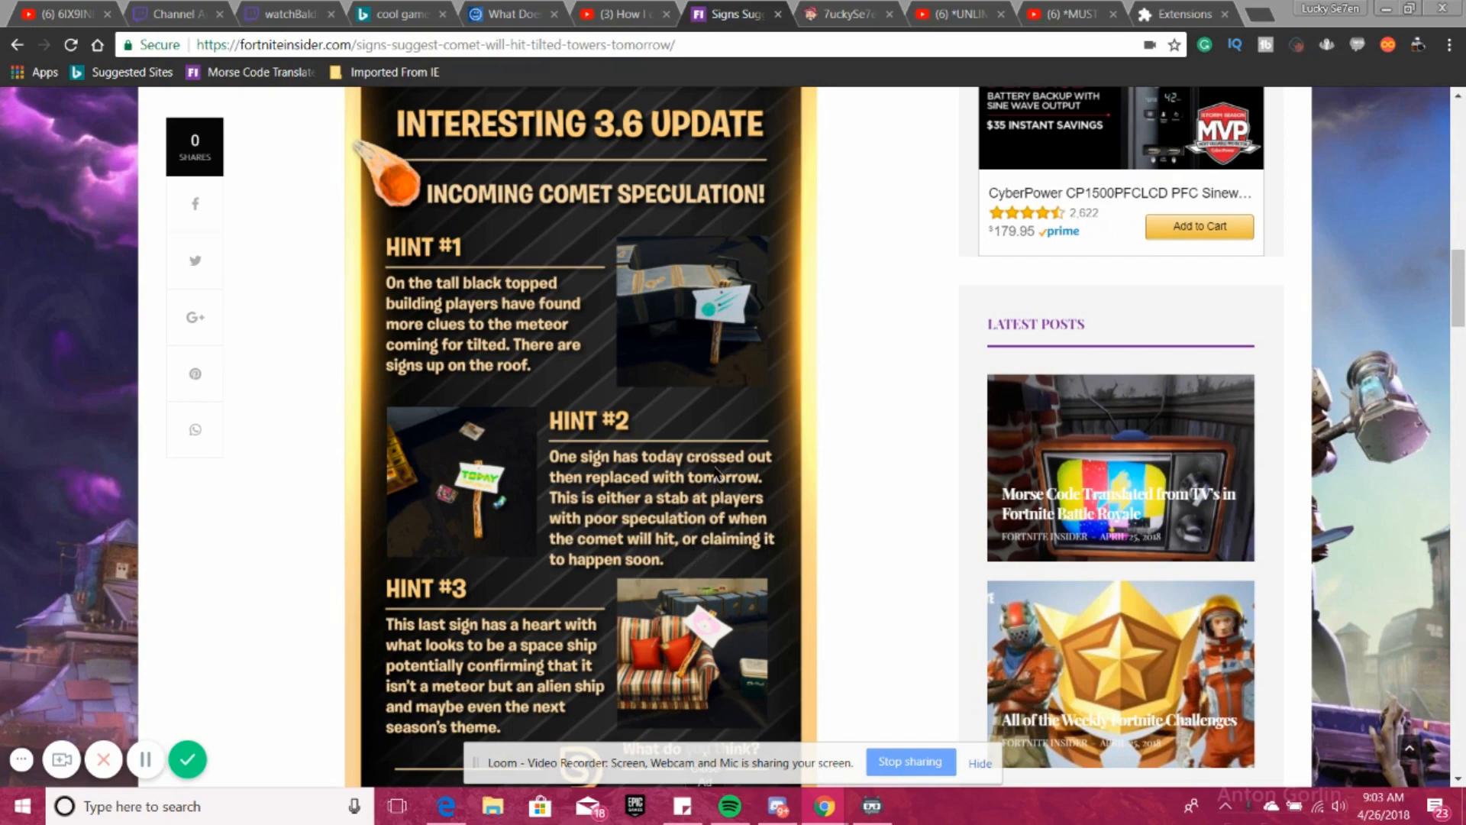
scroll(down, 3)
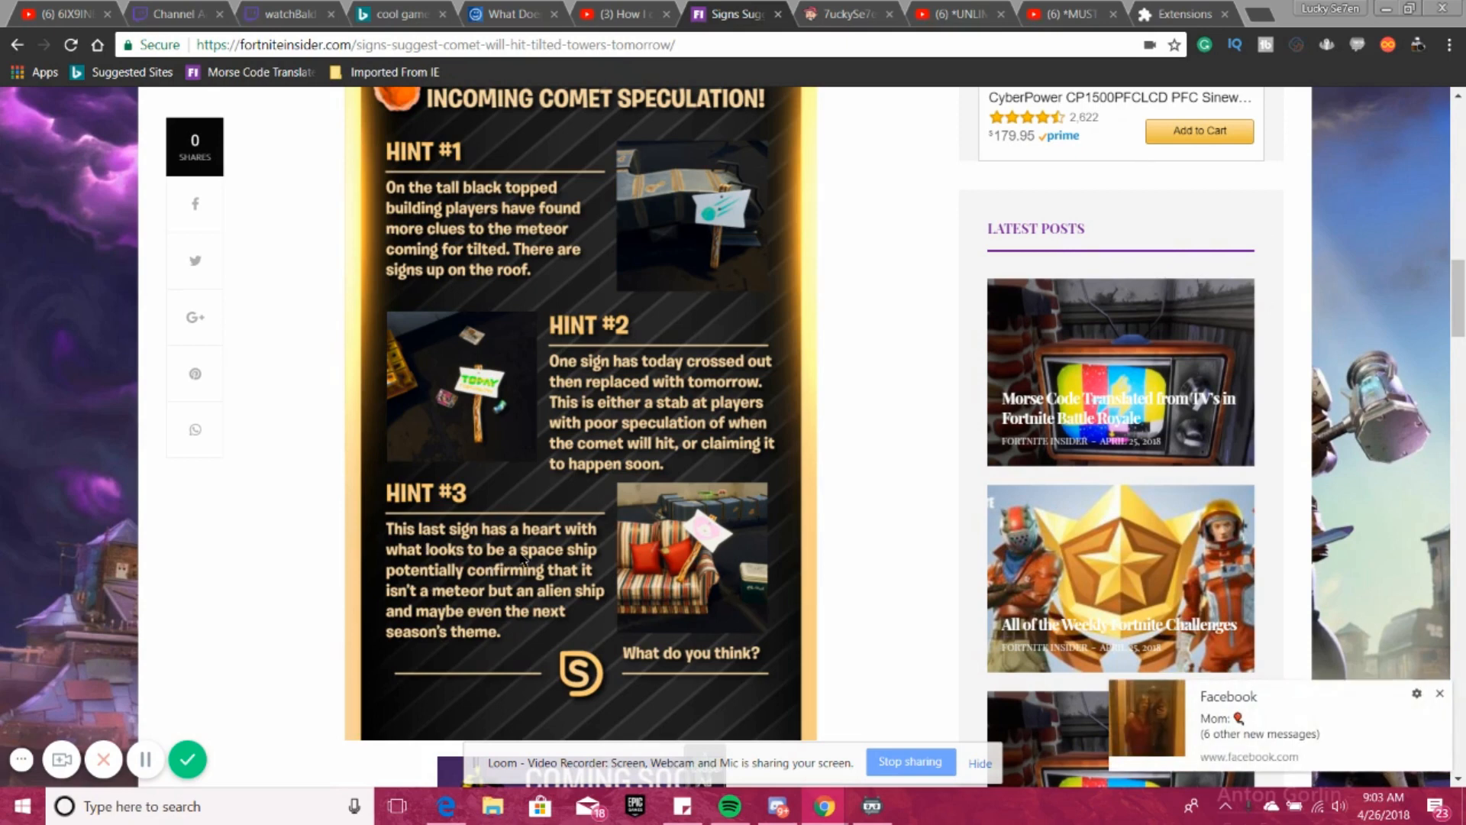
mouse_move(539, 590)
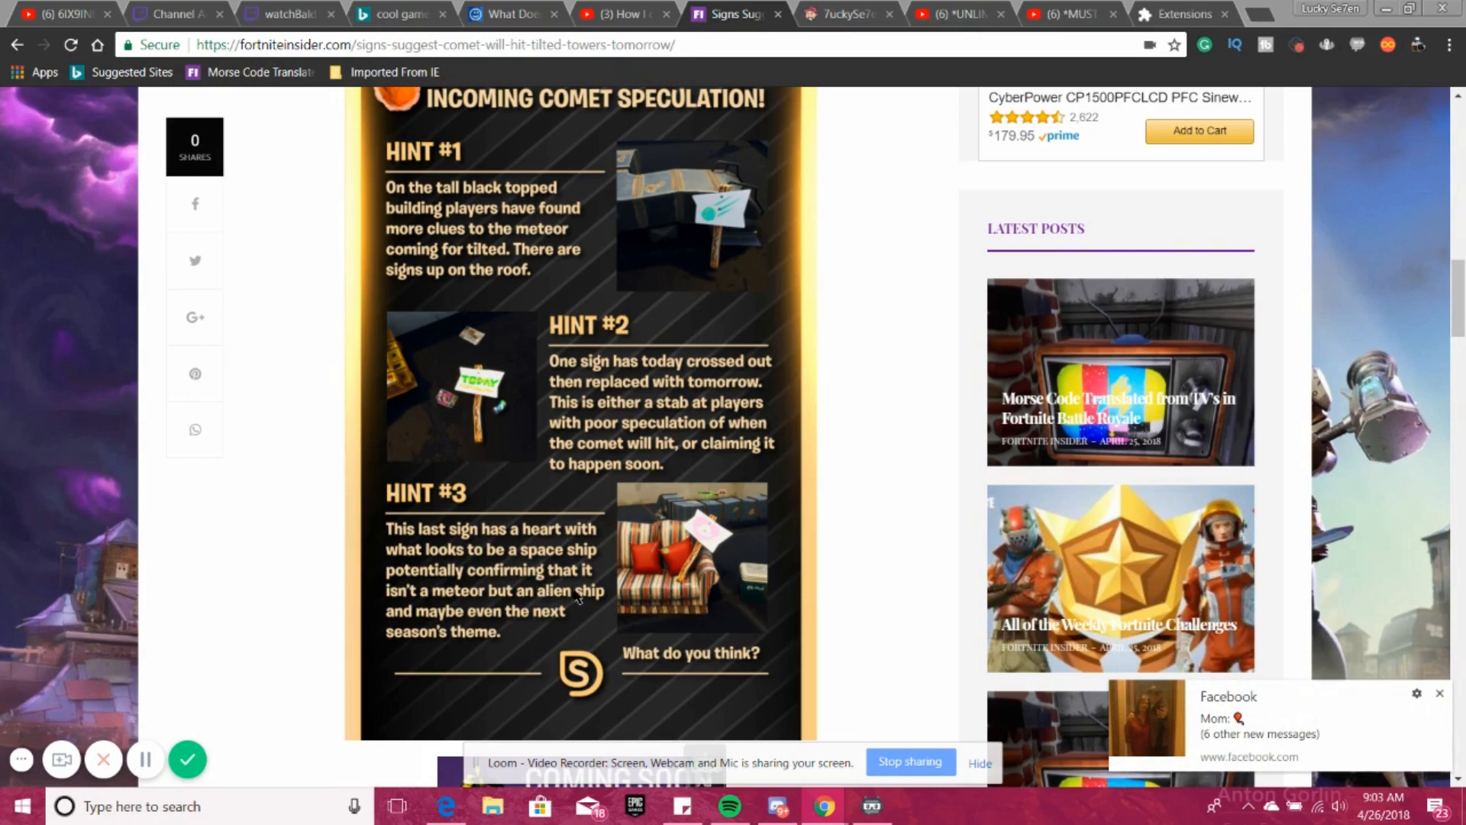
- Inspect the hints infographic's image options without choosing any, then dismiss the notification again
right_click(692, 560)
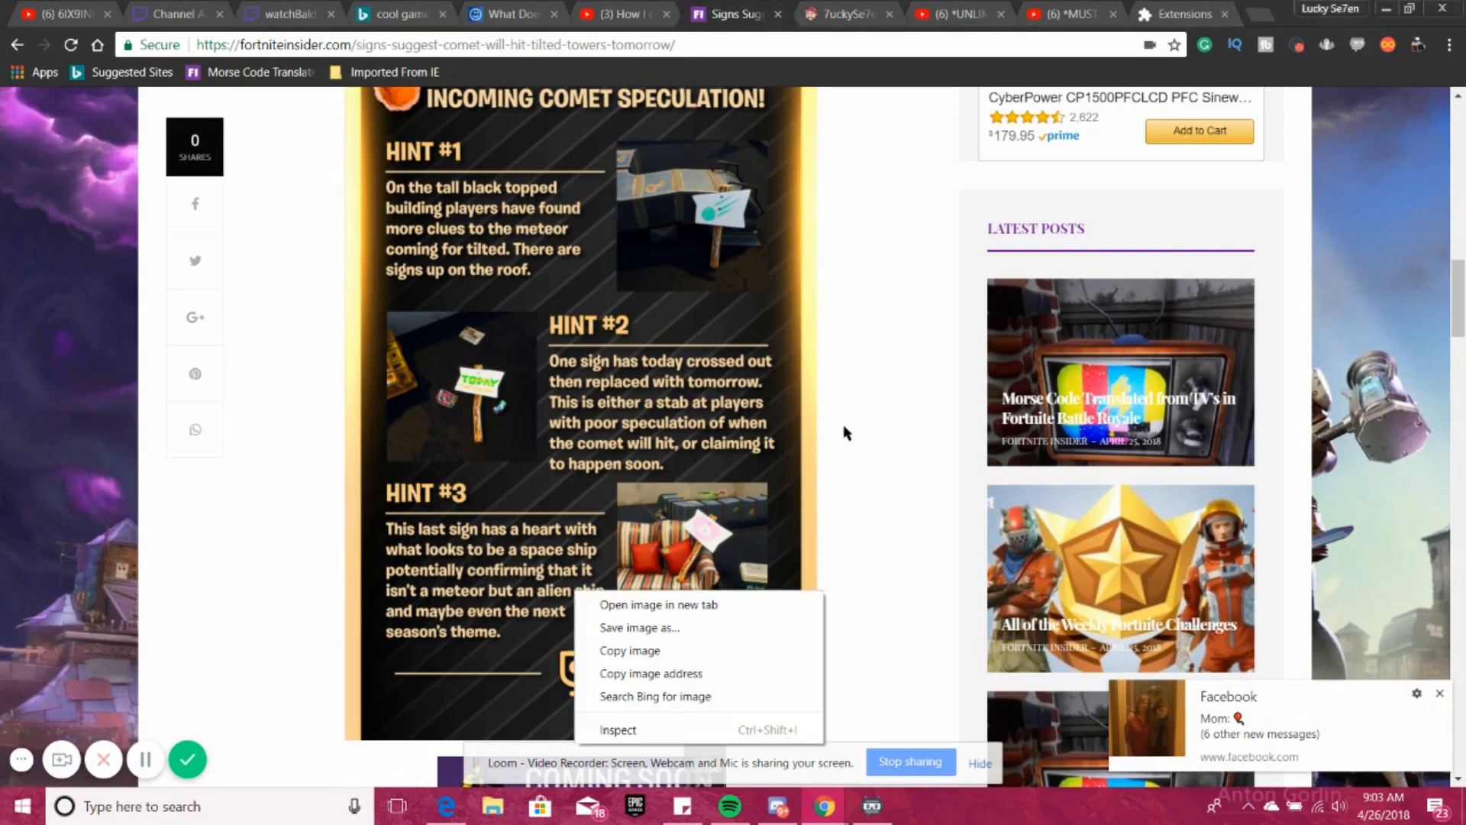
click(857, 443)
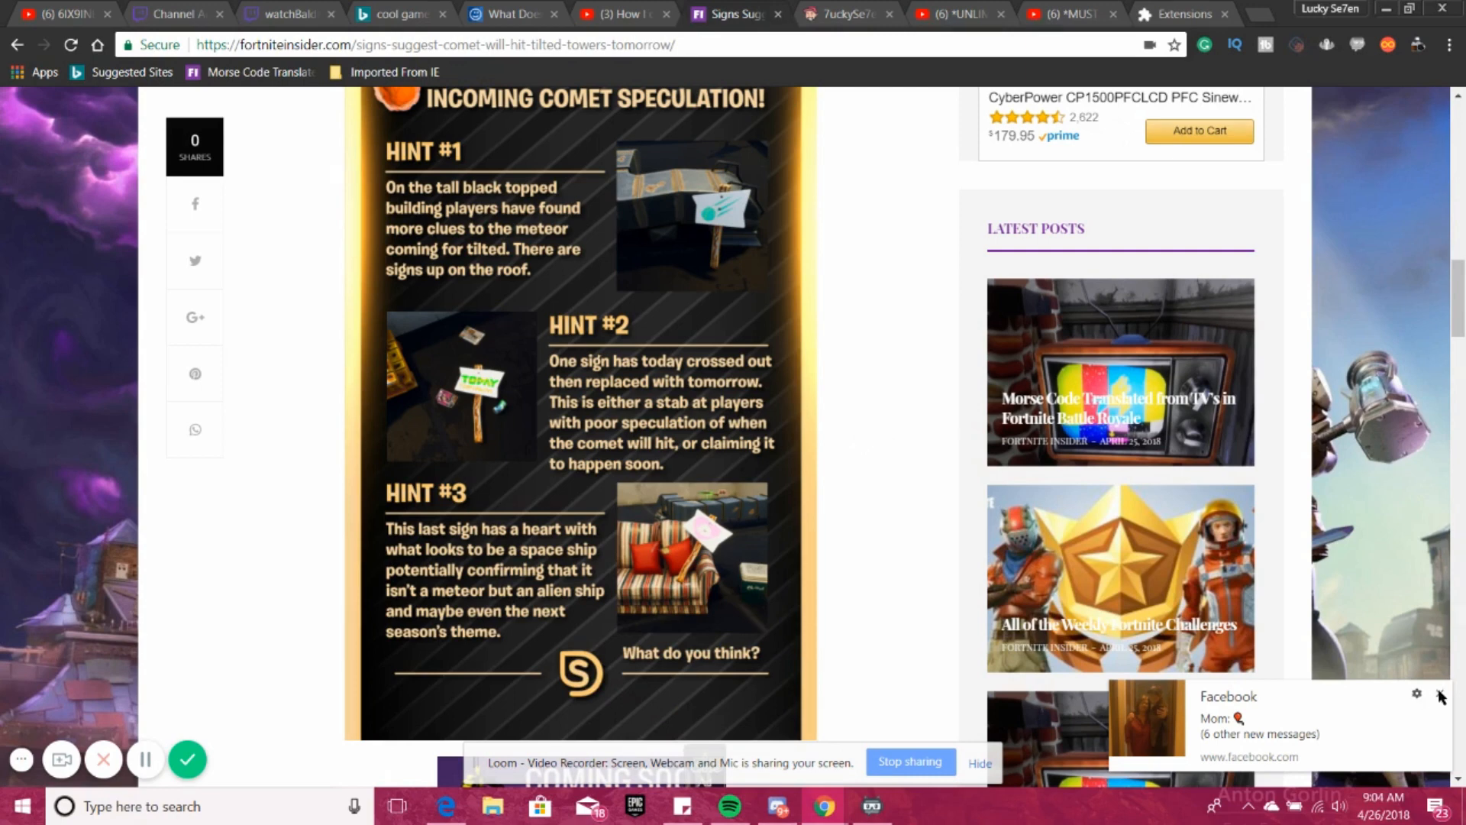
click(1441, 697)
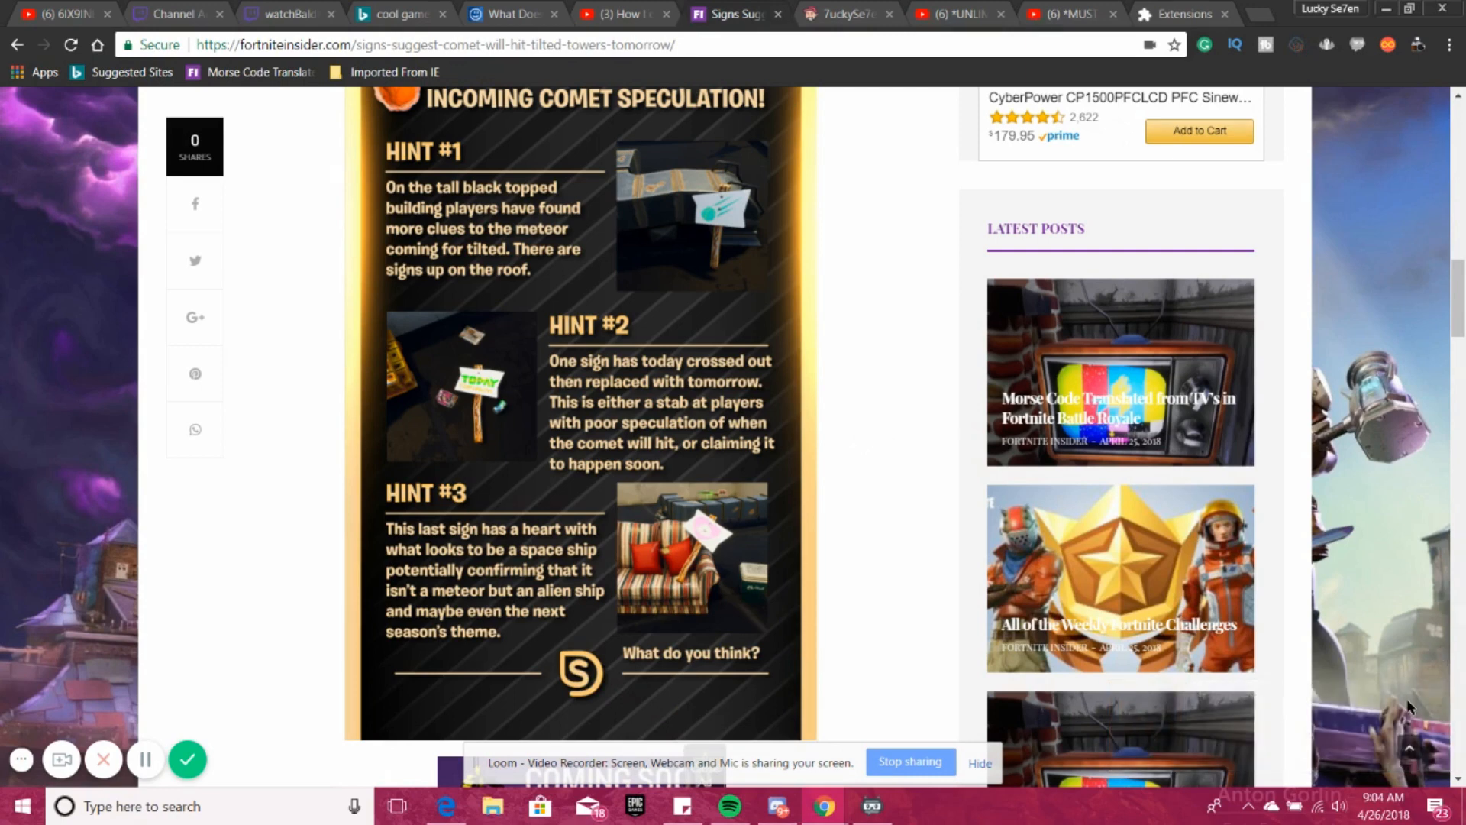
mouse_move(1225, 722)
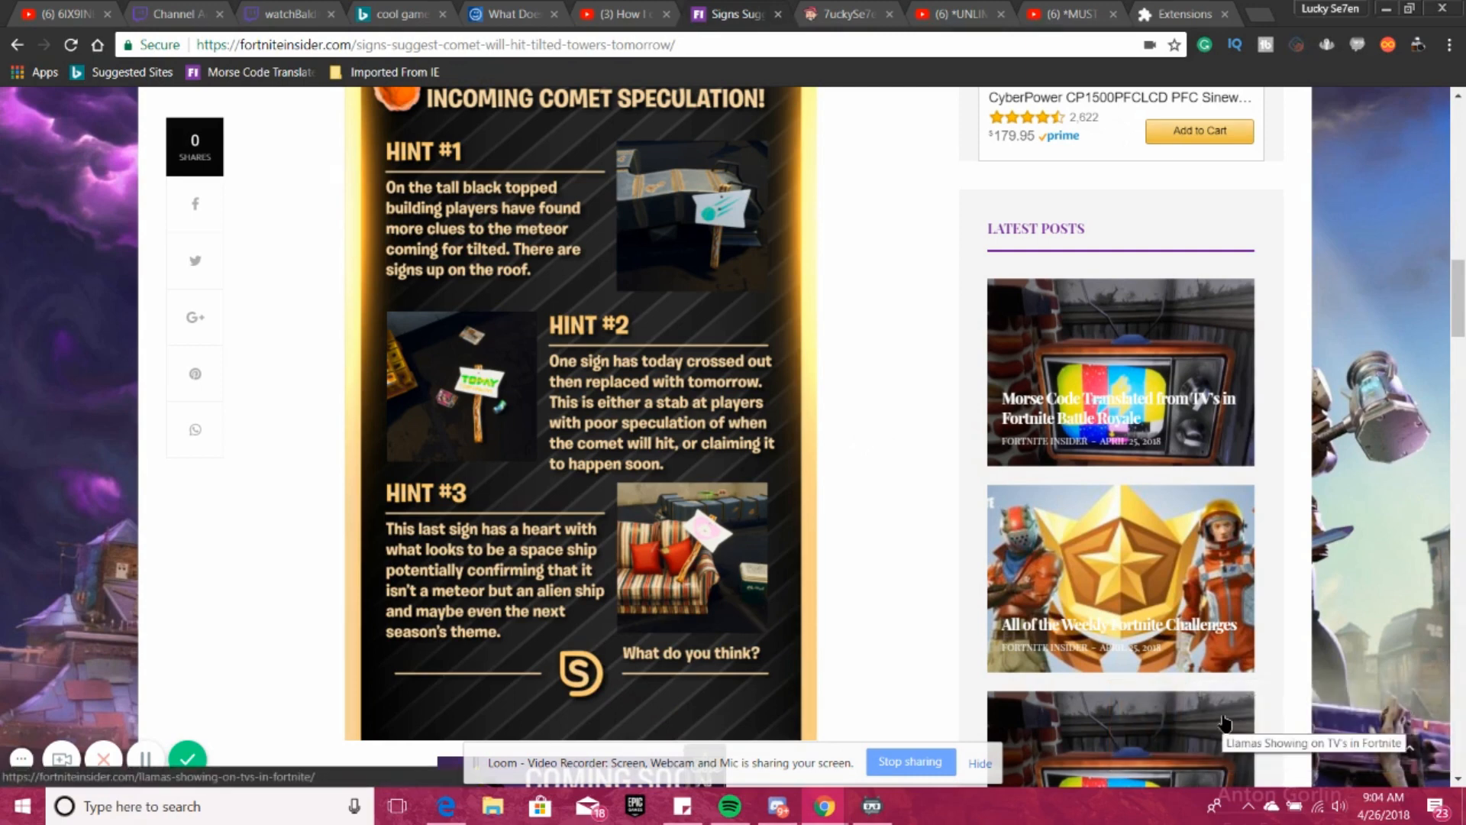
mouse_move(948, 552)
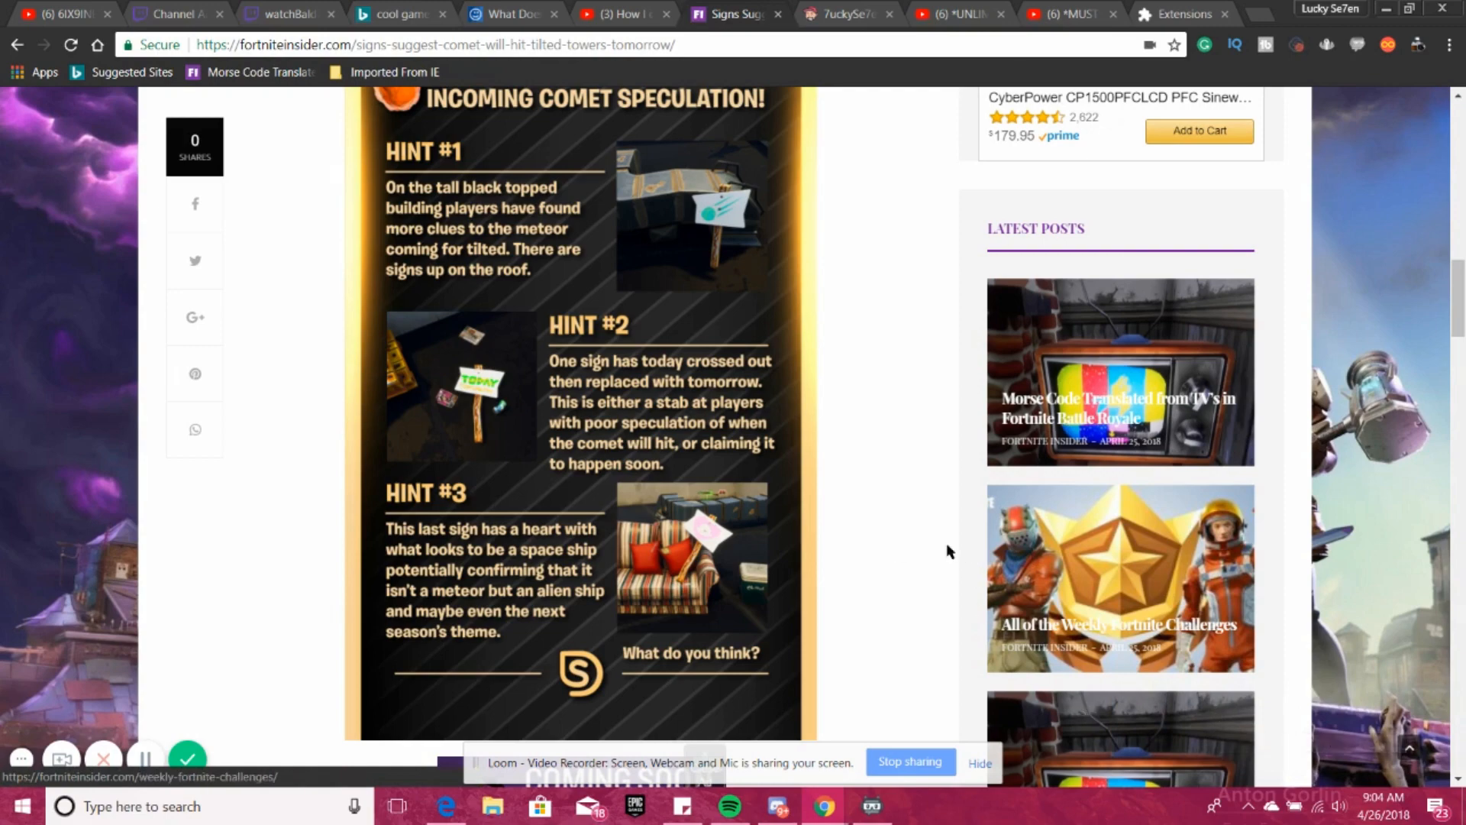
- Scroll past the Save the World spaceship explanation until Kensyys's embedded Reddit post appears
scroll(down, 3)
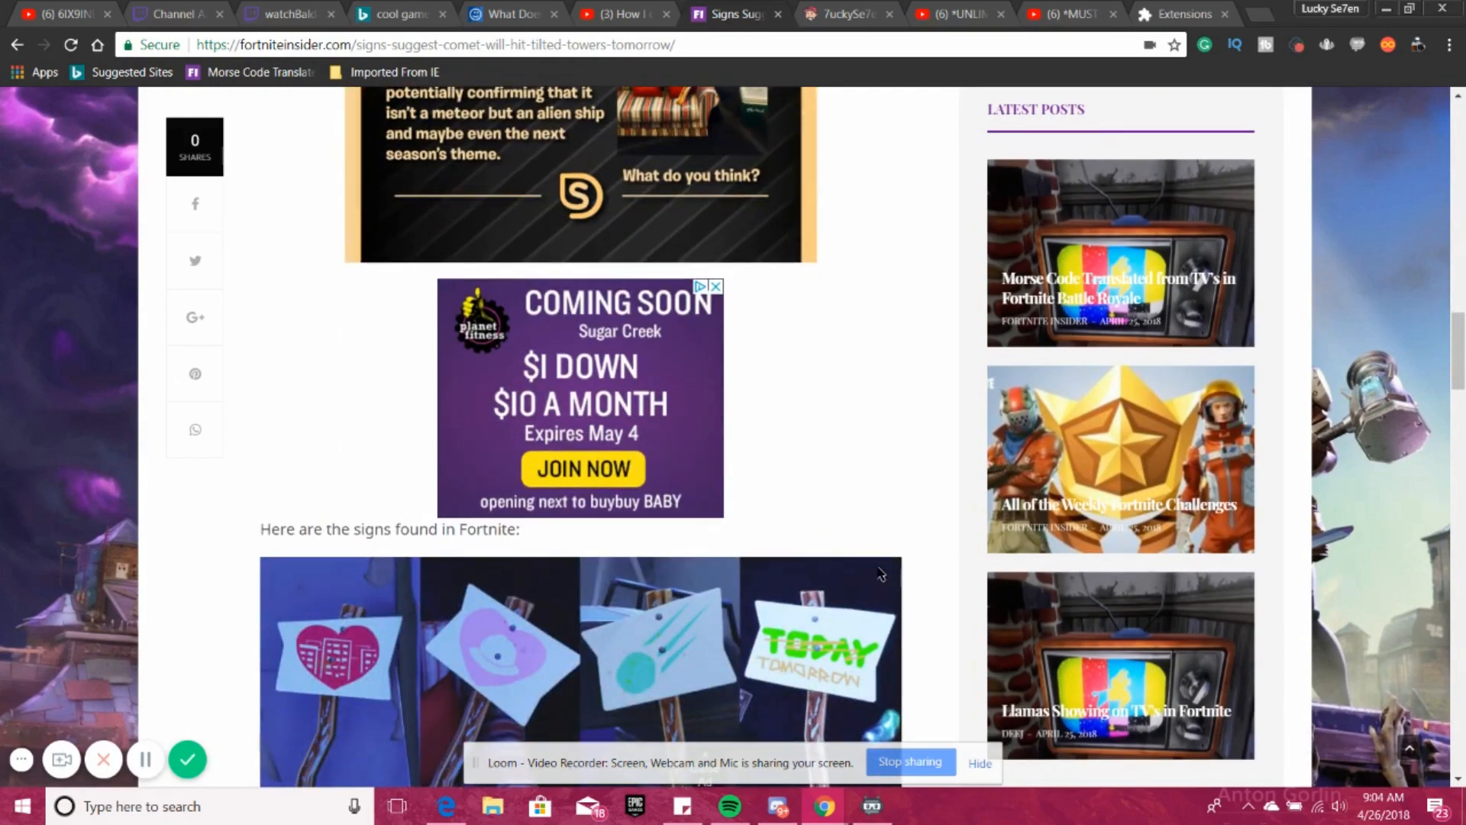
scroll(down, 3)
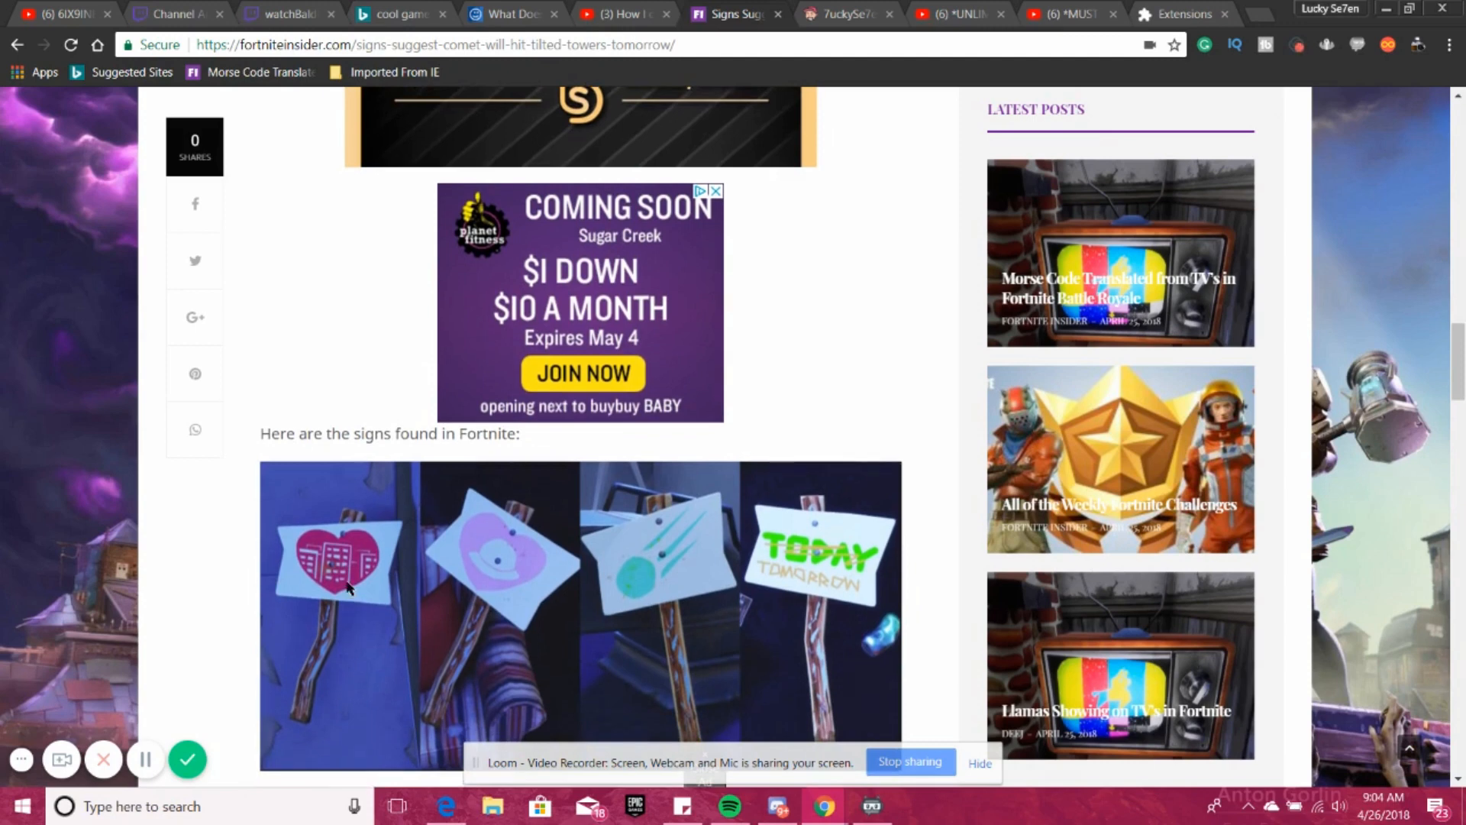
mouse_move(286, 608)
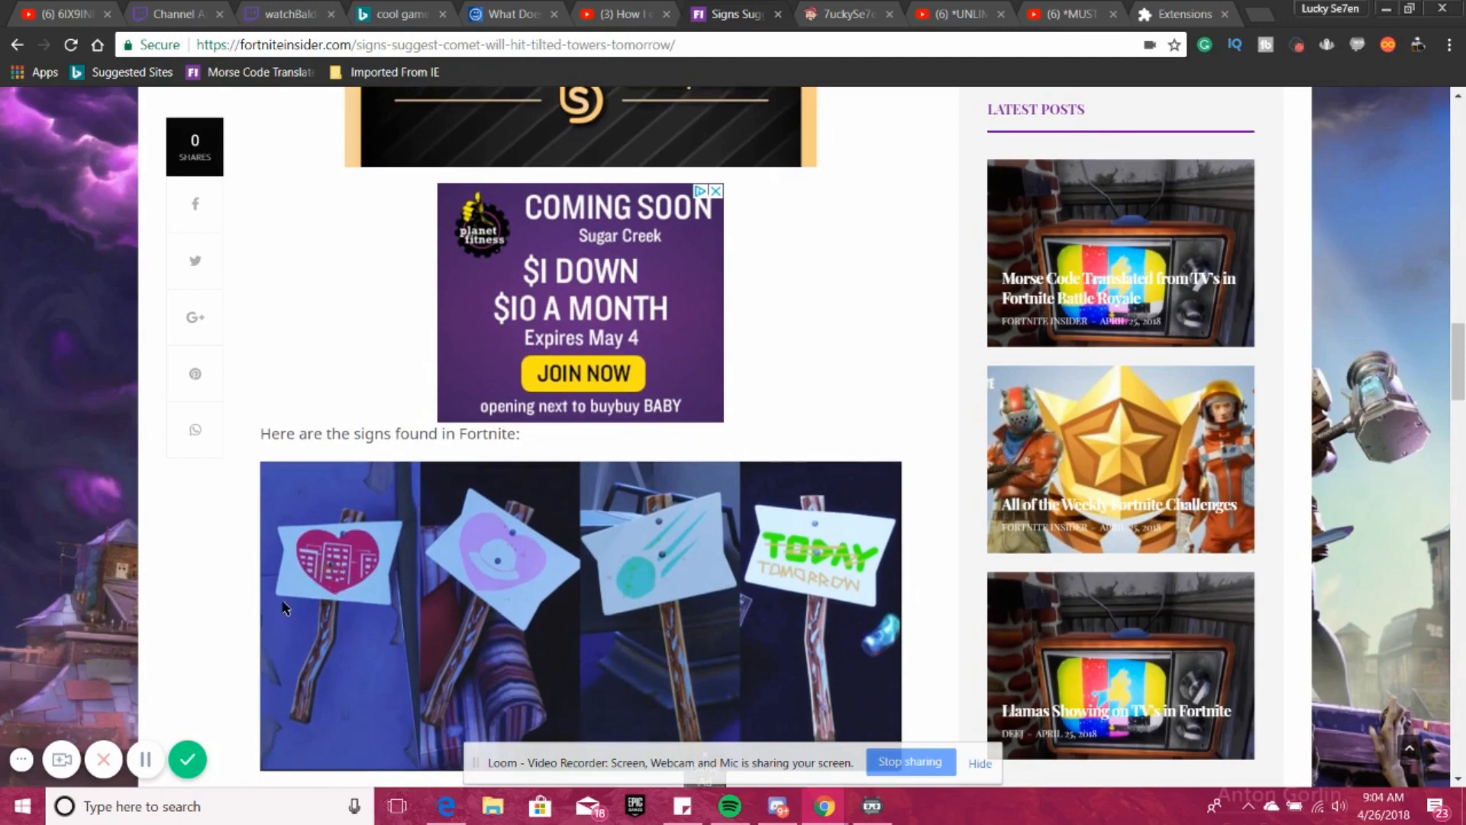
mouse_move(393, 569)
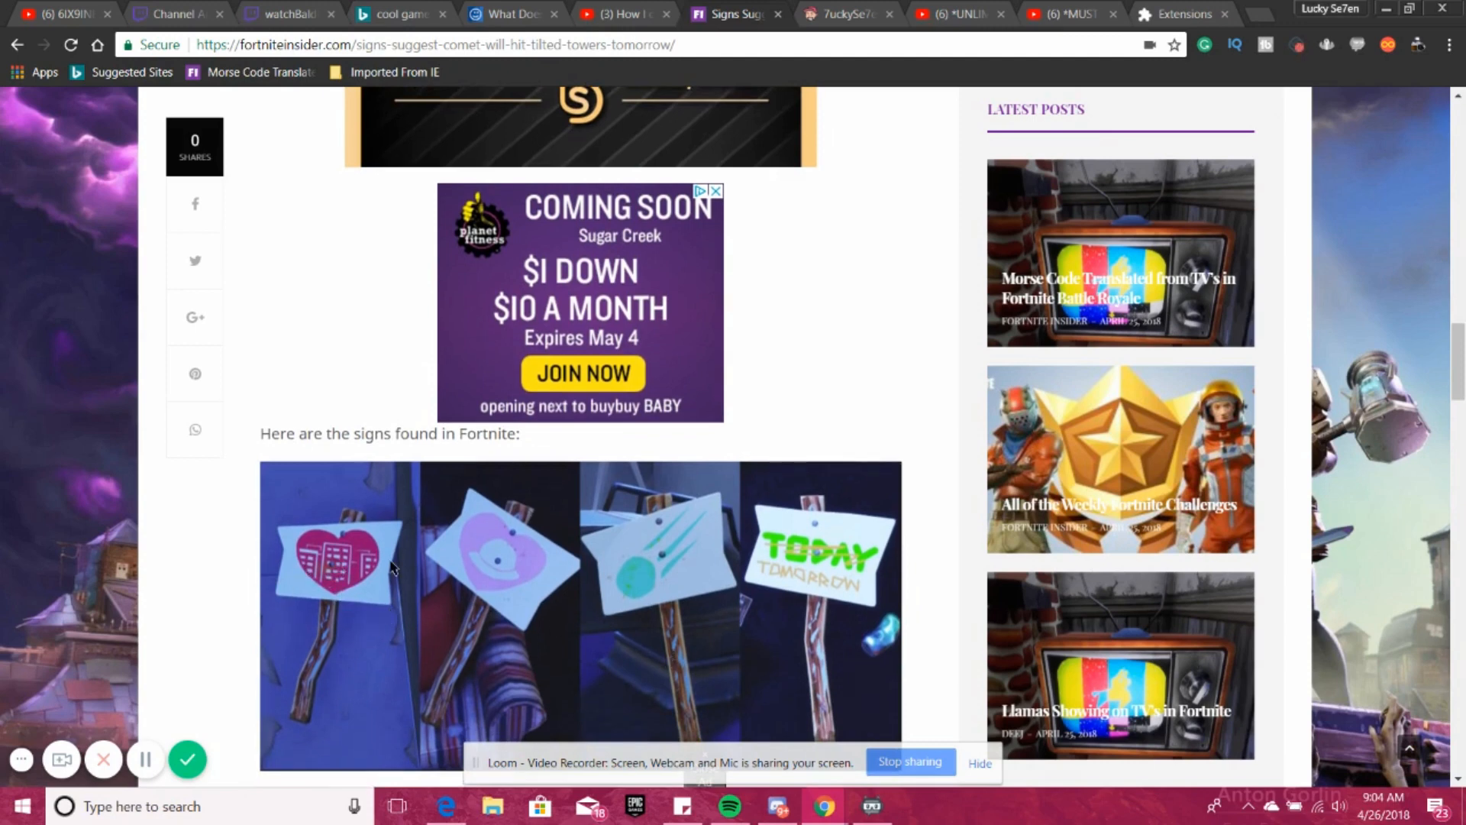
mouse_move(378, 559)
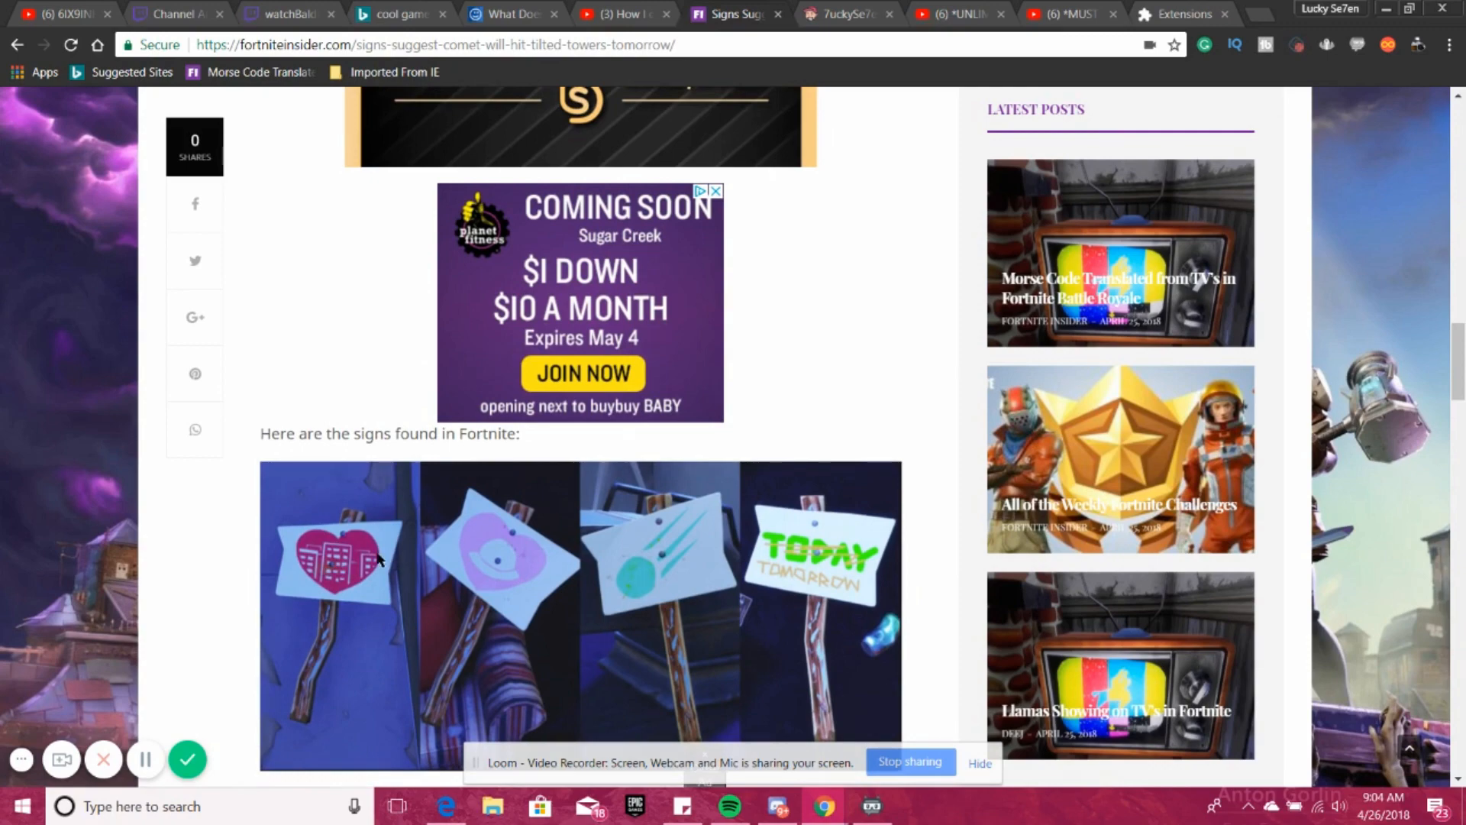
scroll(down, 3)
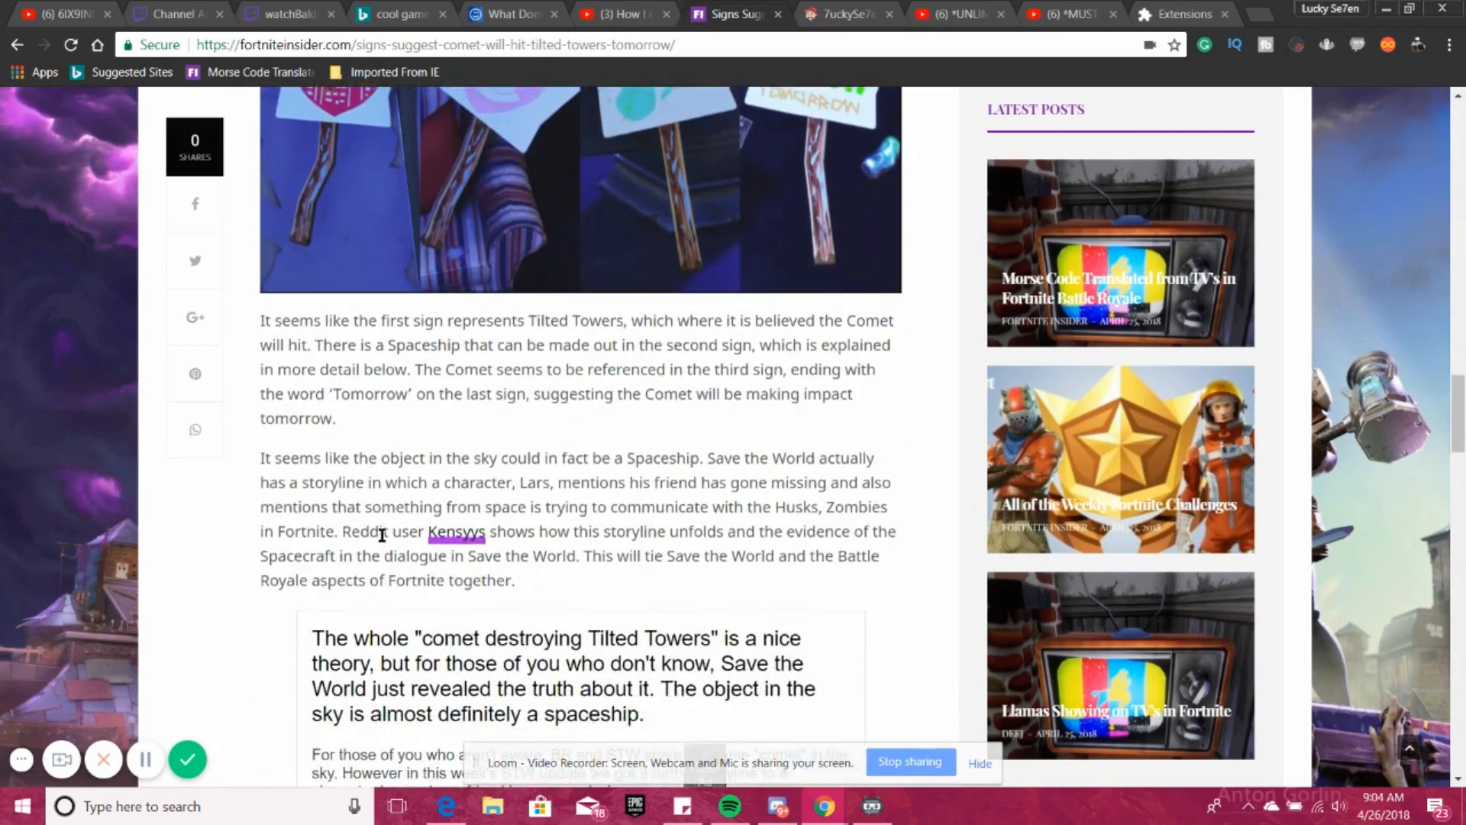
mouse_move(569, 502)
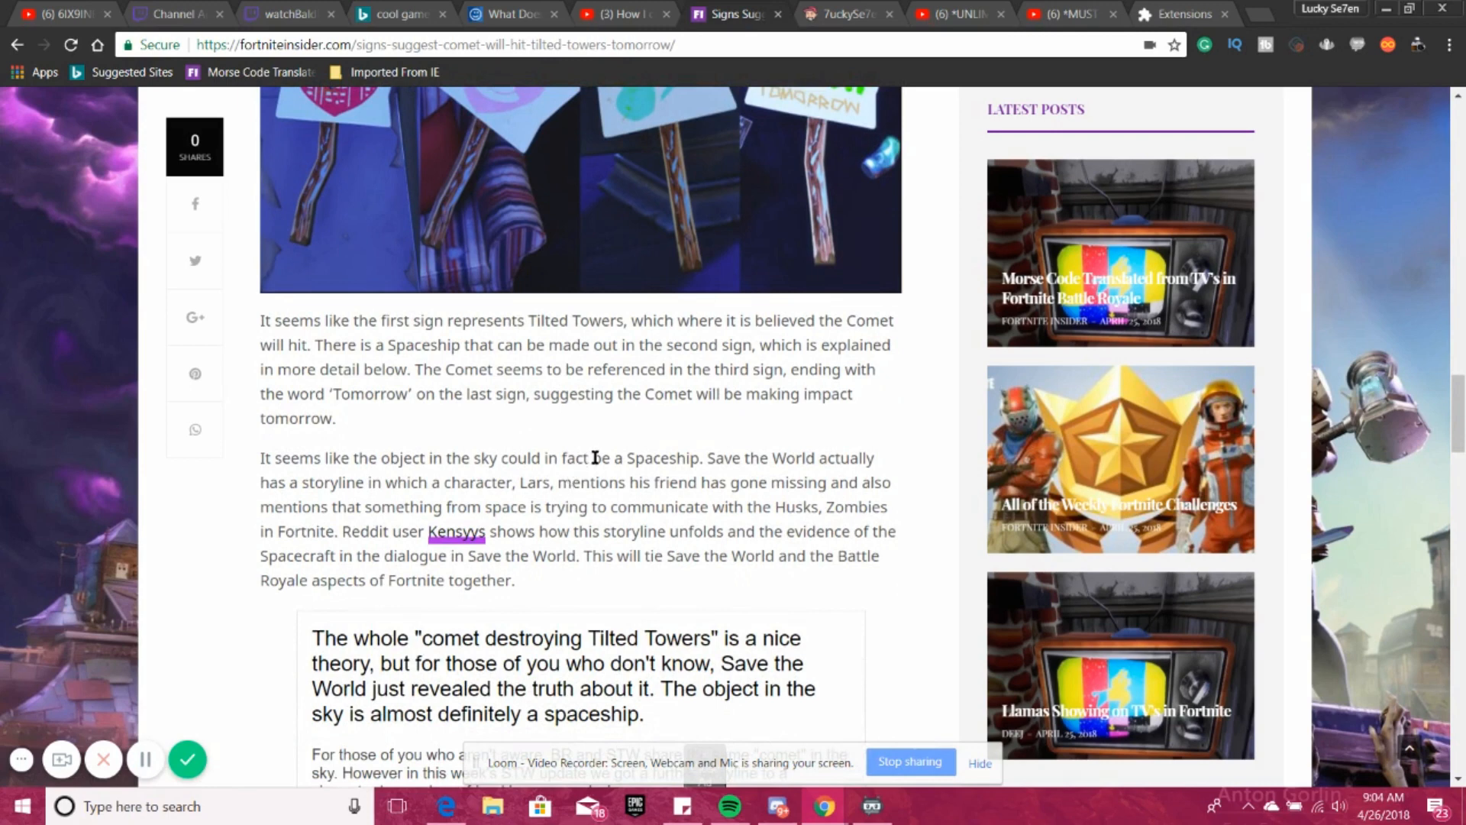
mouse_move(547, 364)
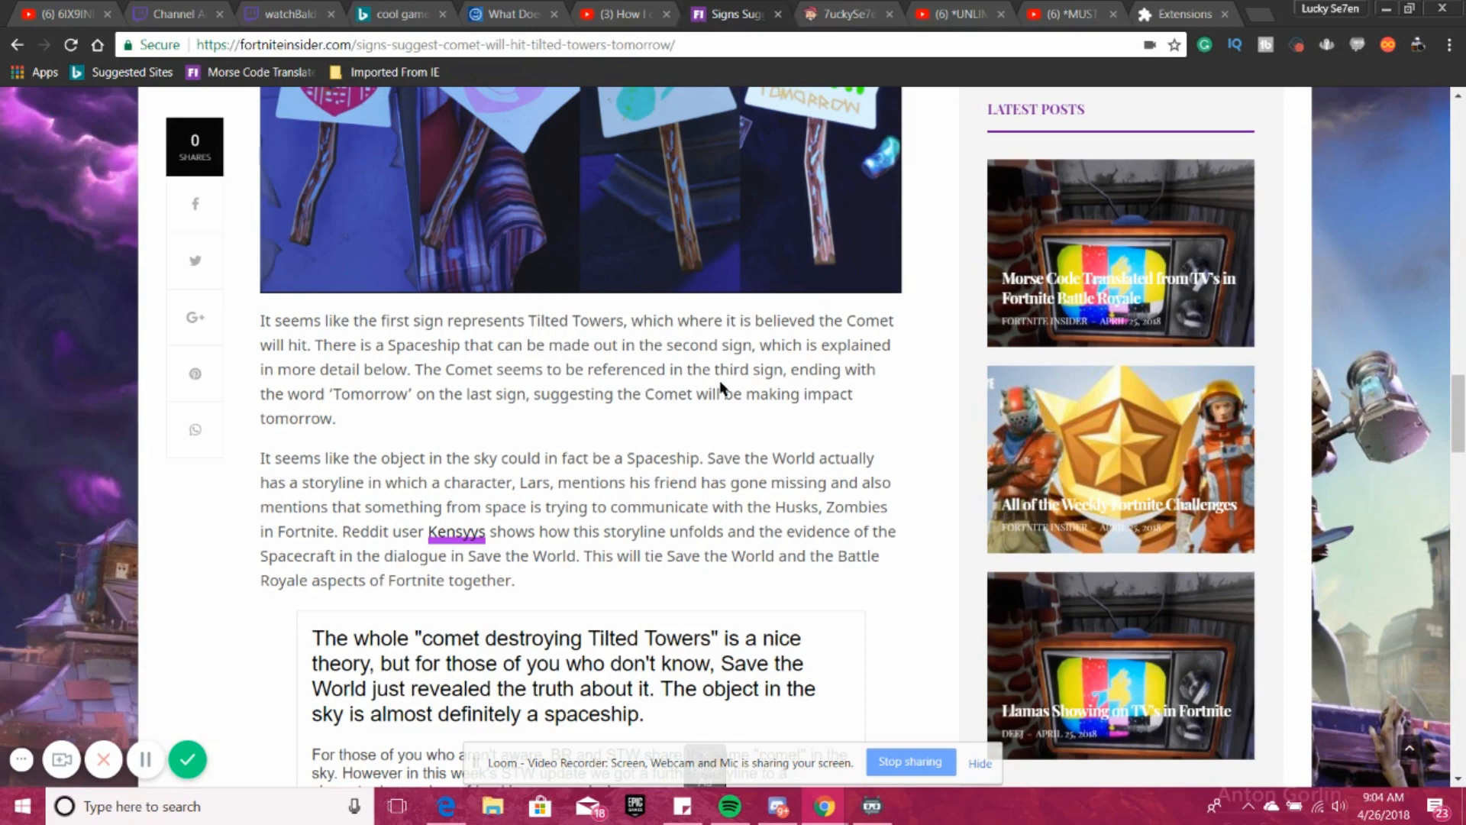
mouse_move(368, 452)
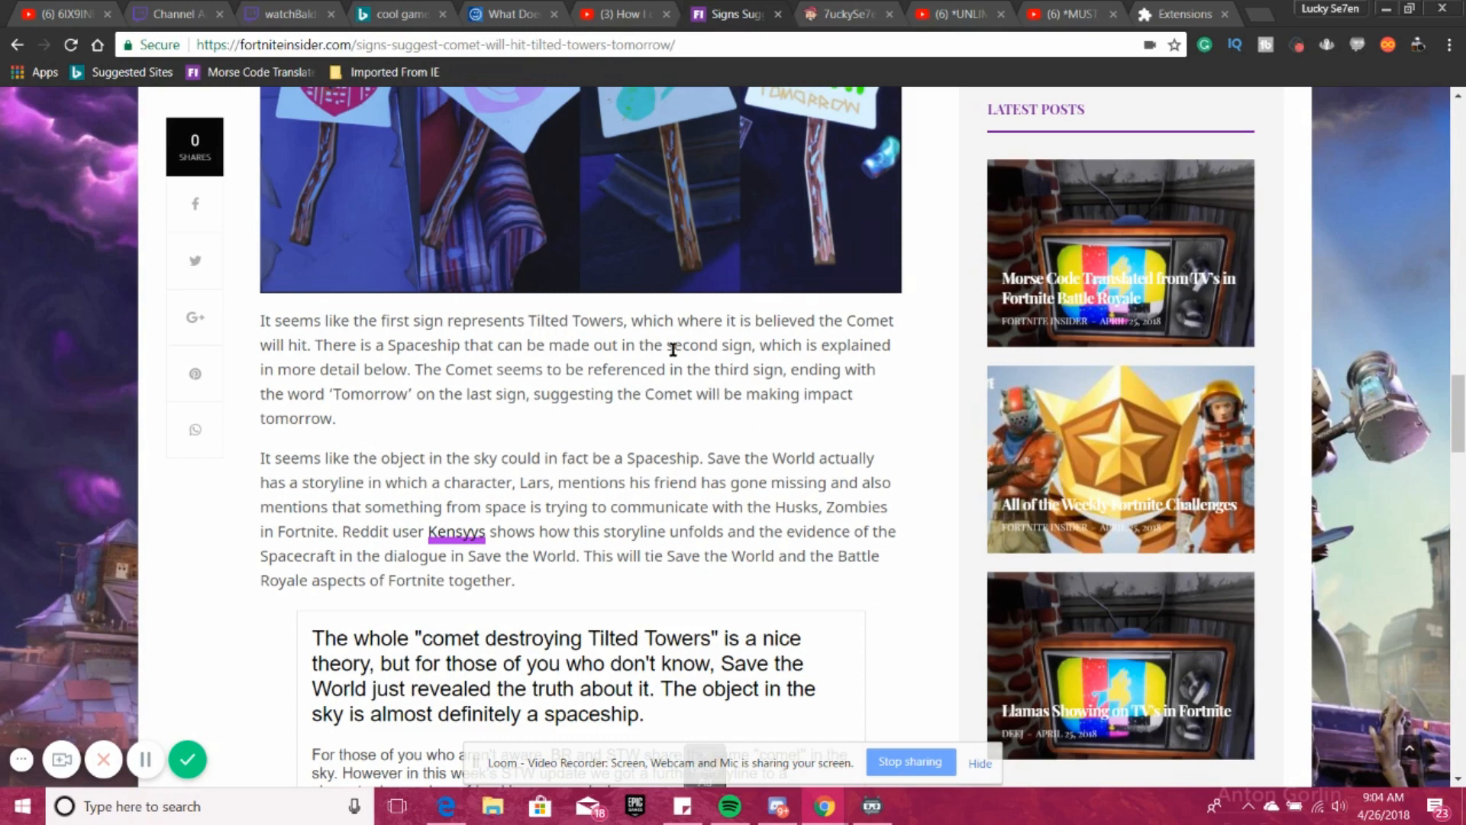
mouse_move(537, 403)
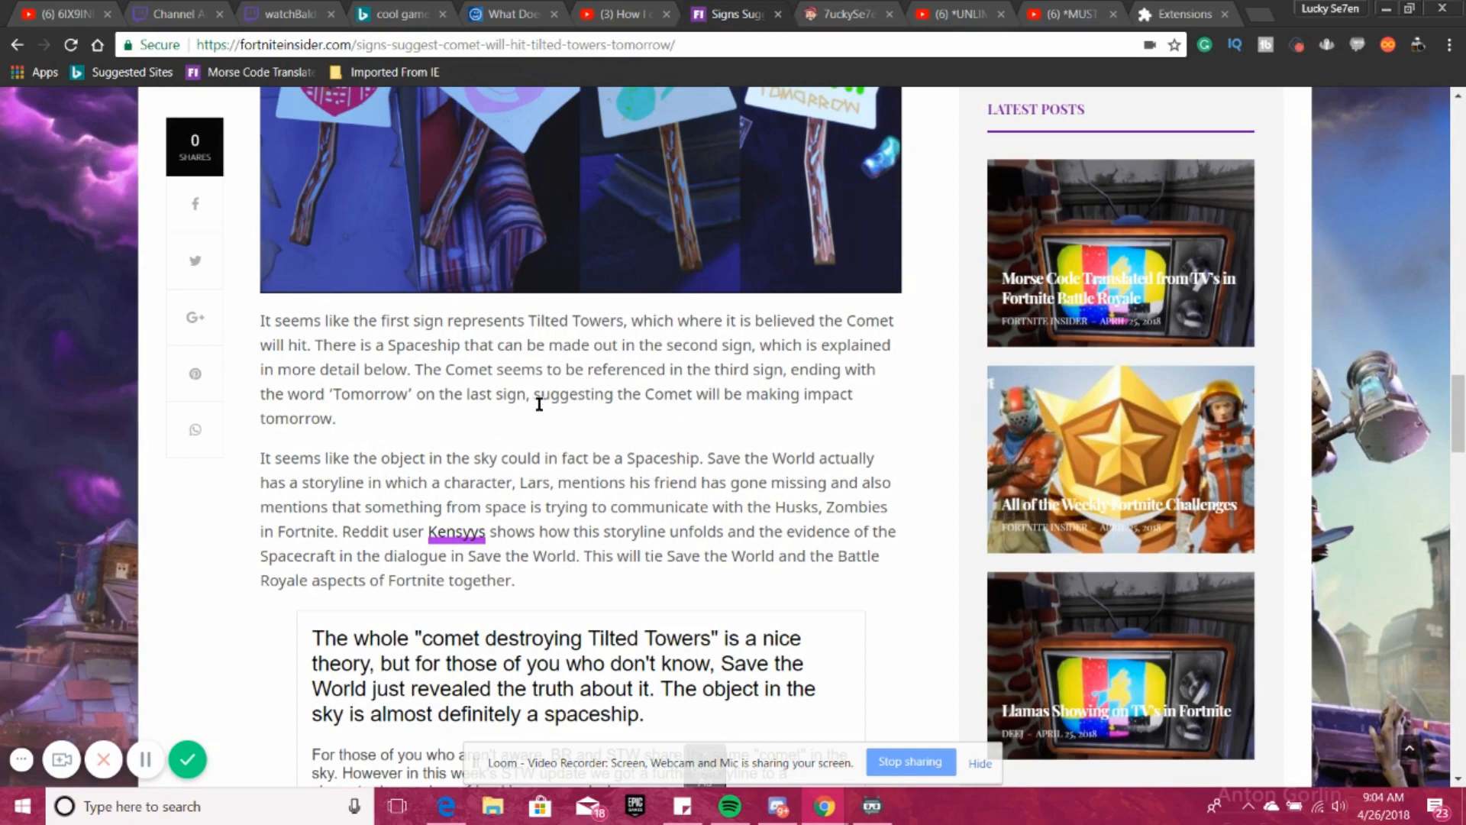
mouse_move(614, 426)
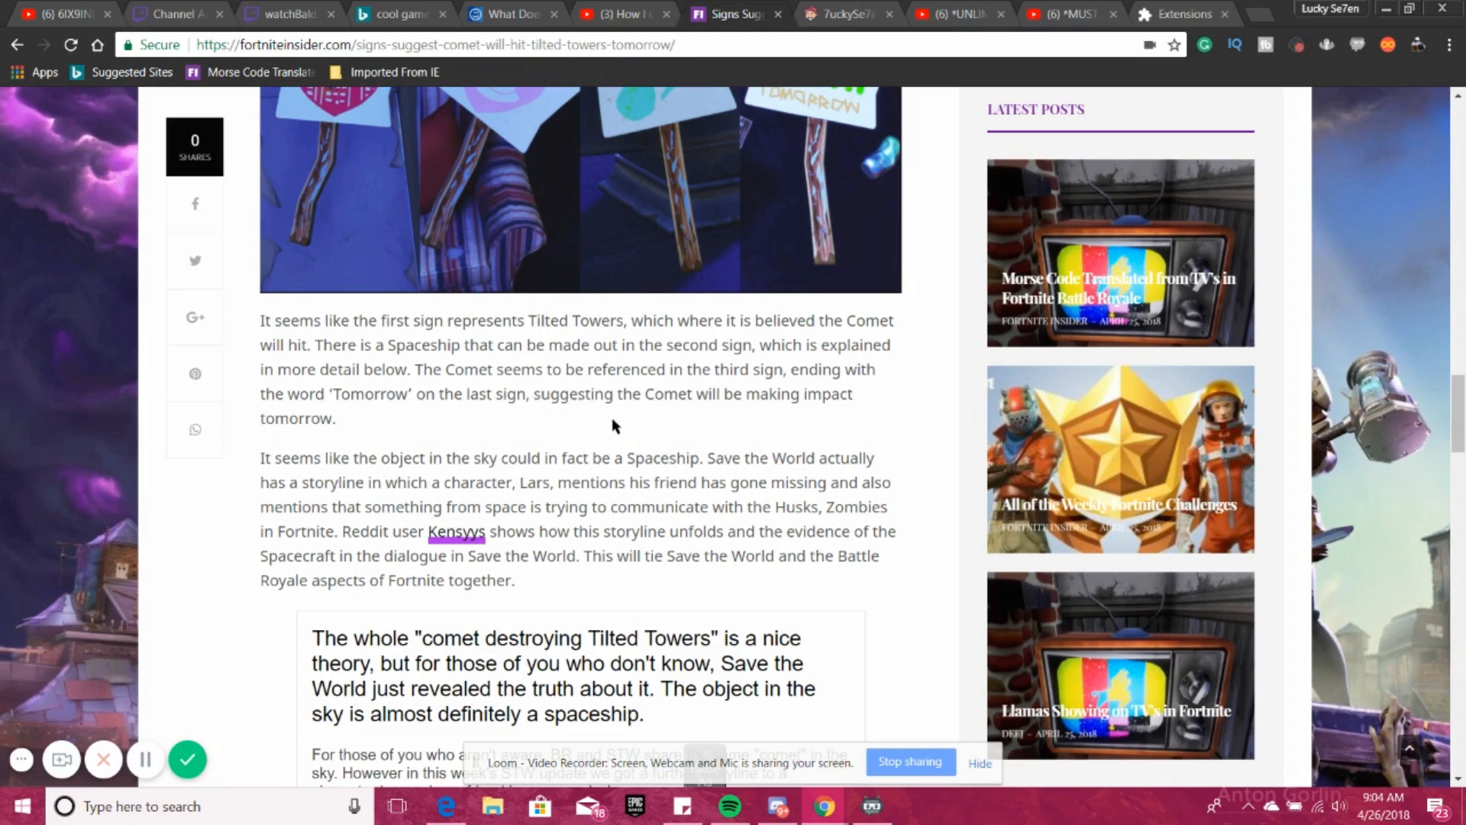
mouse_move(645, 396)
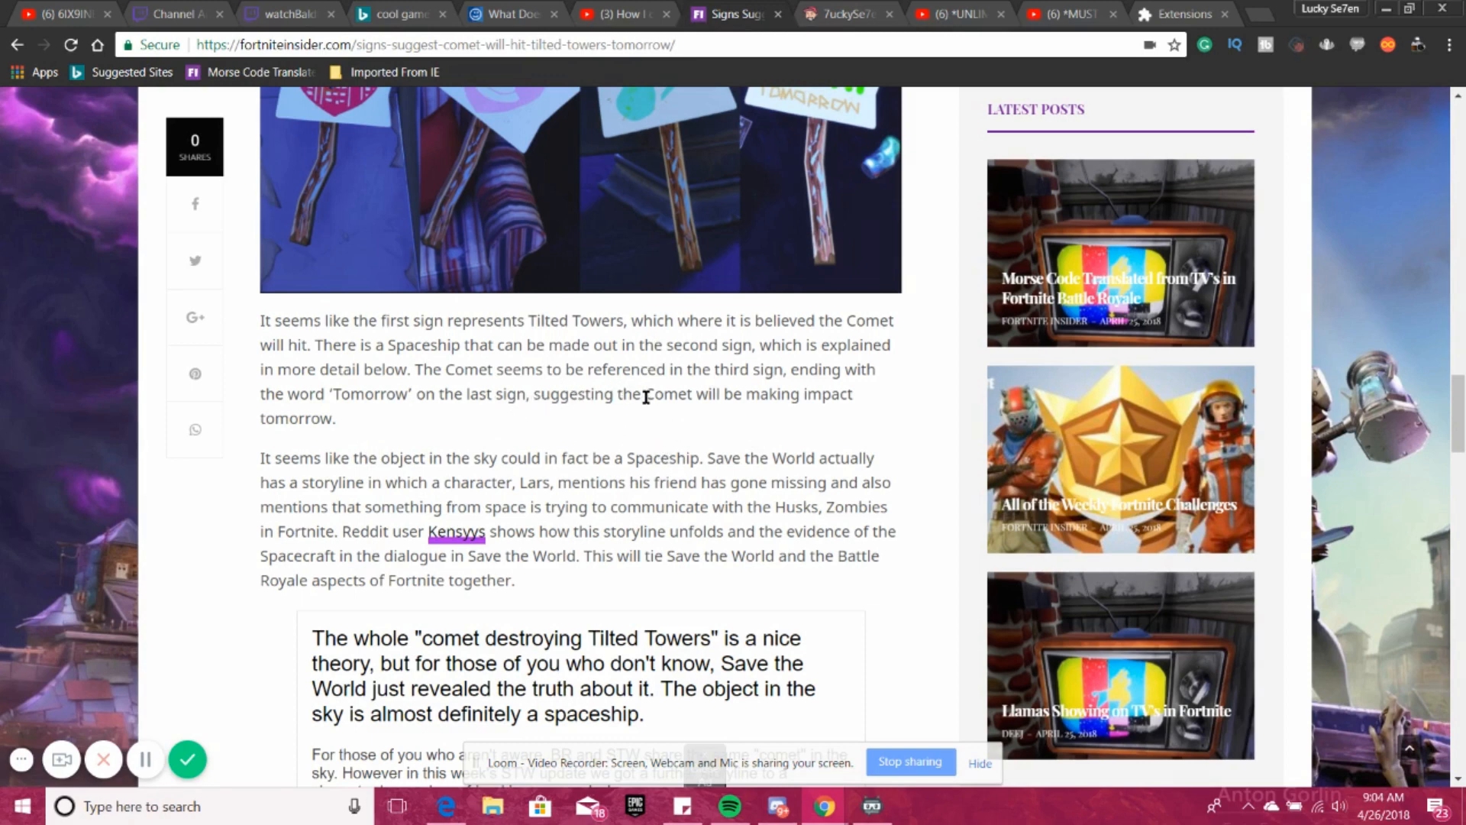
mouse_move(512, 456)
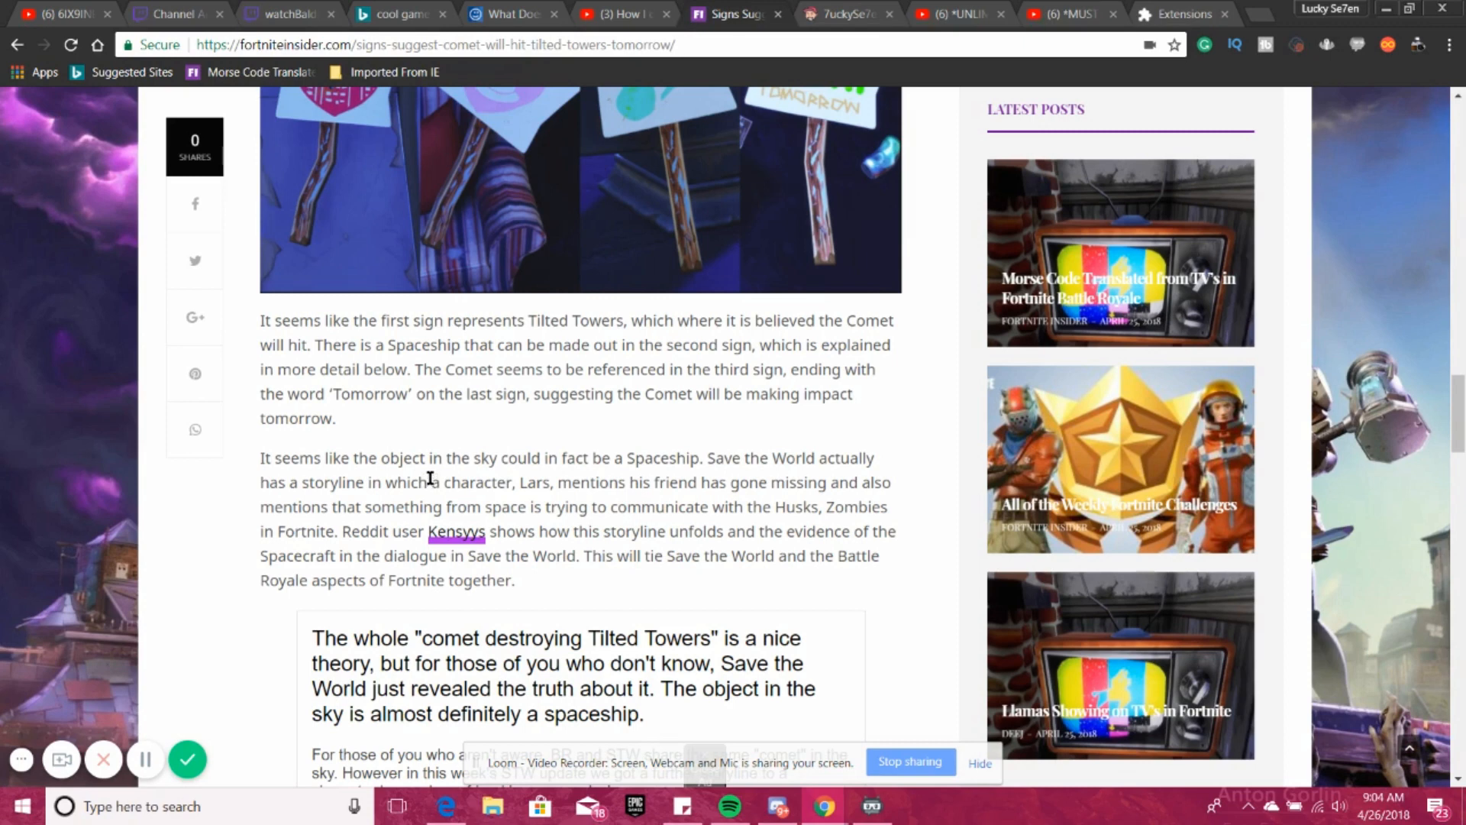
mouse_move(695, 453)
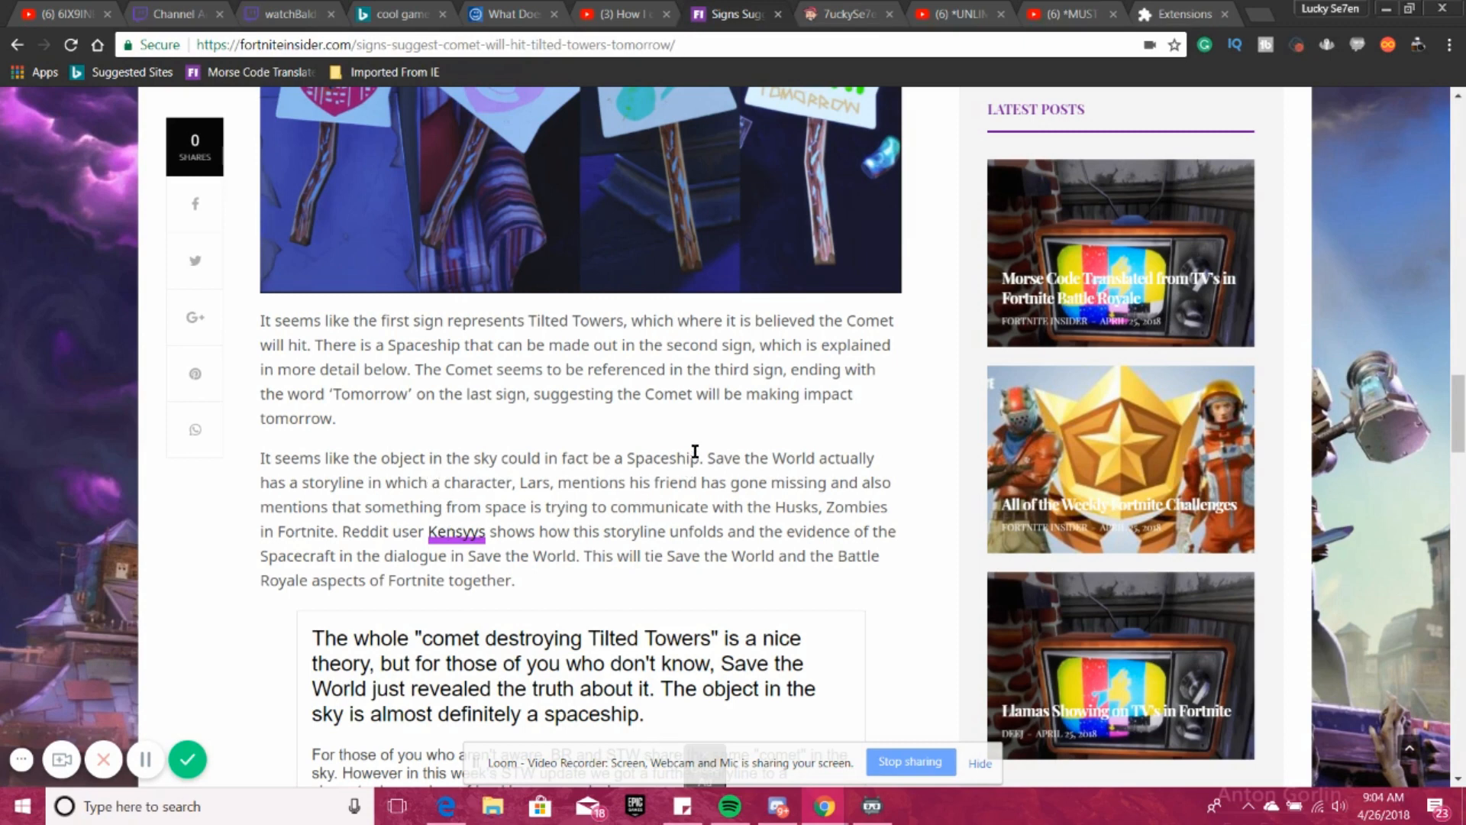
mouse_move(626, 476)
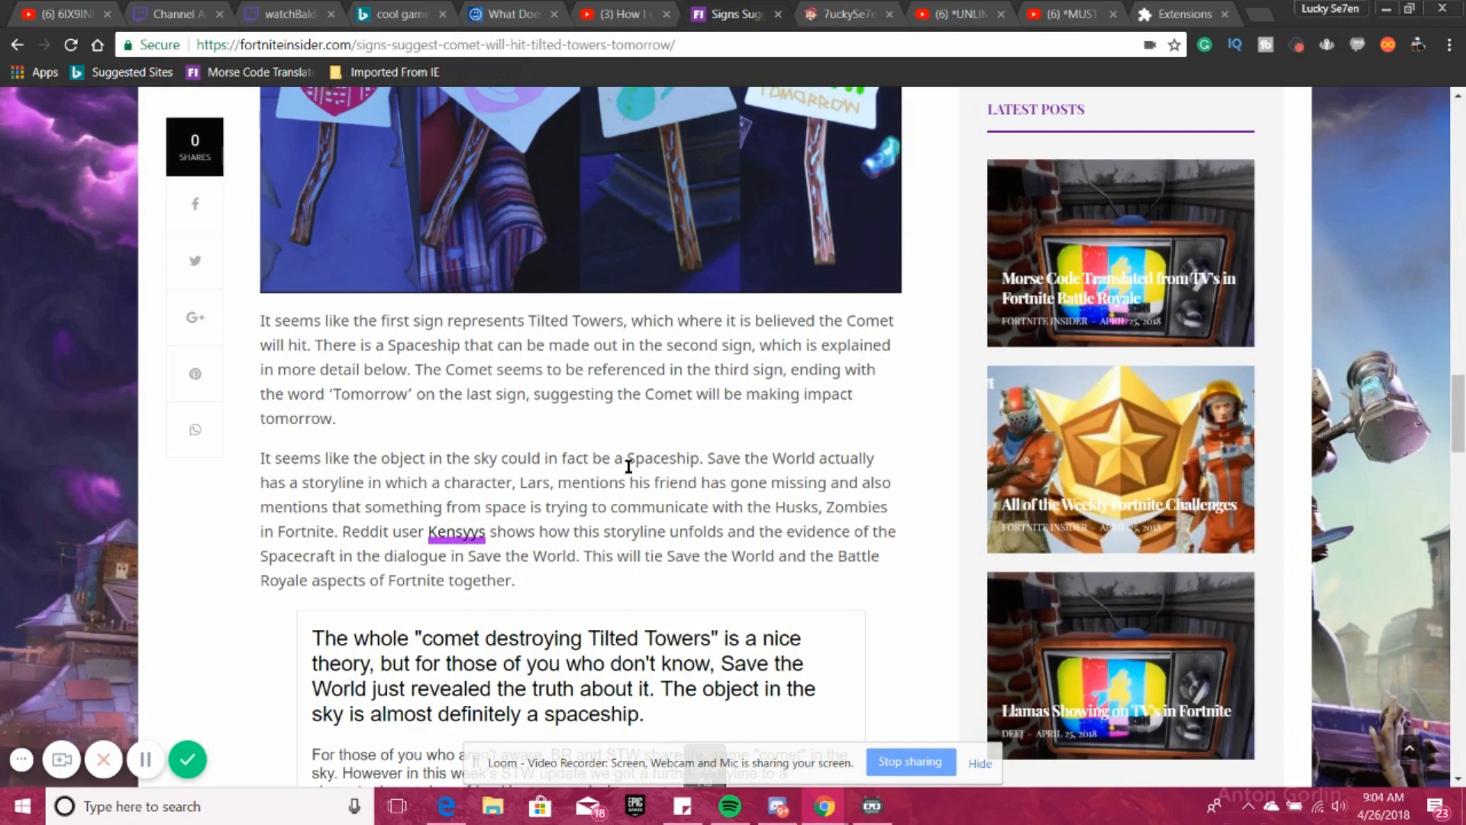
mouse_move(734, 543)
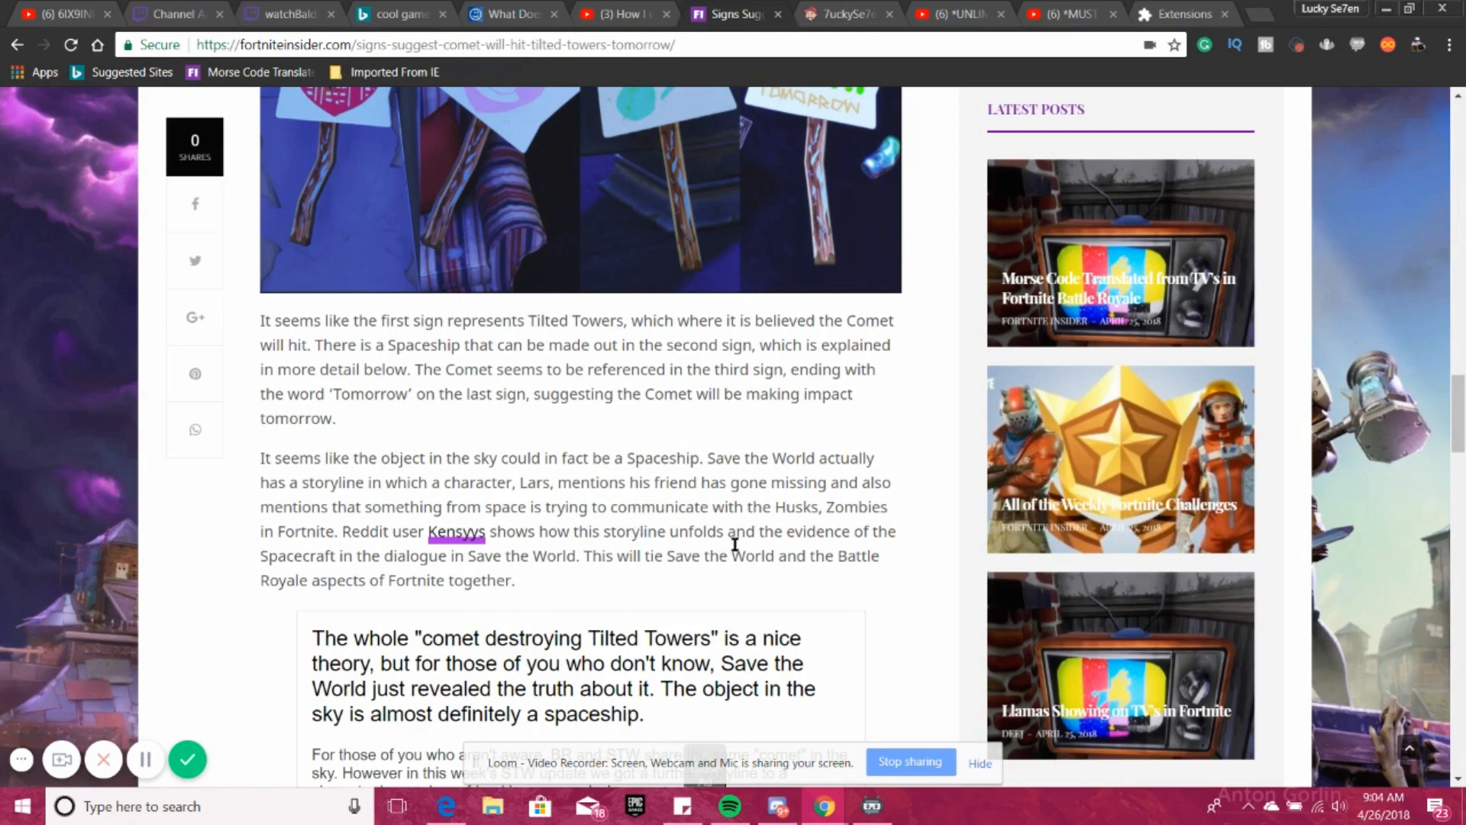
mouse_move(468, 527)
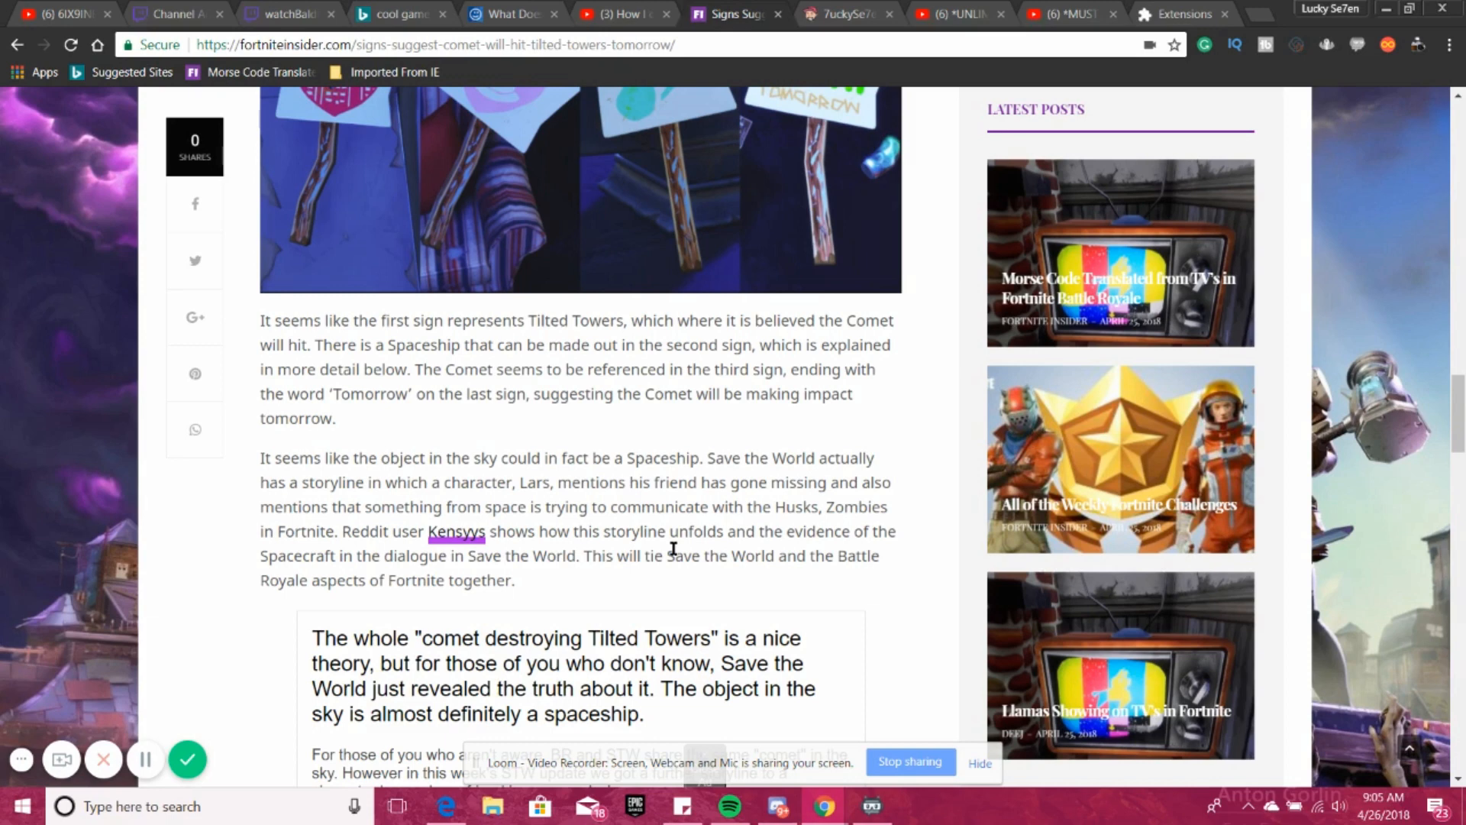
mouse_move(472, 555)
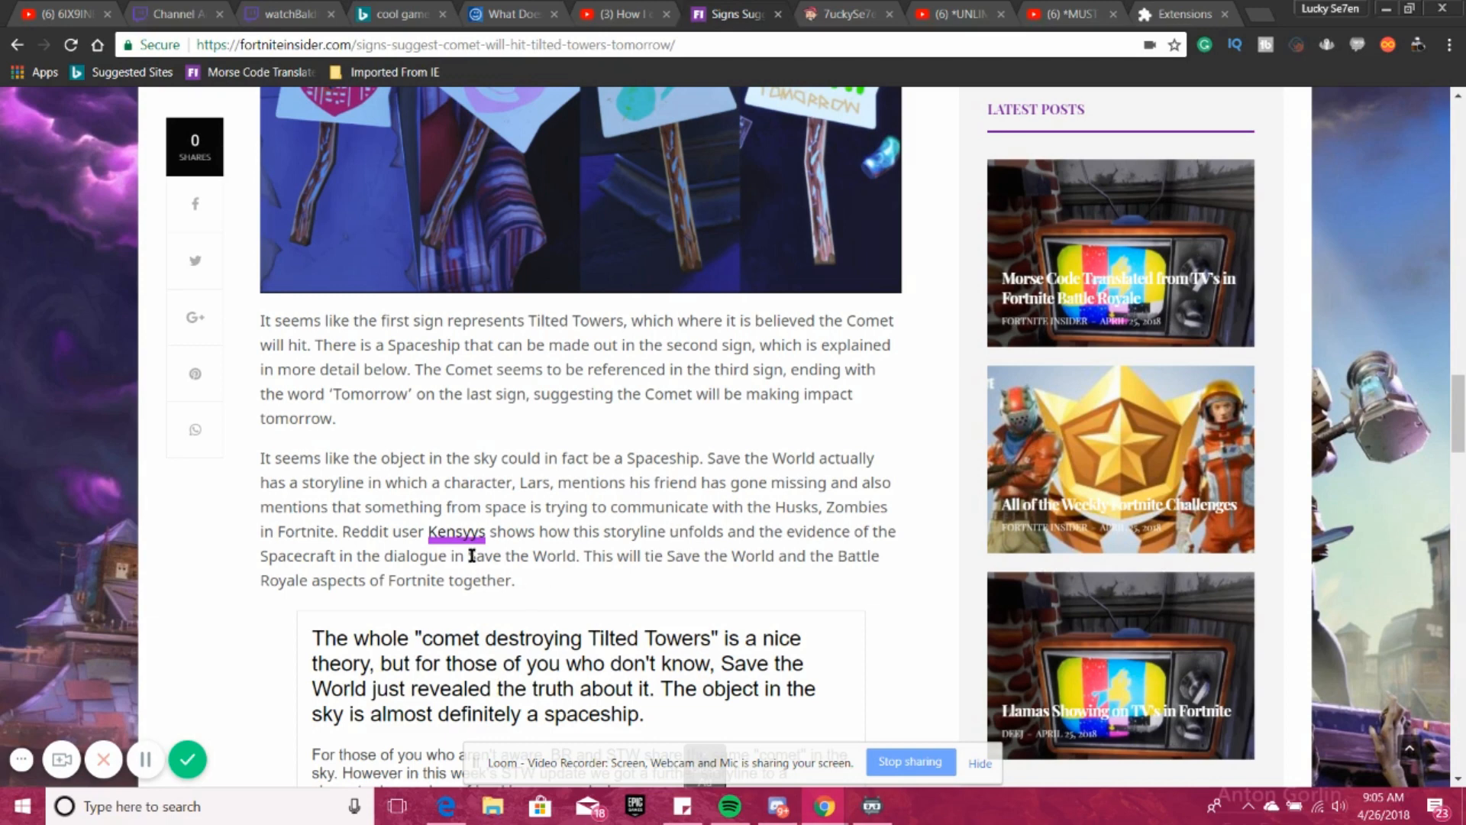
mouse_move(580, 541)
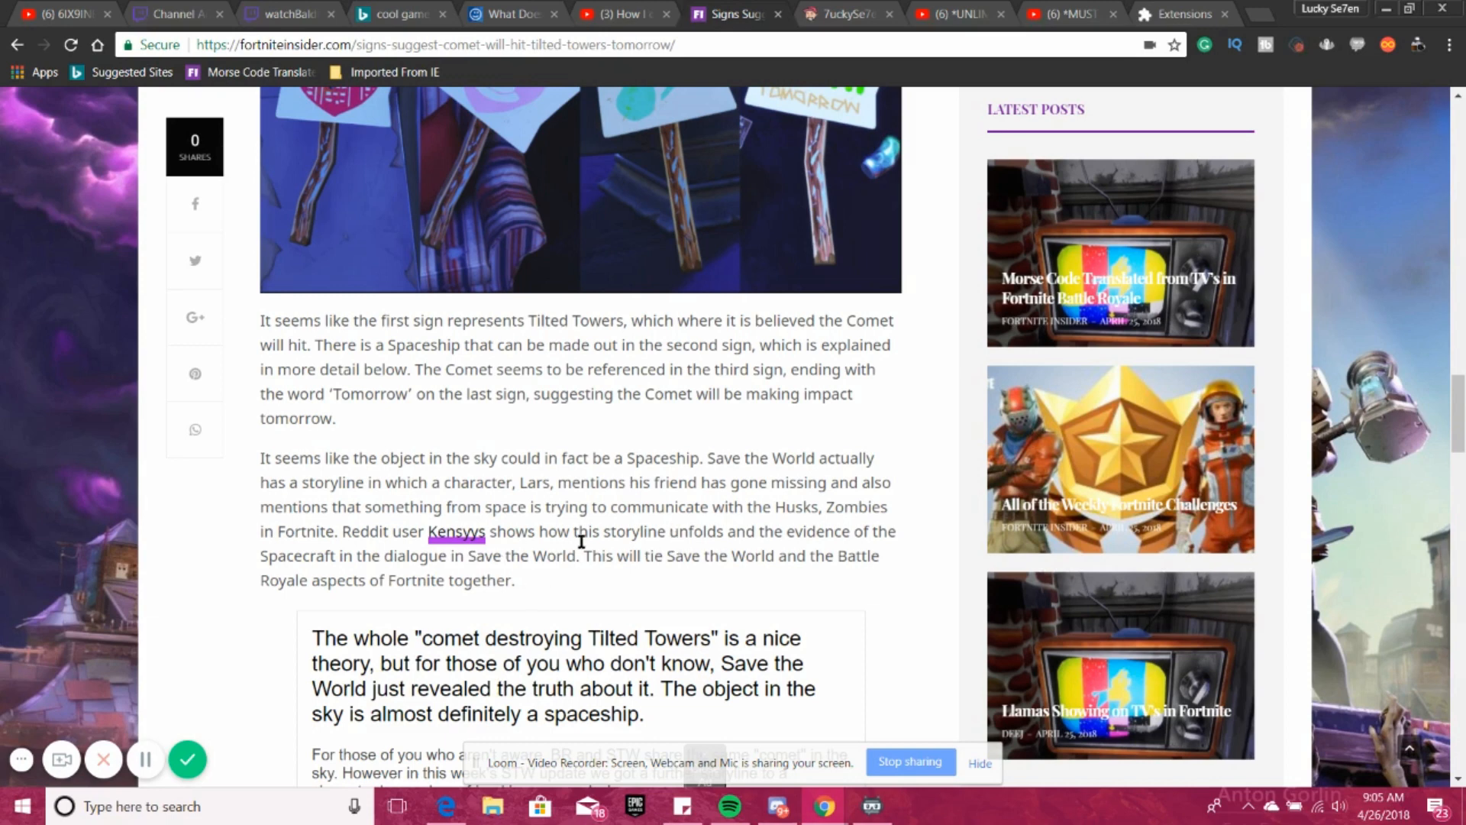
mouse_move(675, 539)
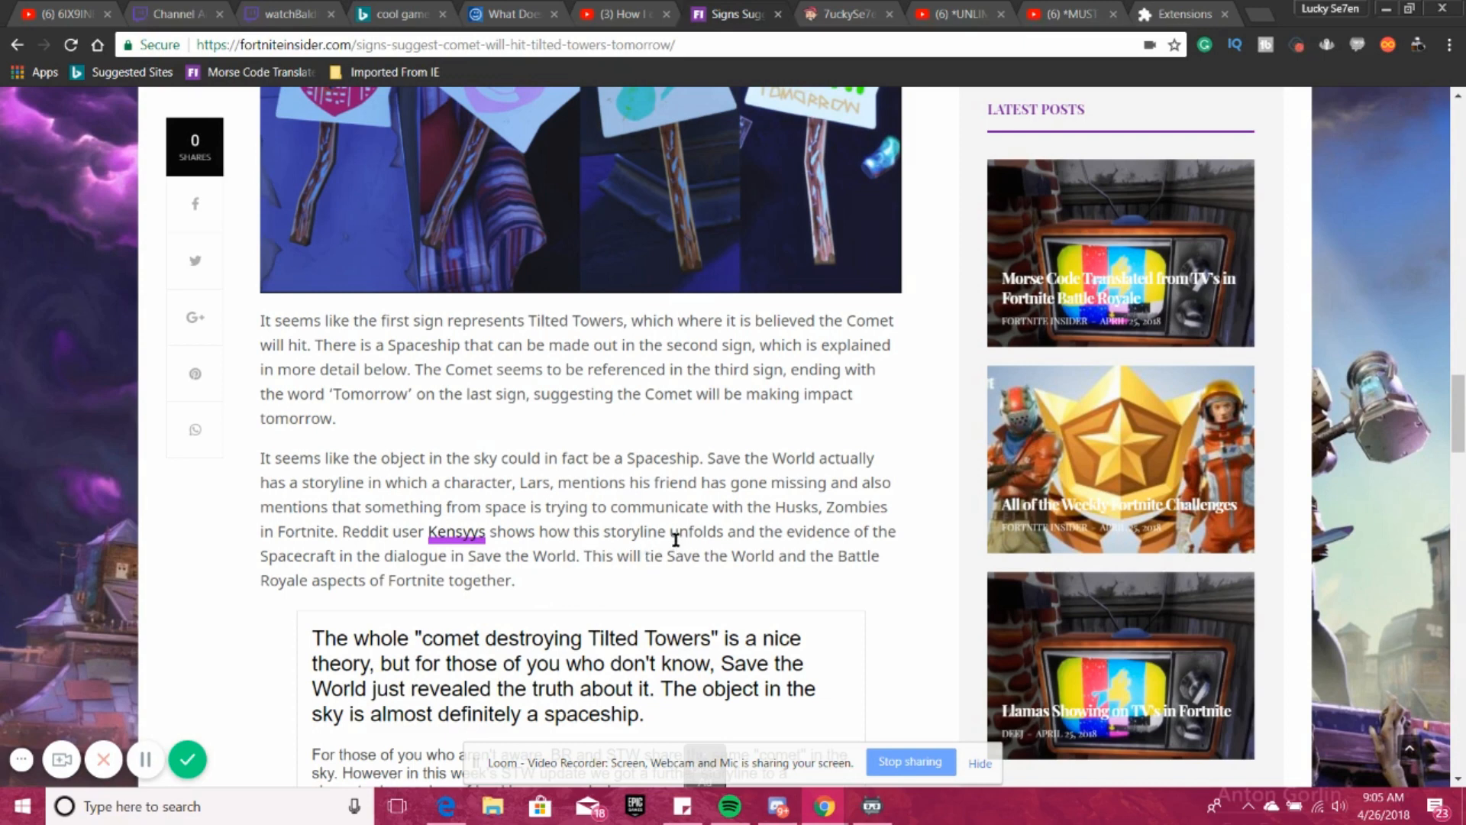
mouse_move(576, 594)
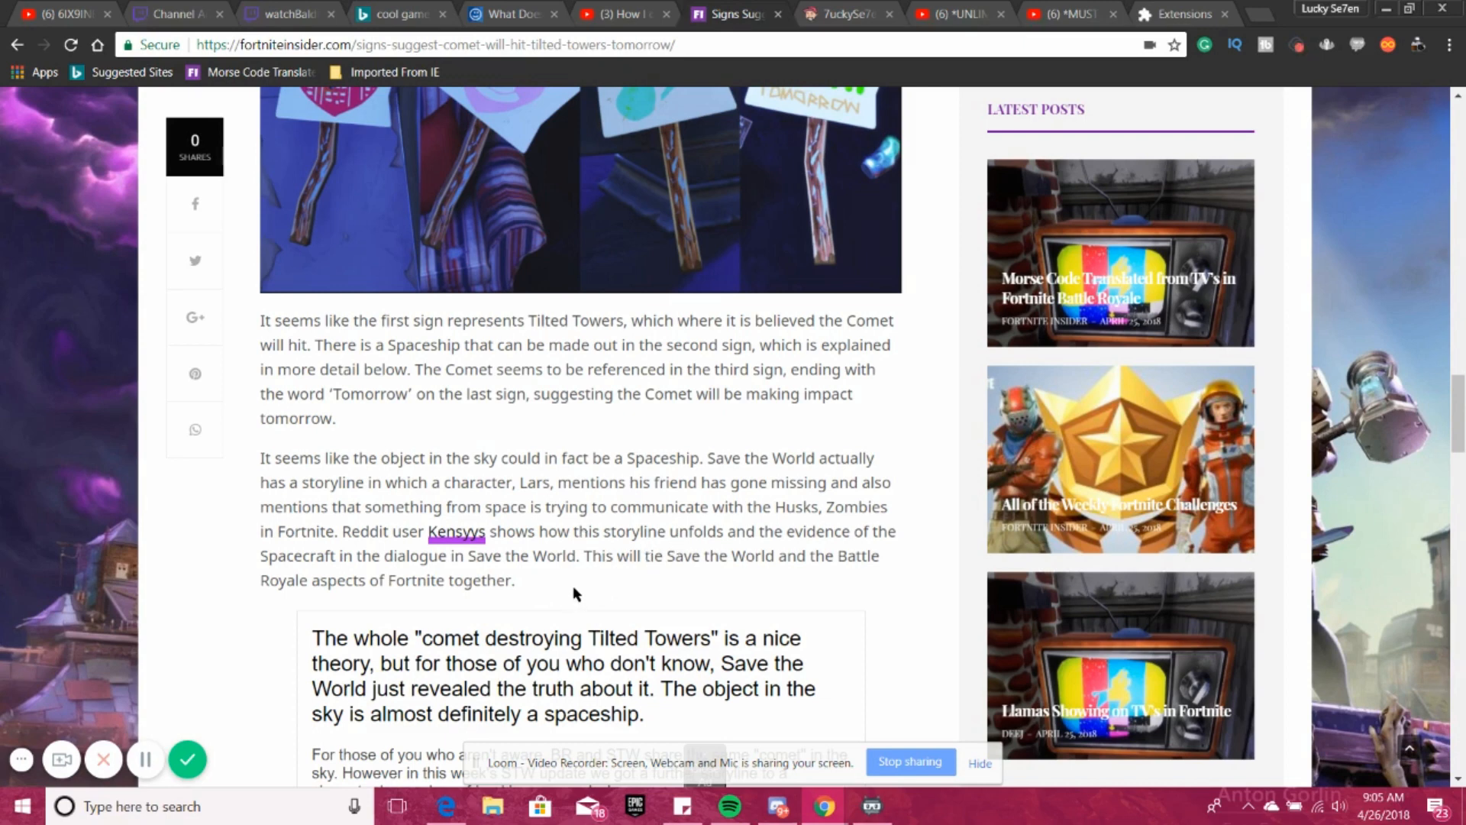
mouse_move(827, 605)
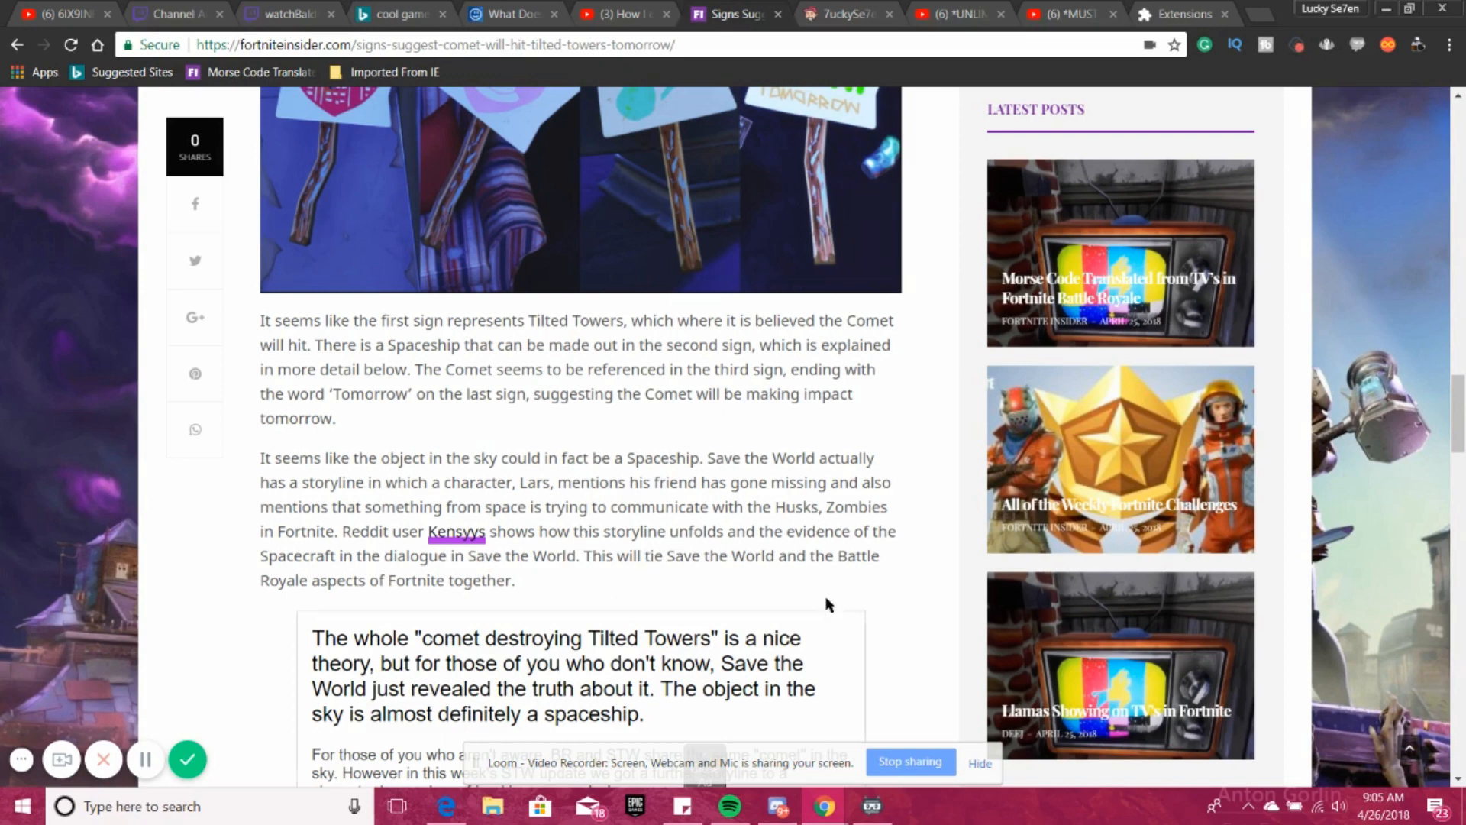
mouse_move(824, 594)
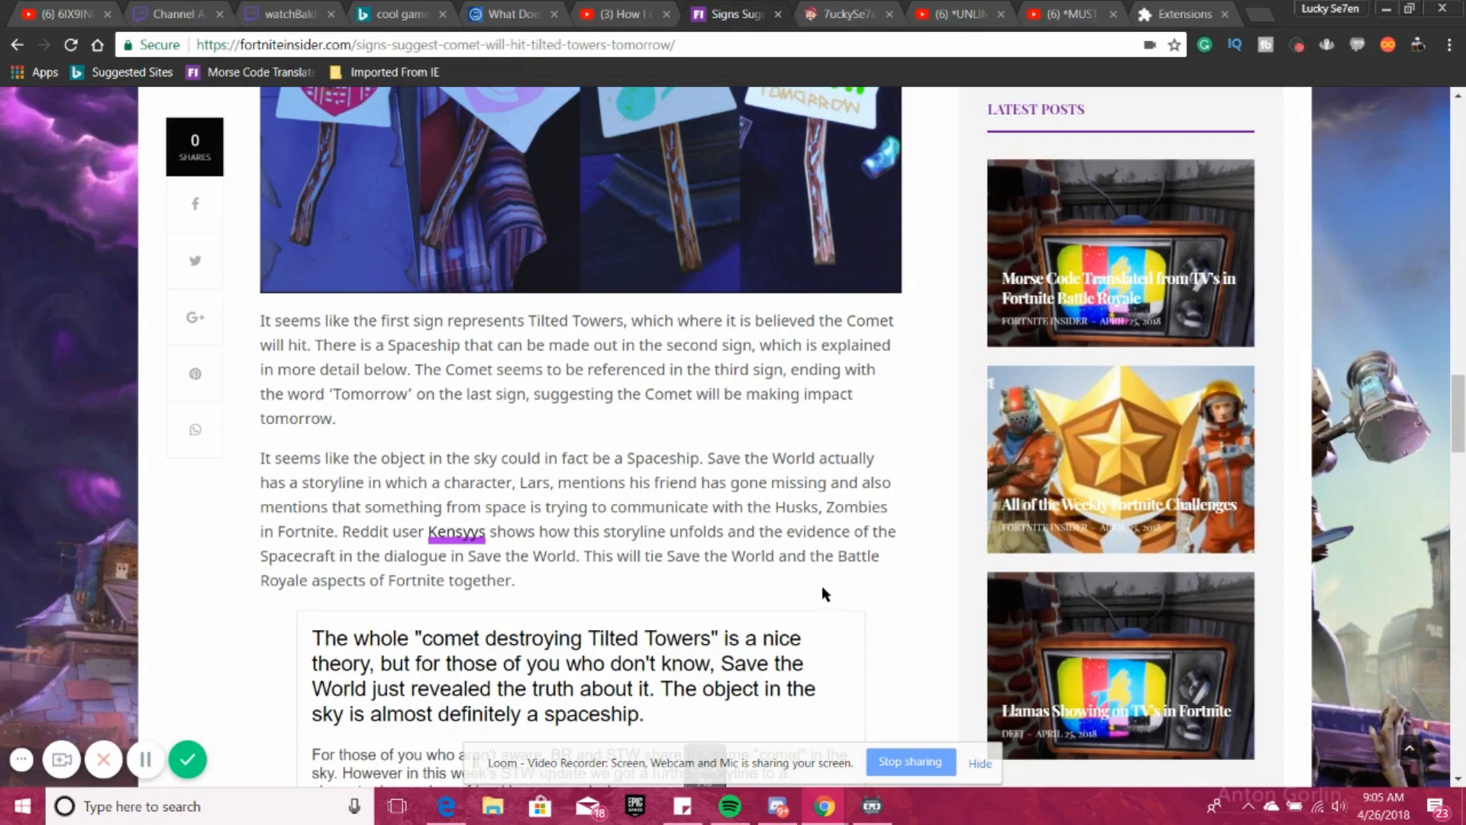
mouse_move(636, 631)
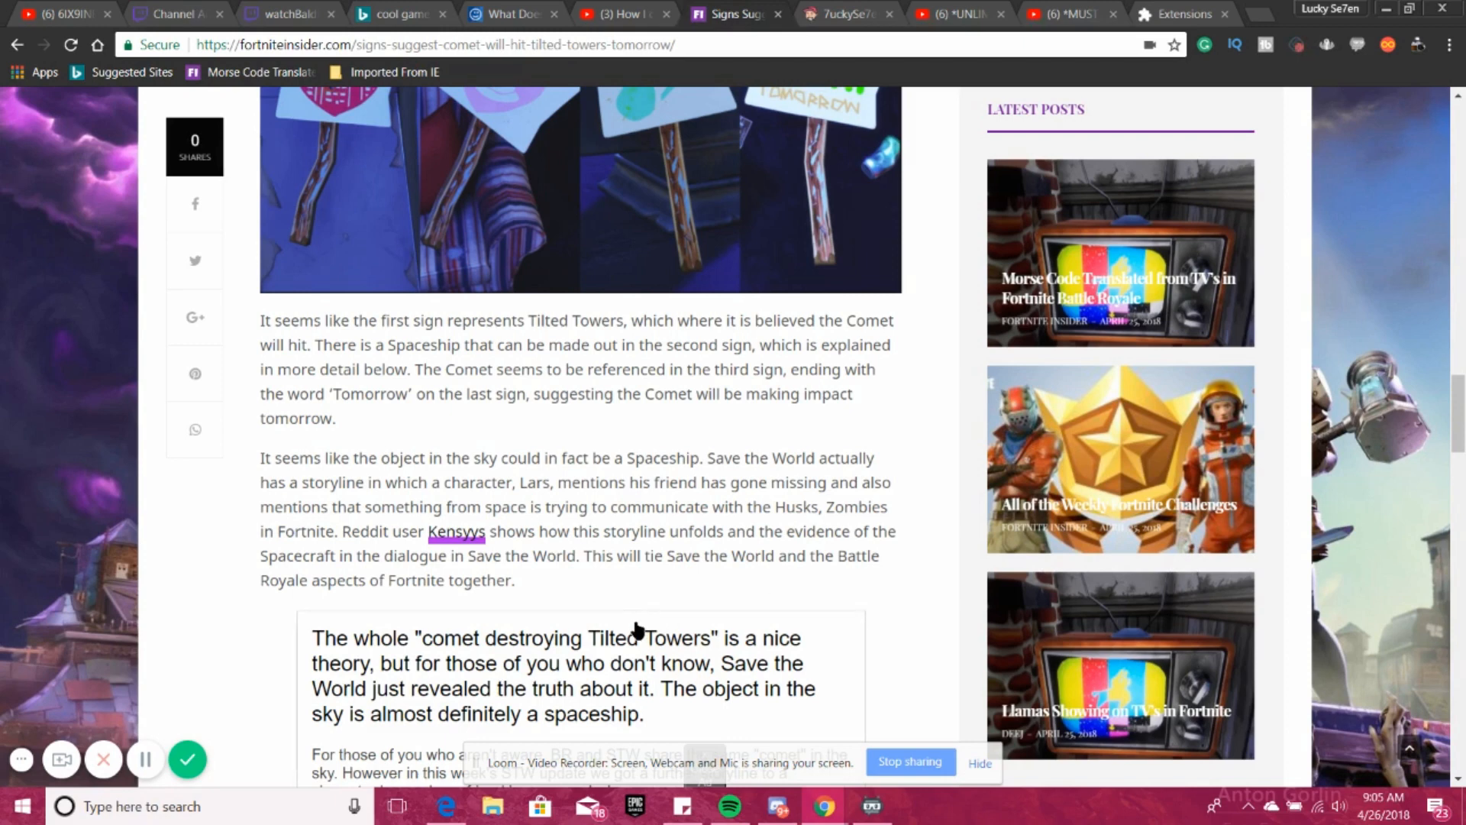
mouse_move(538, 673)
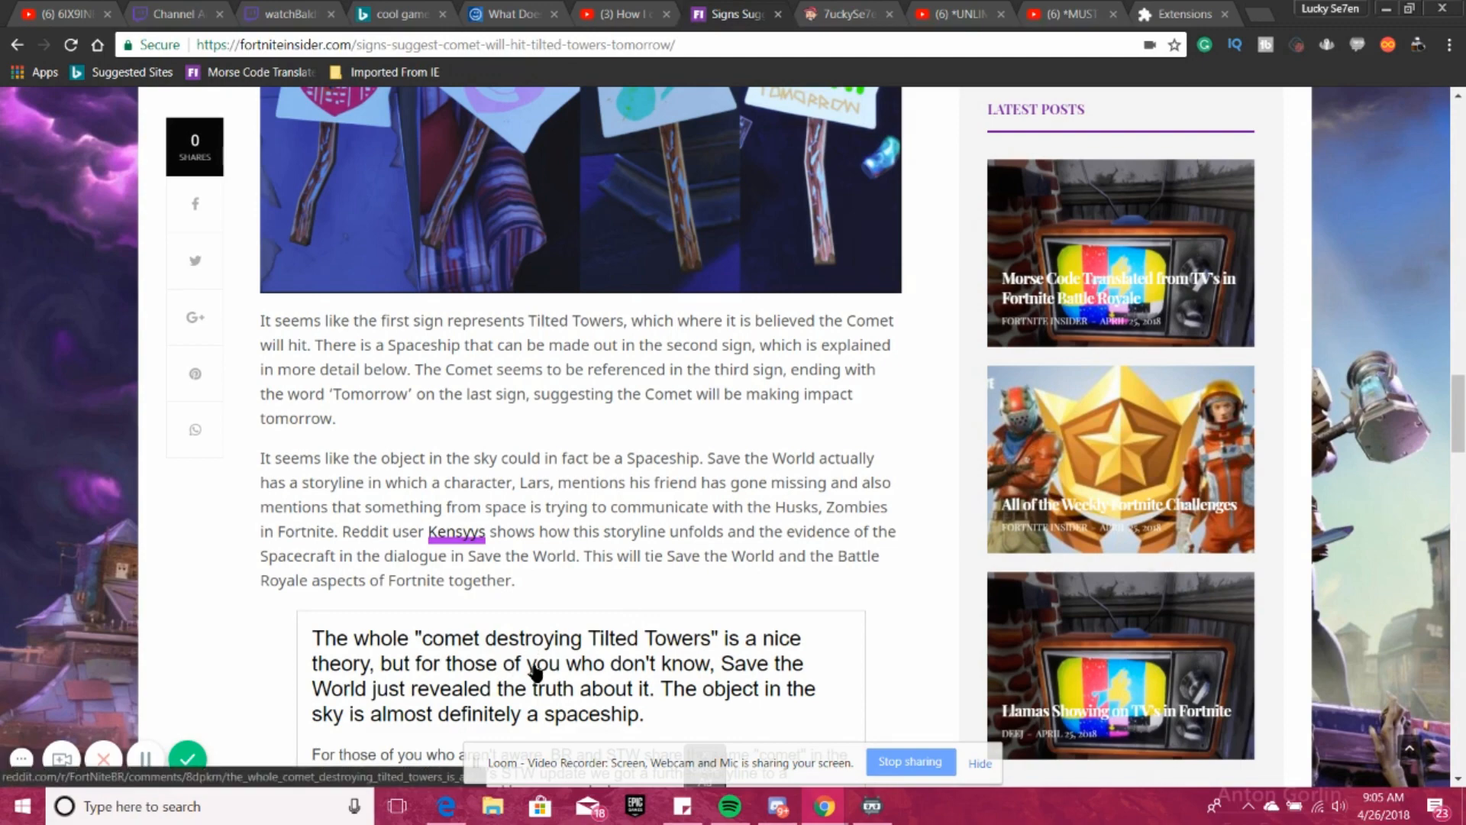
scroll(down, 3)
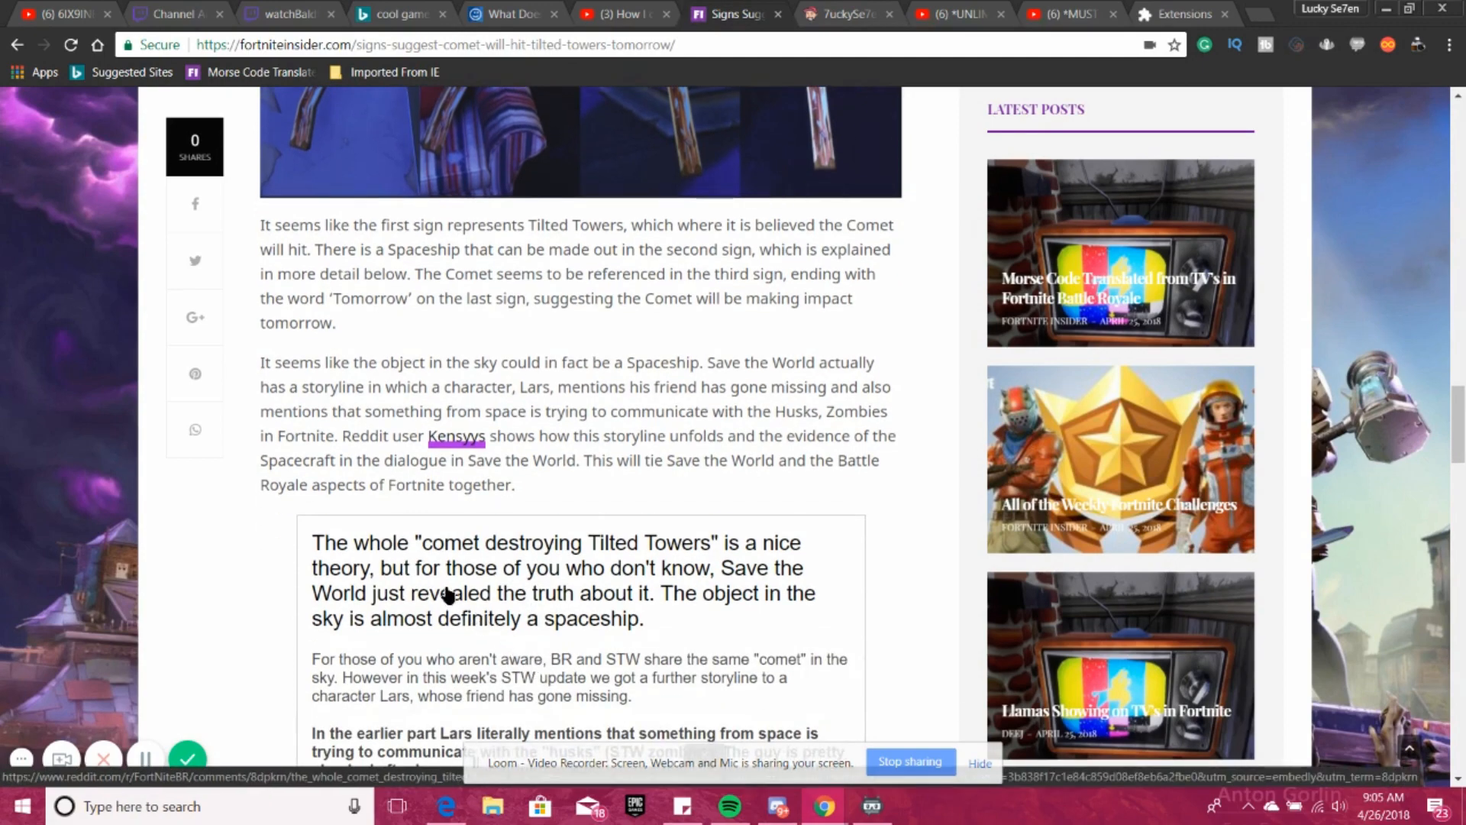
mouse_move(655, 608)
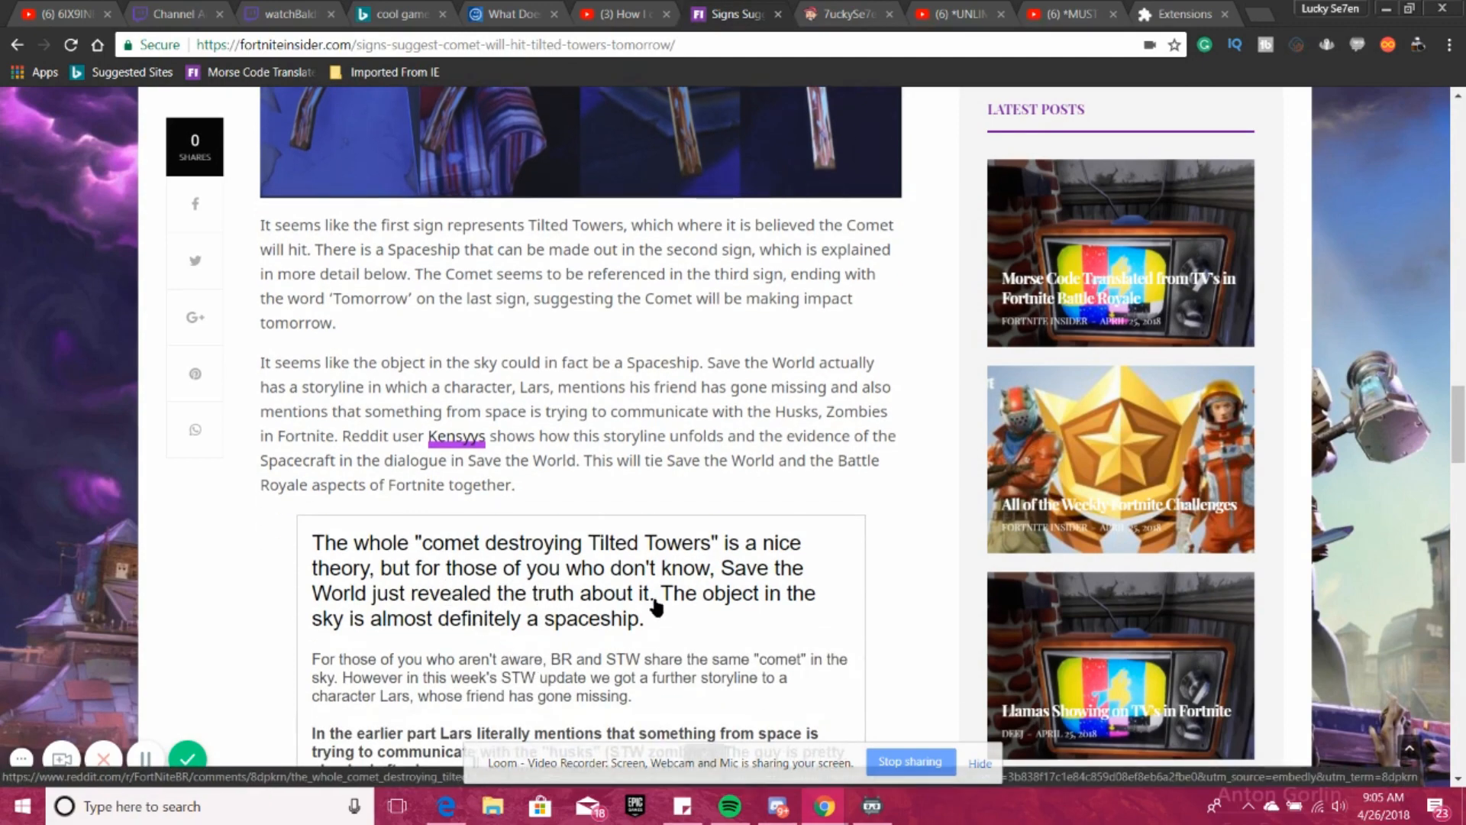
mouse_move(617, 701)
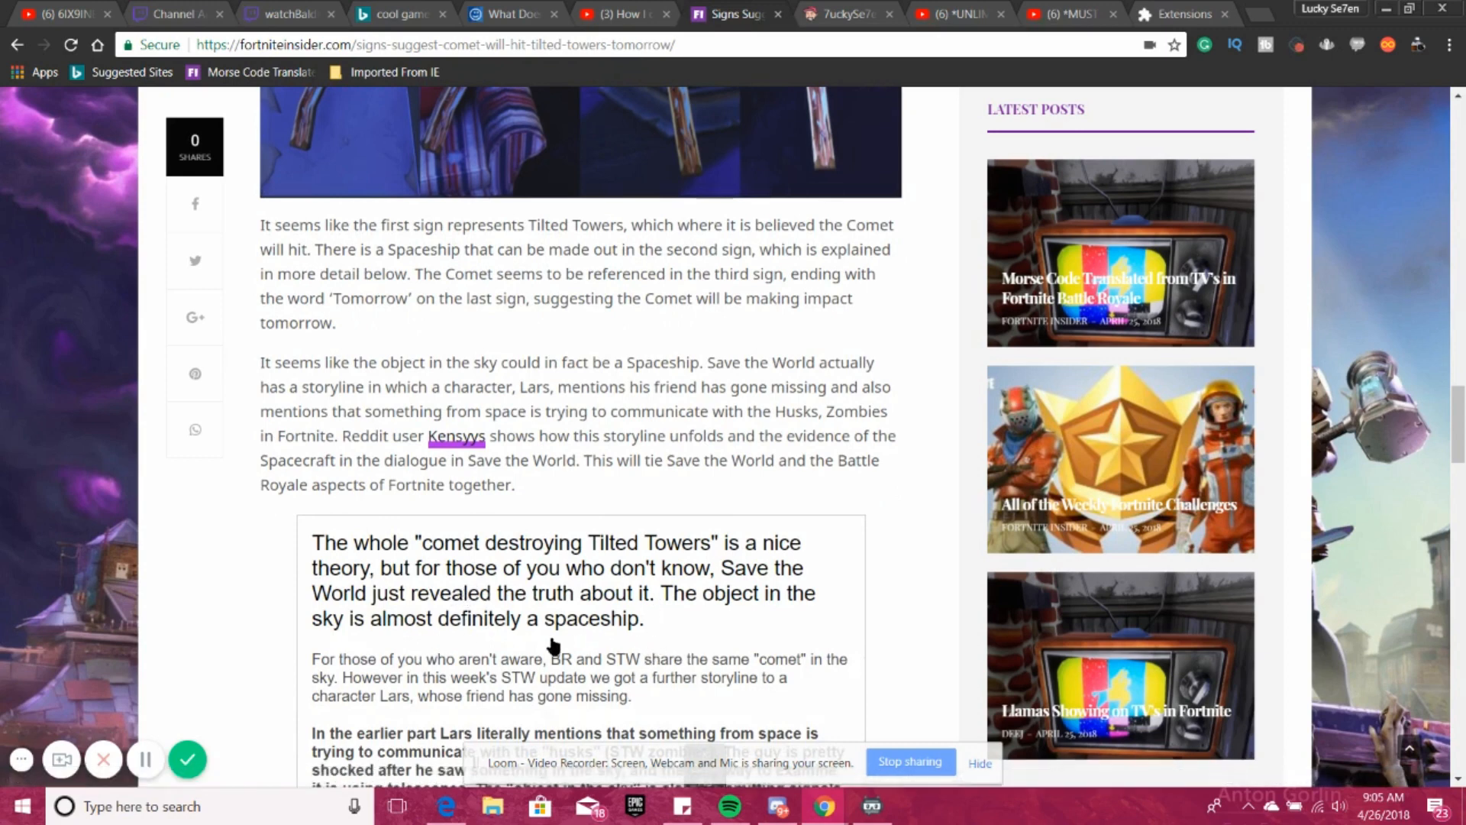
mouse_move(529, 652)
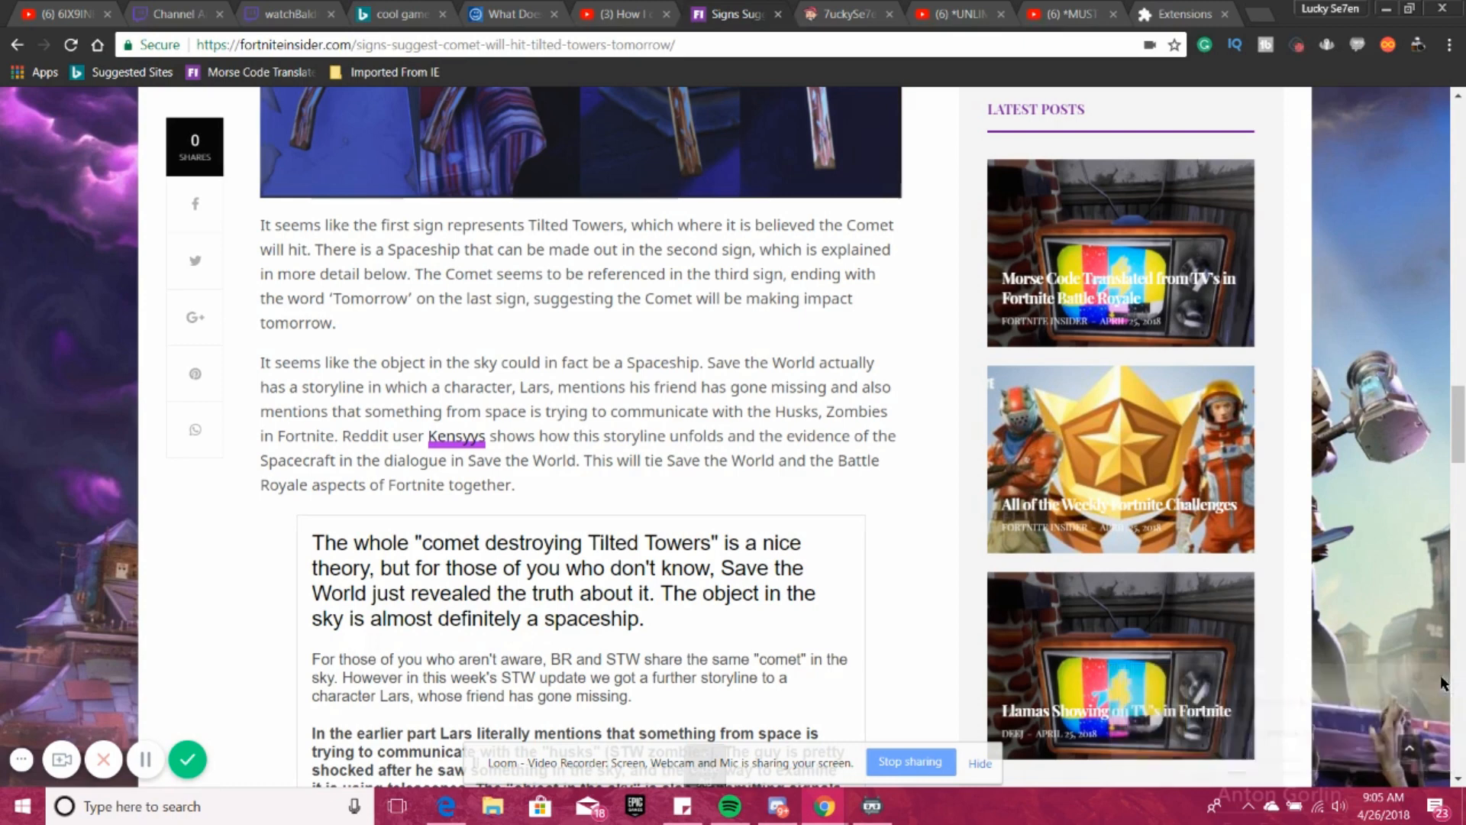
mouse_move(739, 723)
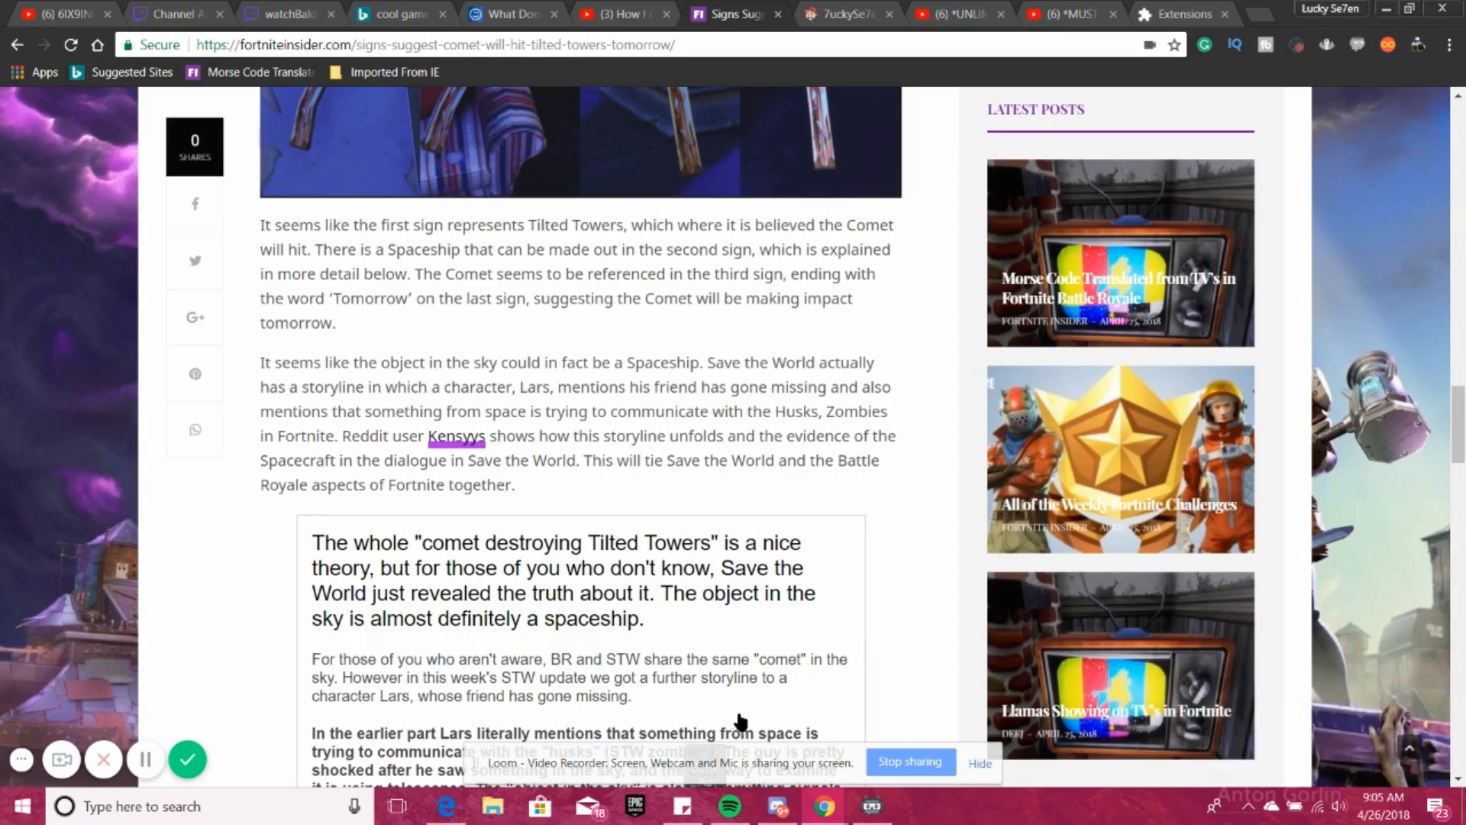
mouse_move(522, 699)
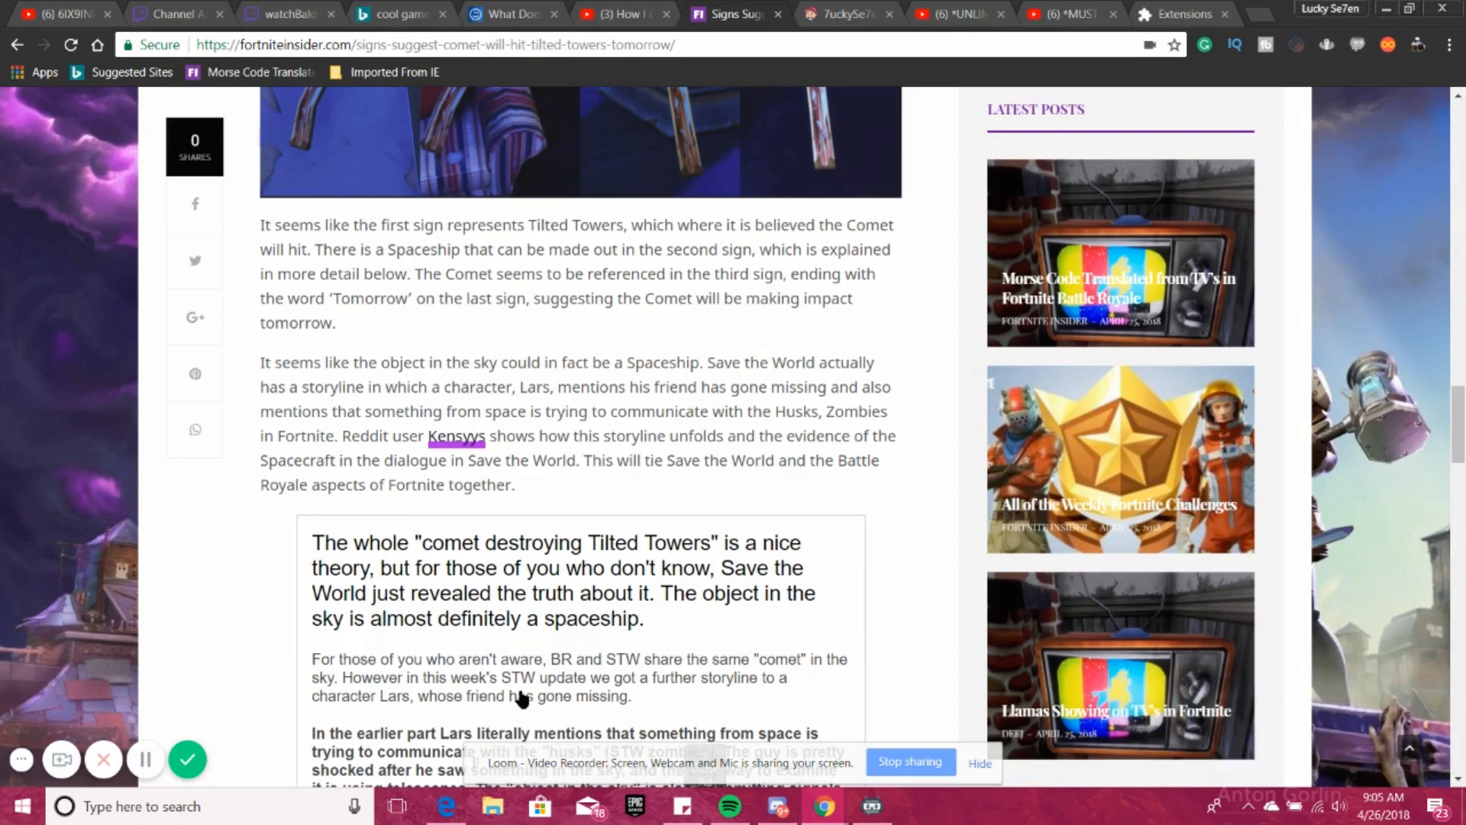
mouse_move(577, 713)
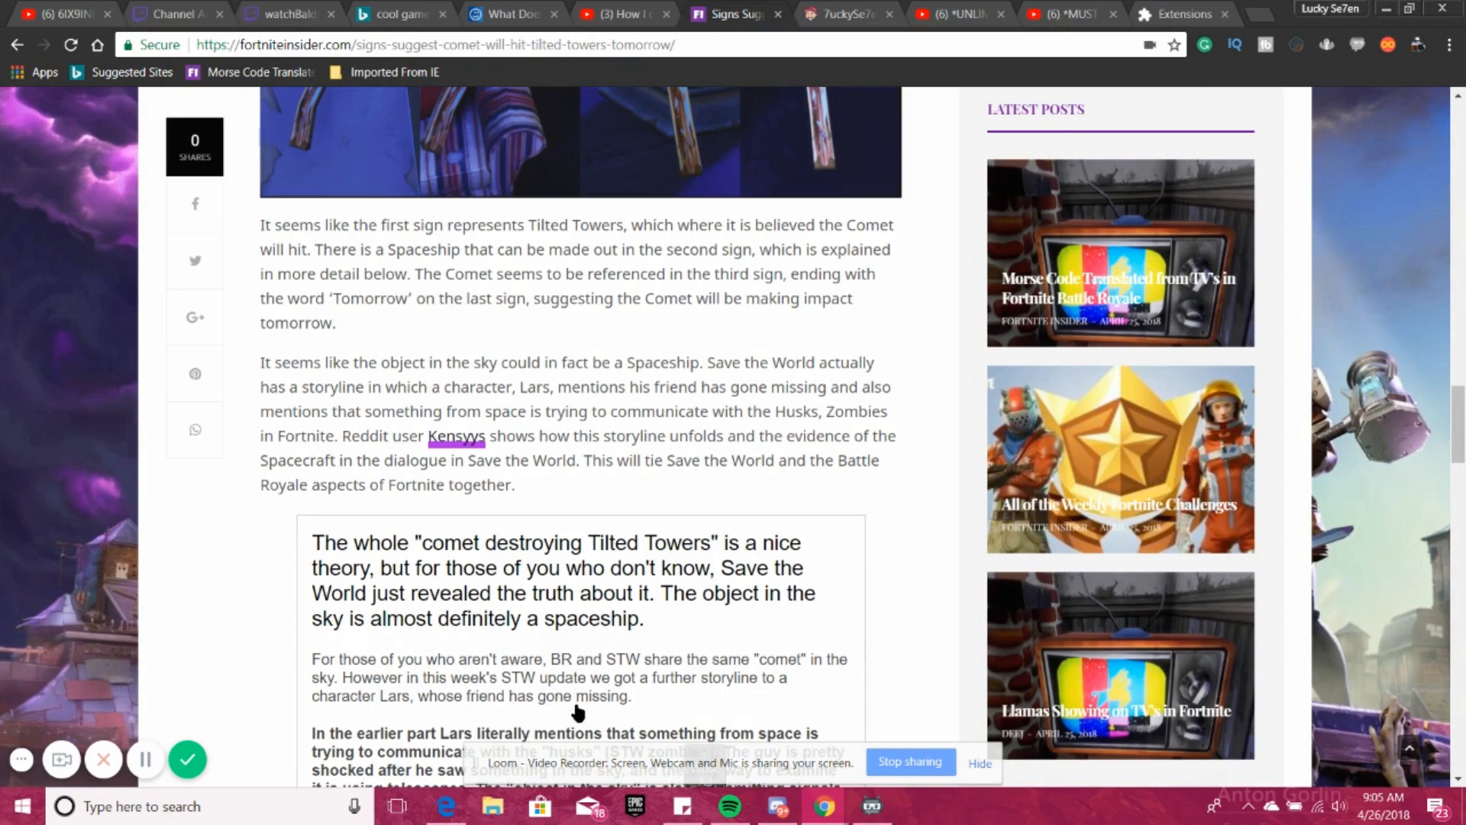
mouse_move(591, 682)
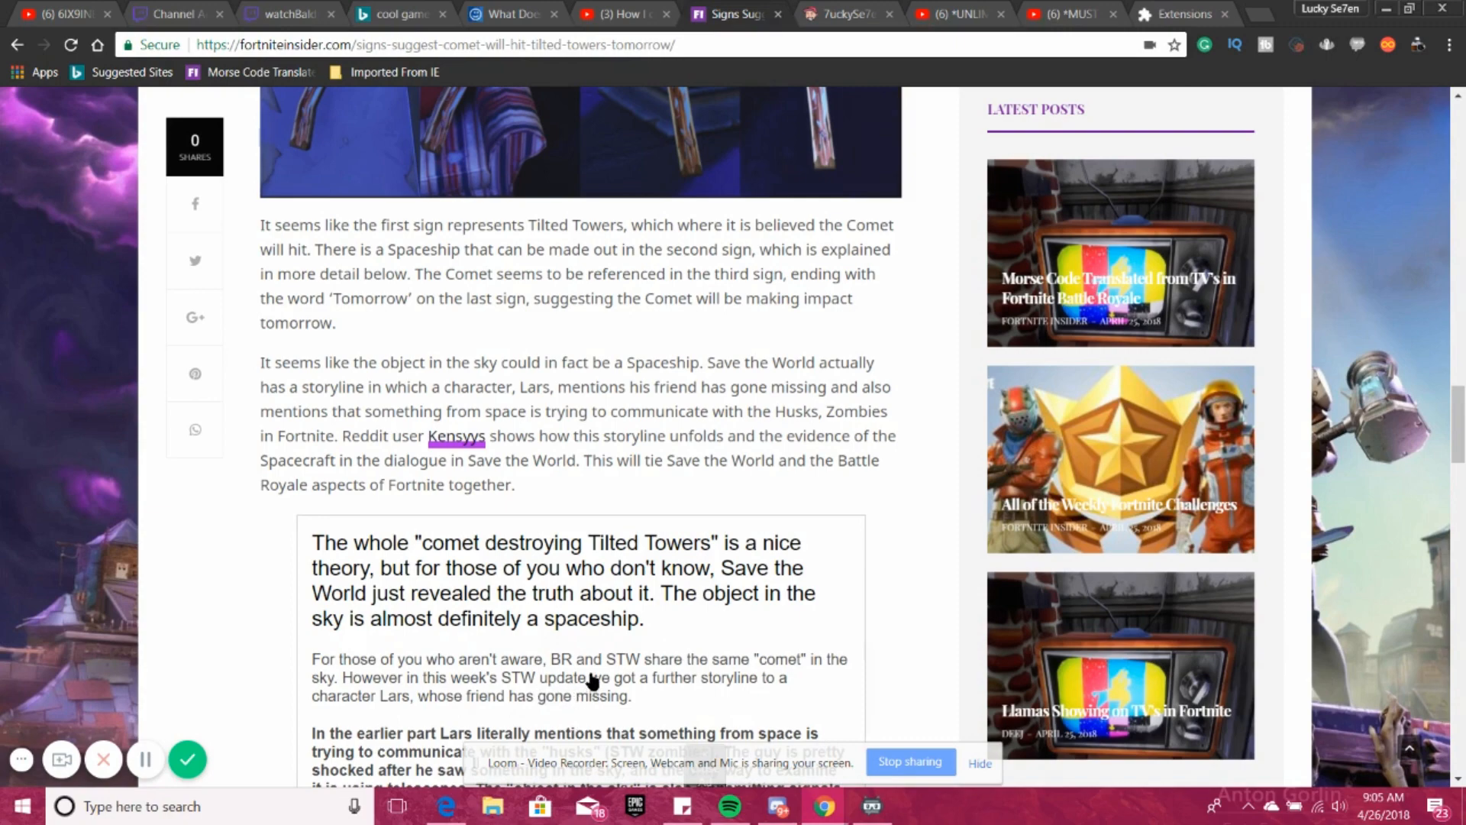
scroll(down, 3)
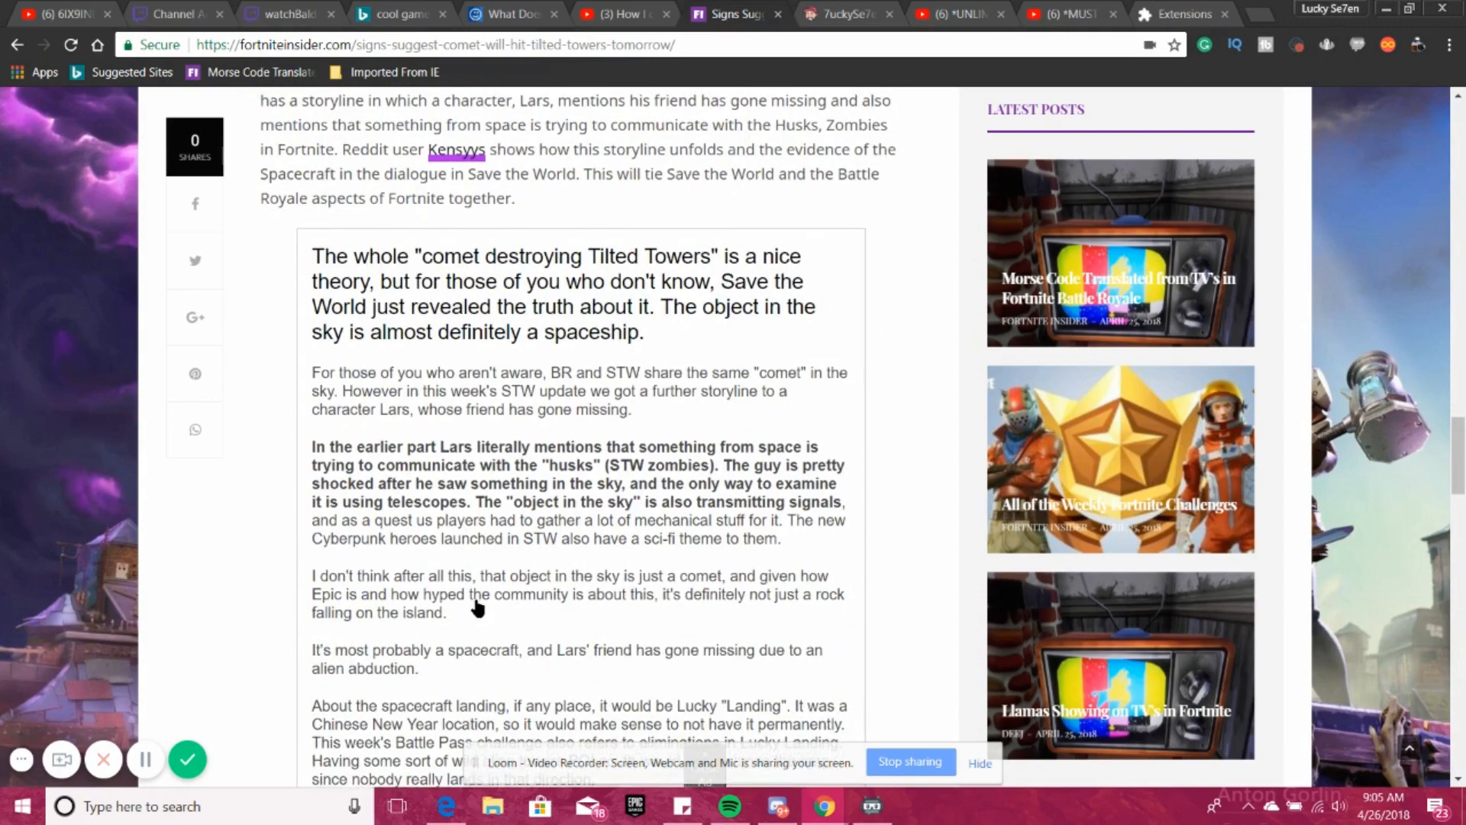
mouse_move(570, 524)
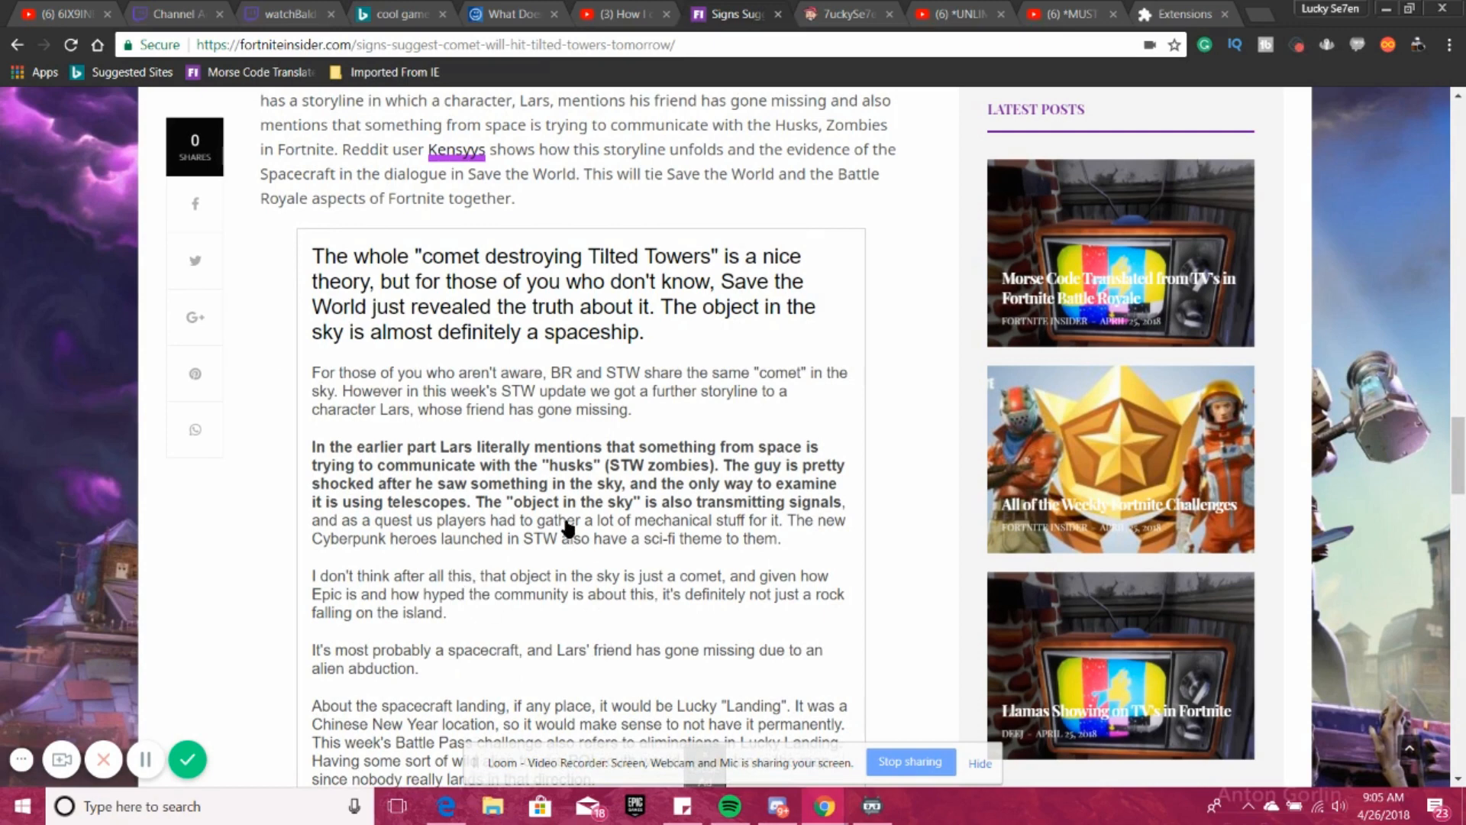
mouse_move(811, 498)
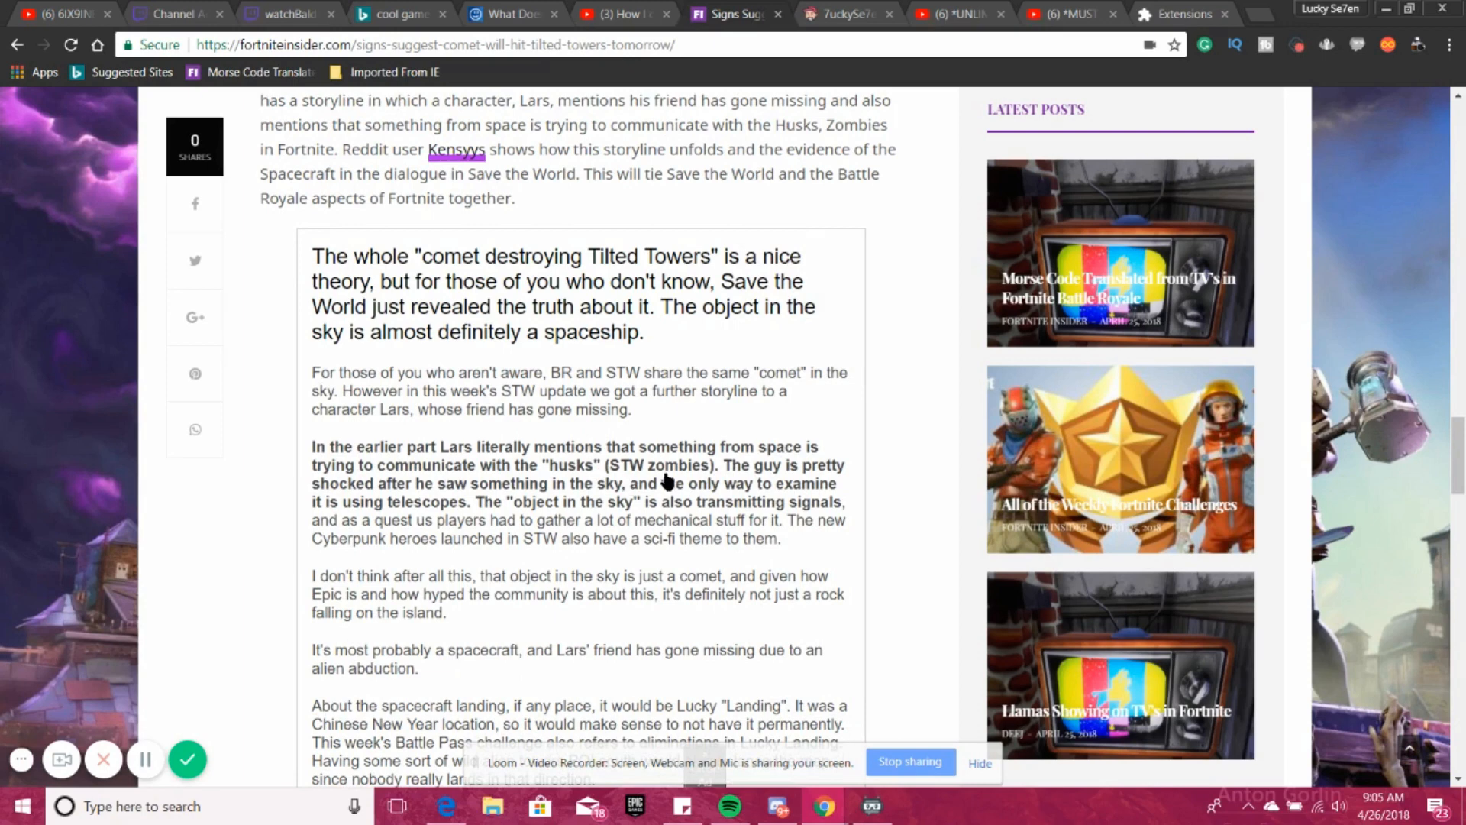
mouse_move(692, 510)
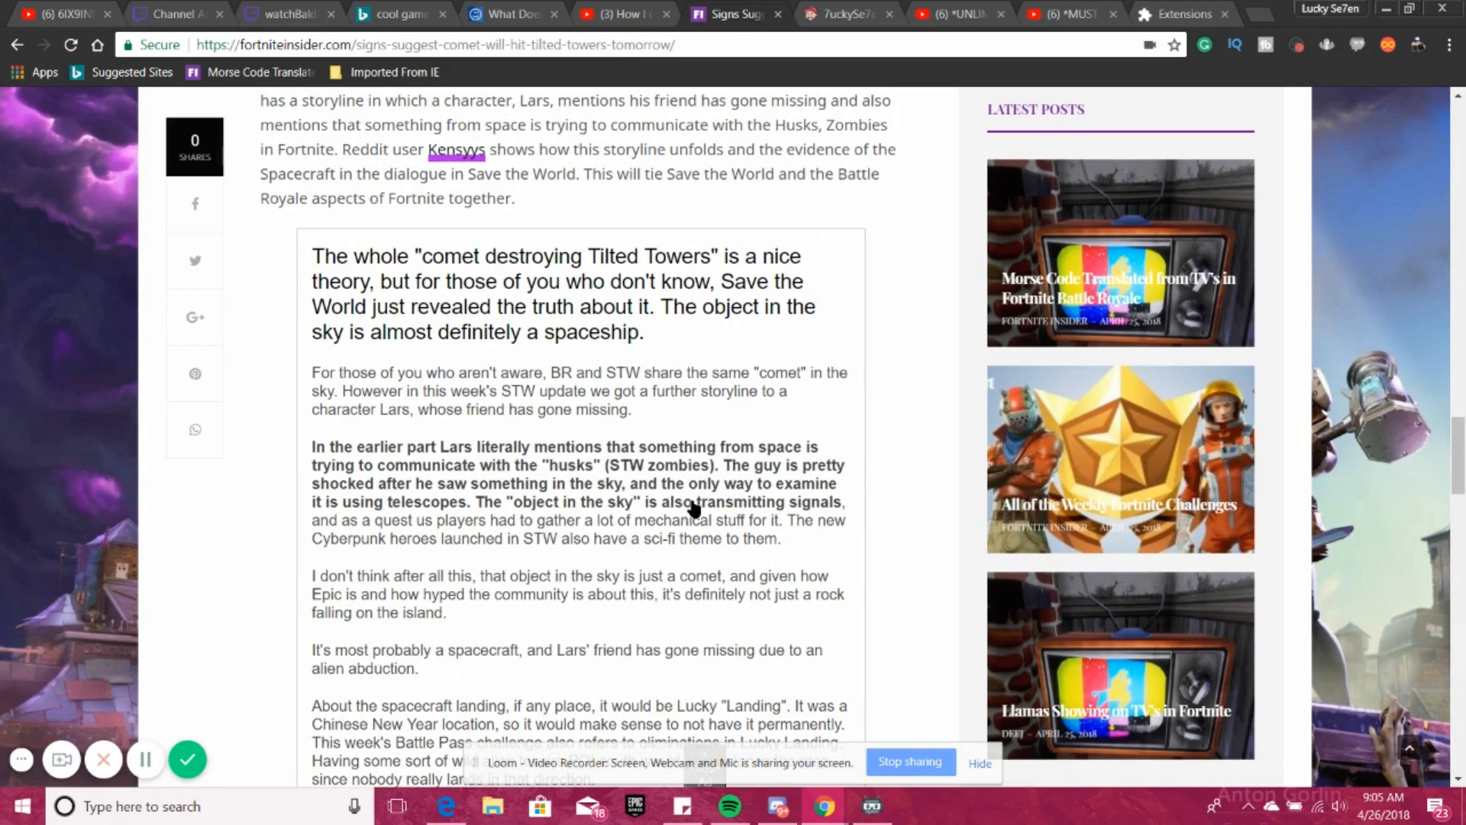
mouse_move(546, 515)
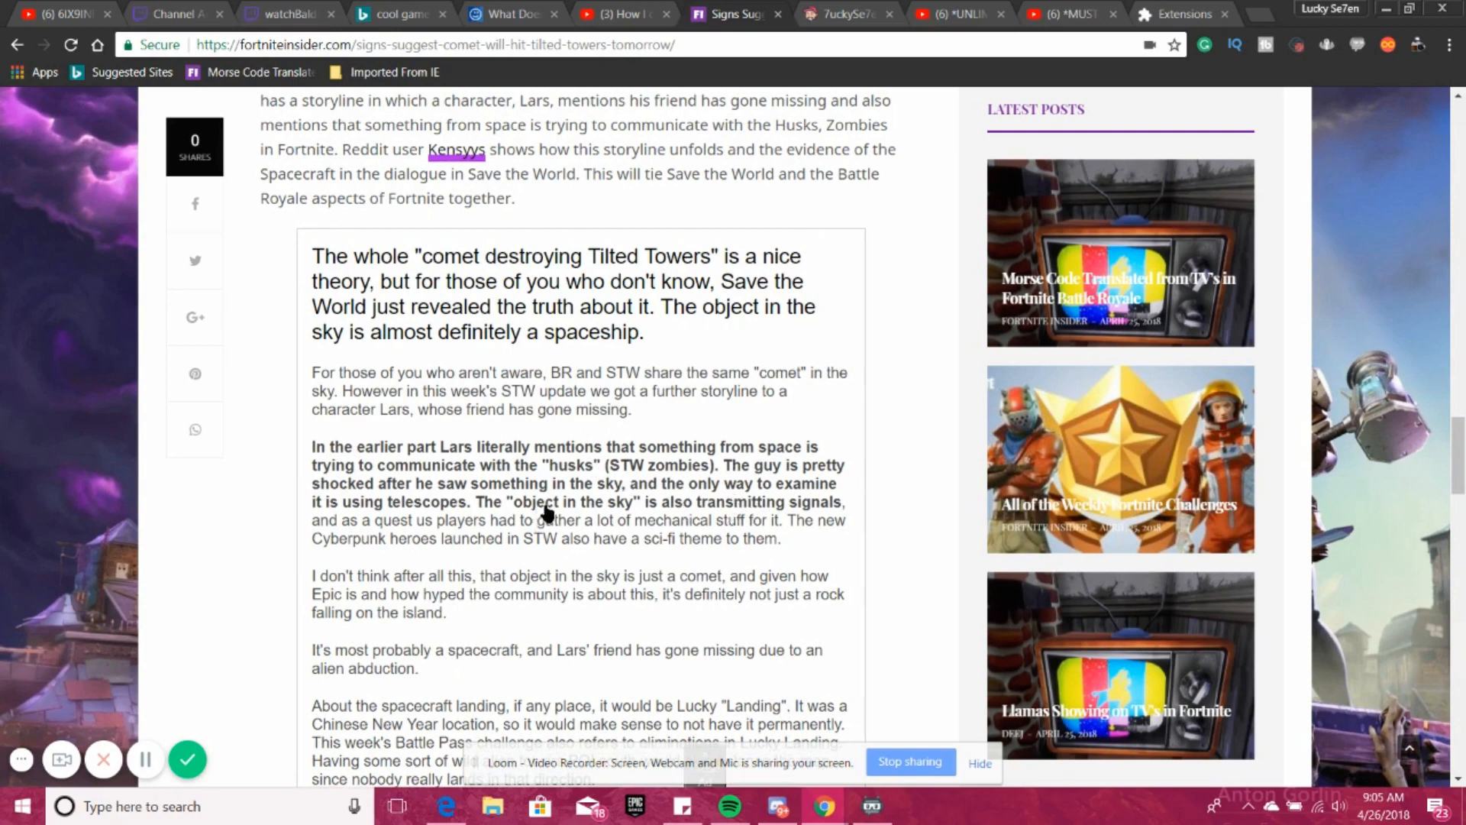
mouse_move(655, 517)
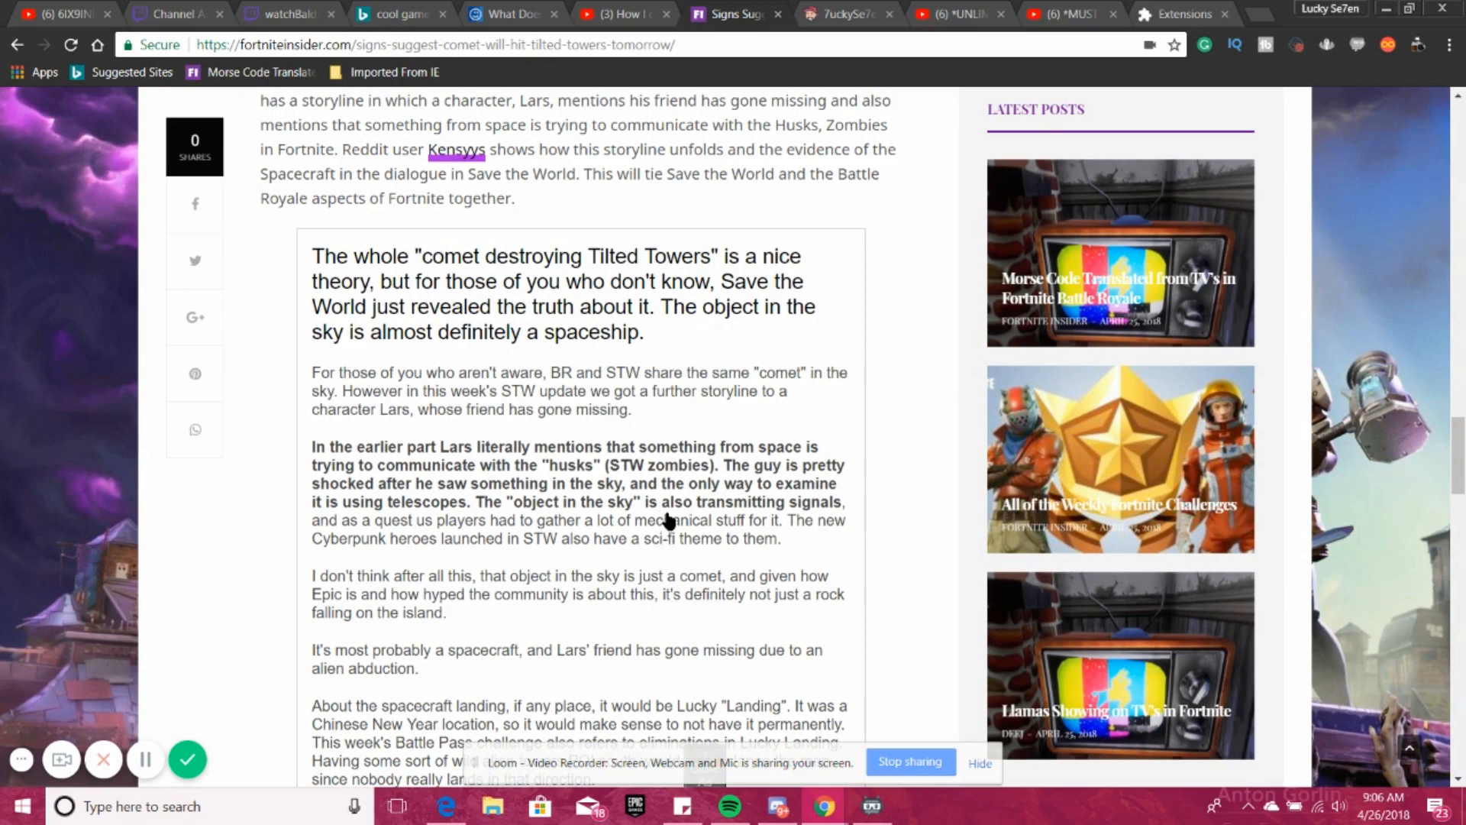
mouse_move(364, 556)
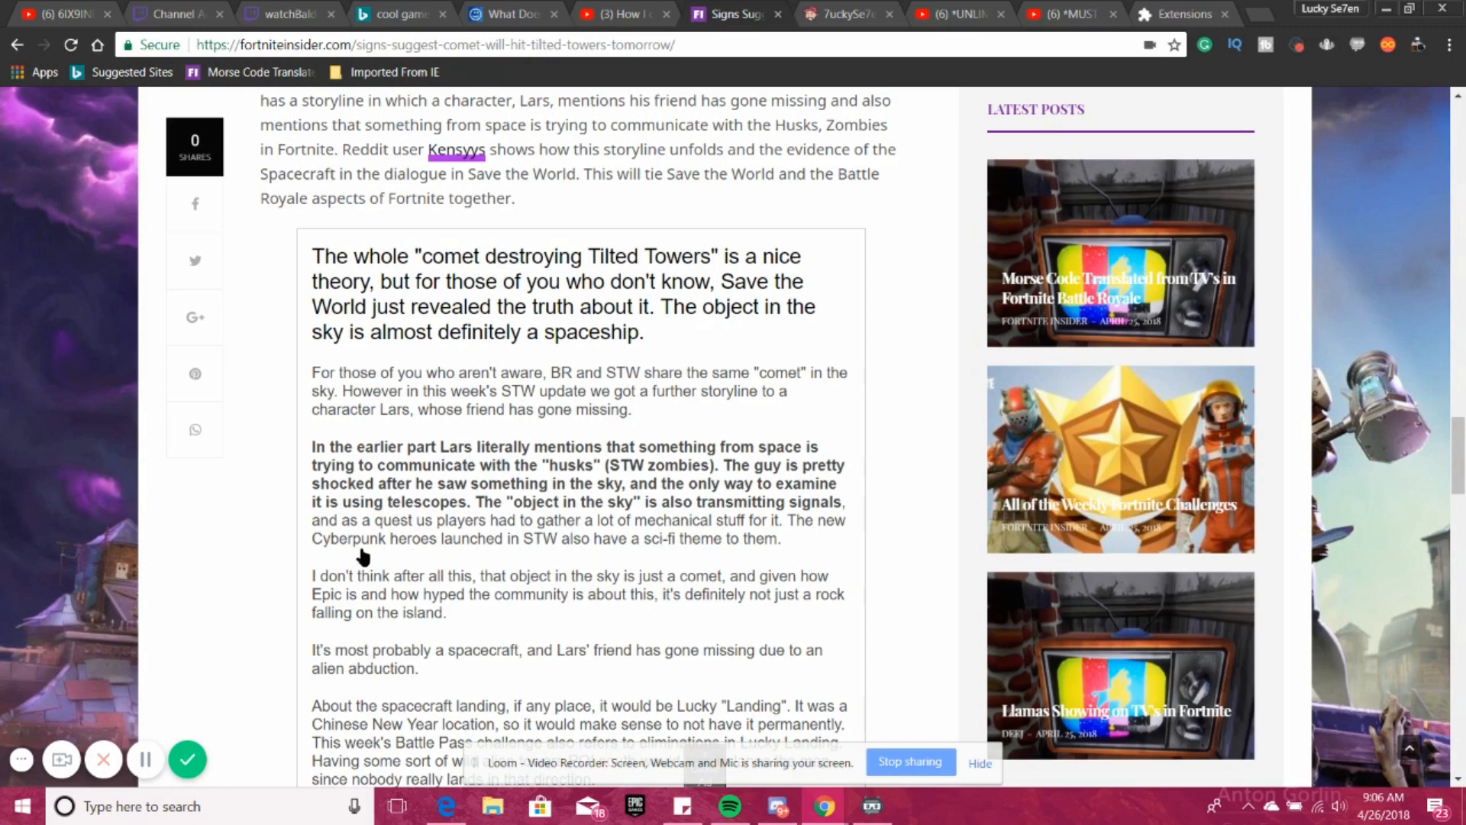
mouse_move(644, 546)
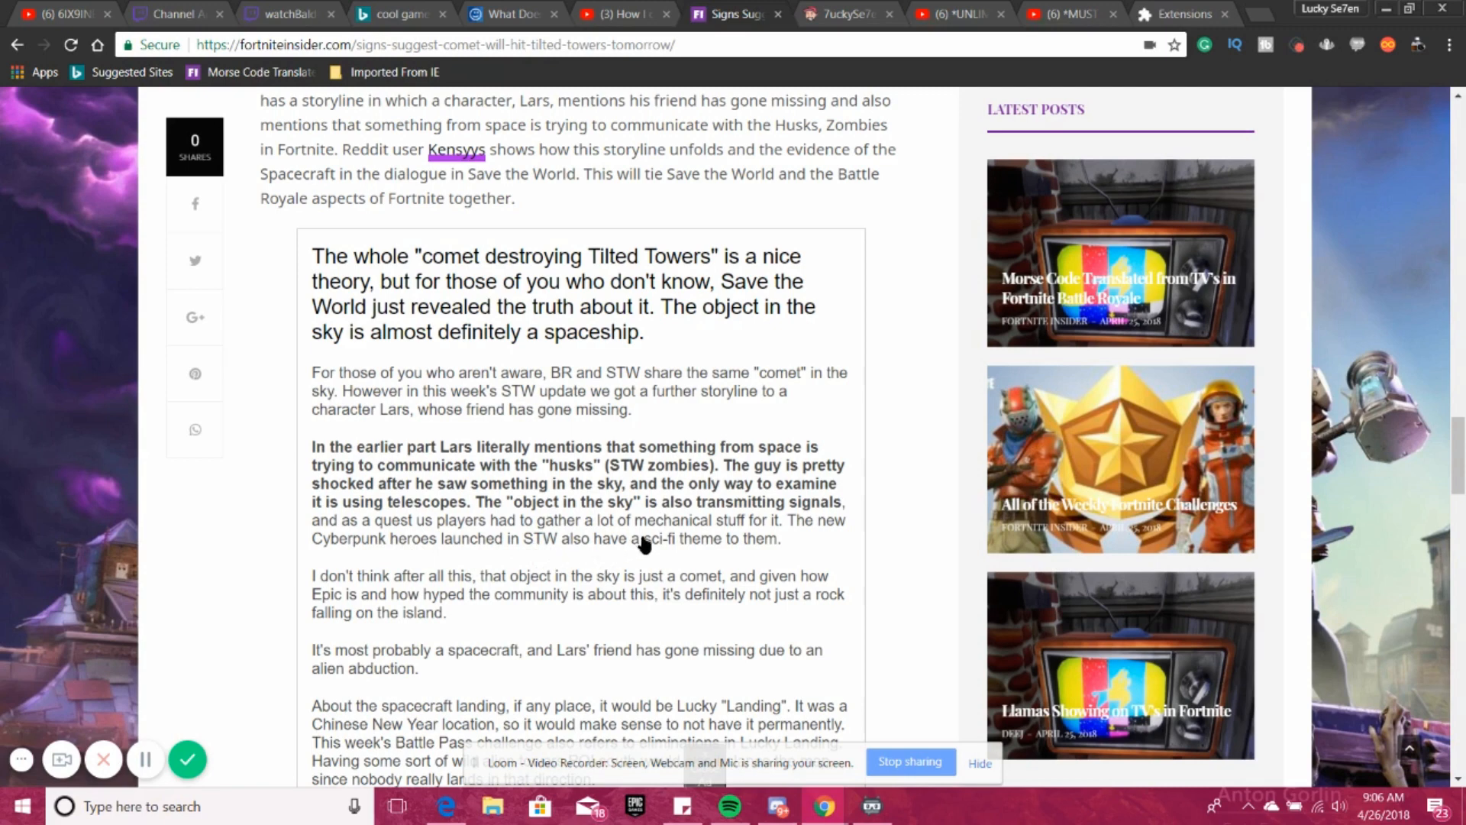
mouse_move(432, 570)
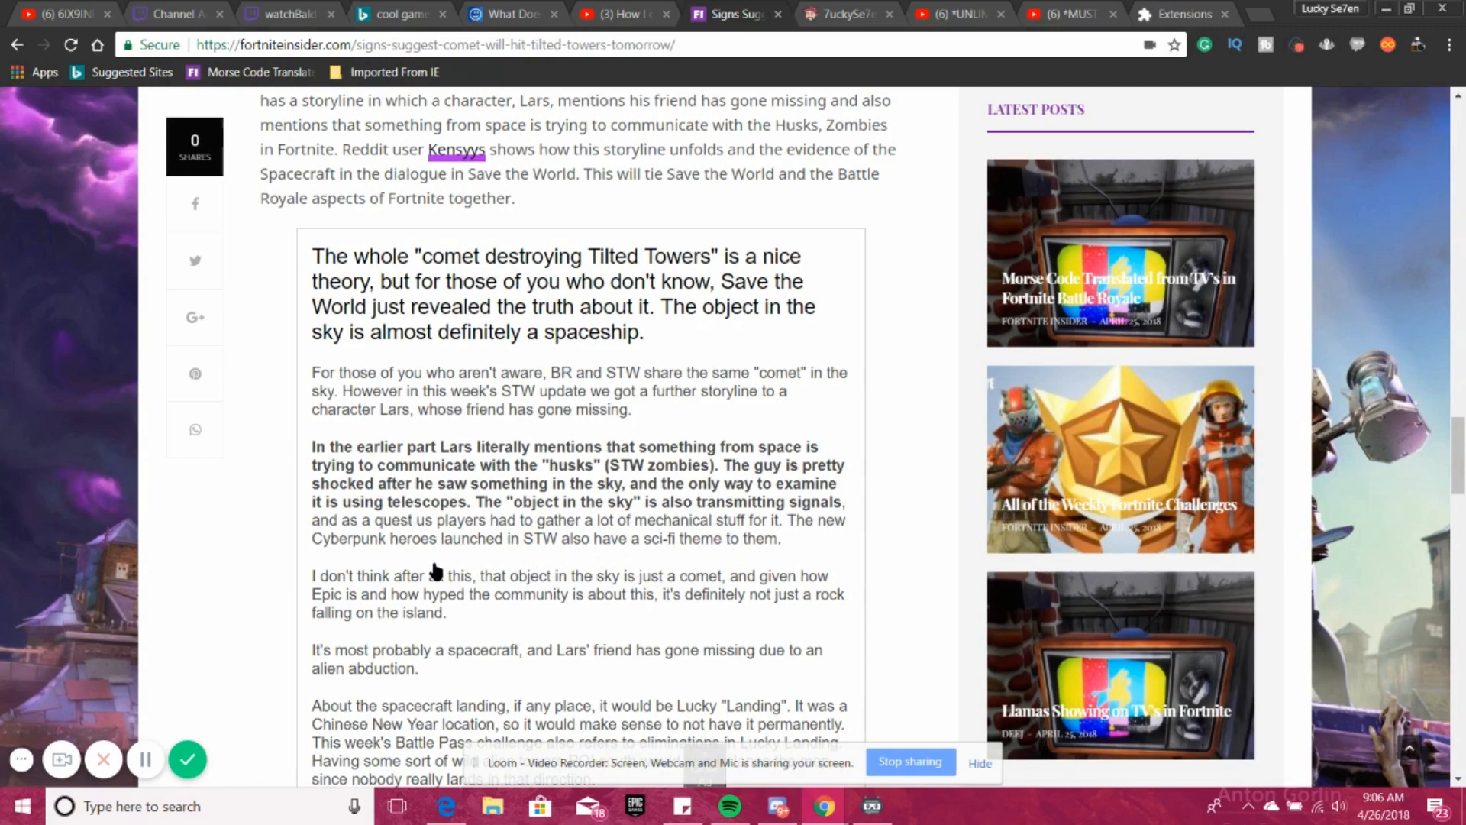
mouse_move(573, 568)
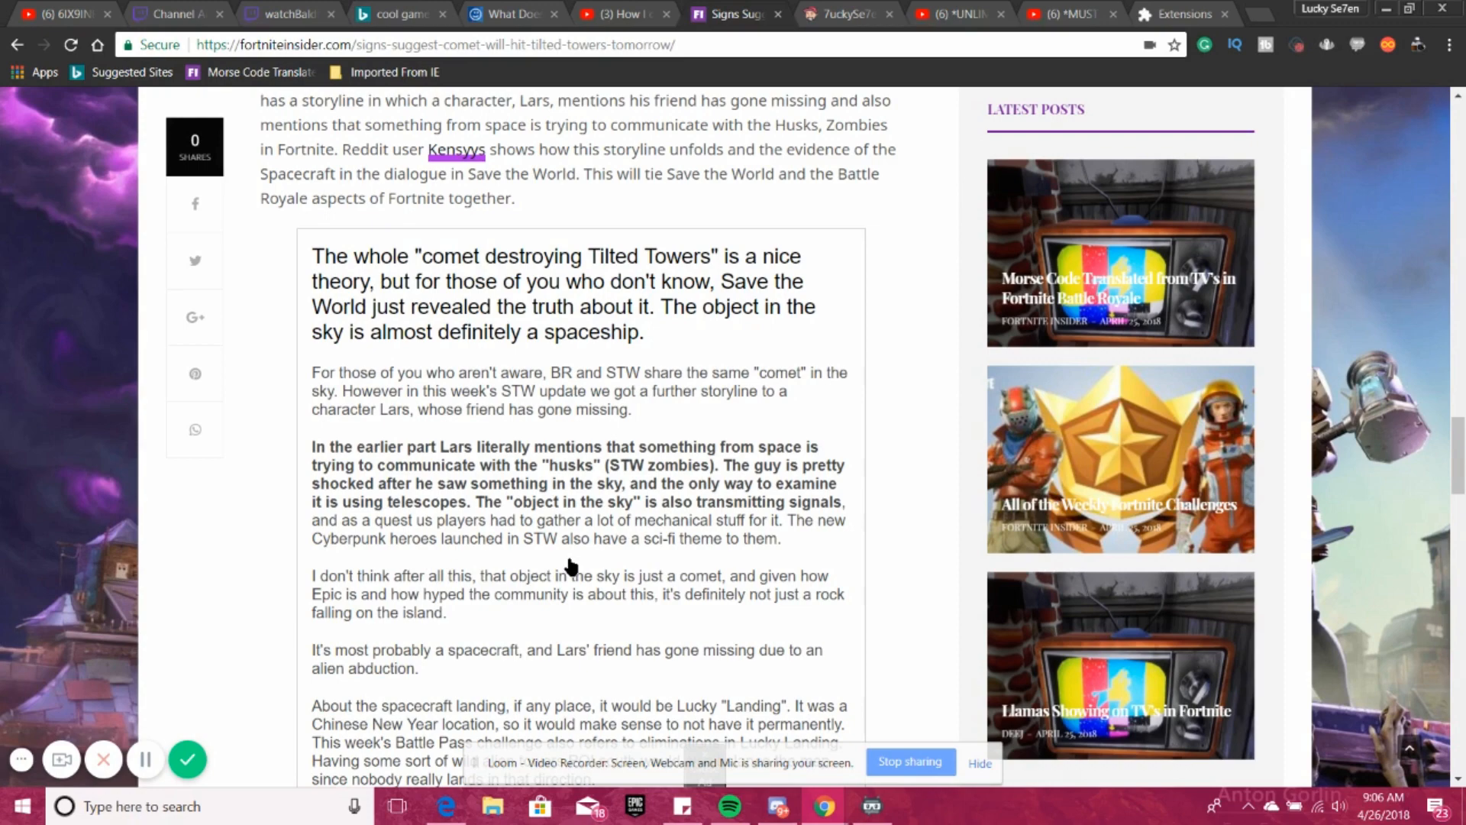
- Scroll to the post's closing Season 4 lines and the 'Evidence of spaceship' heading
scroll(down, 3)
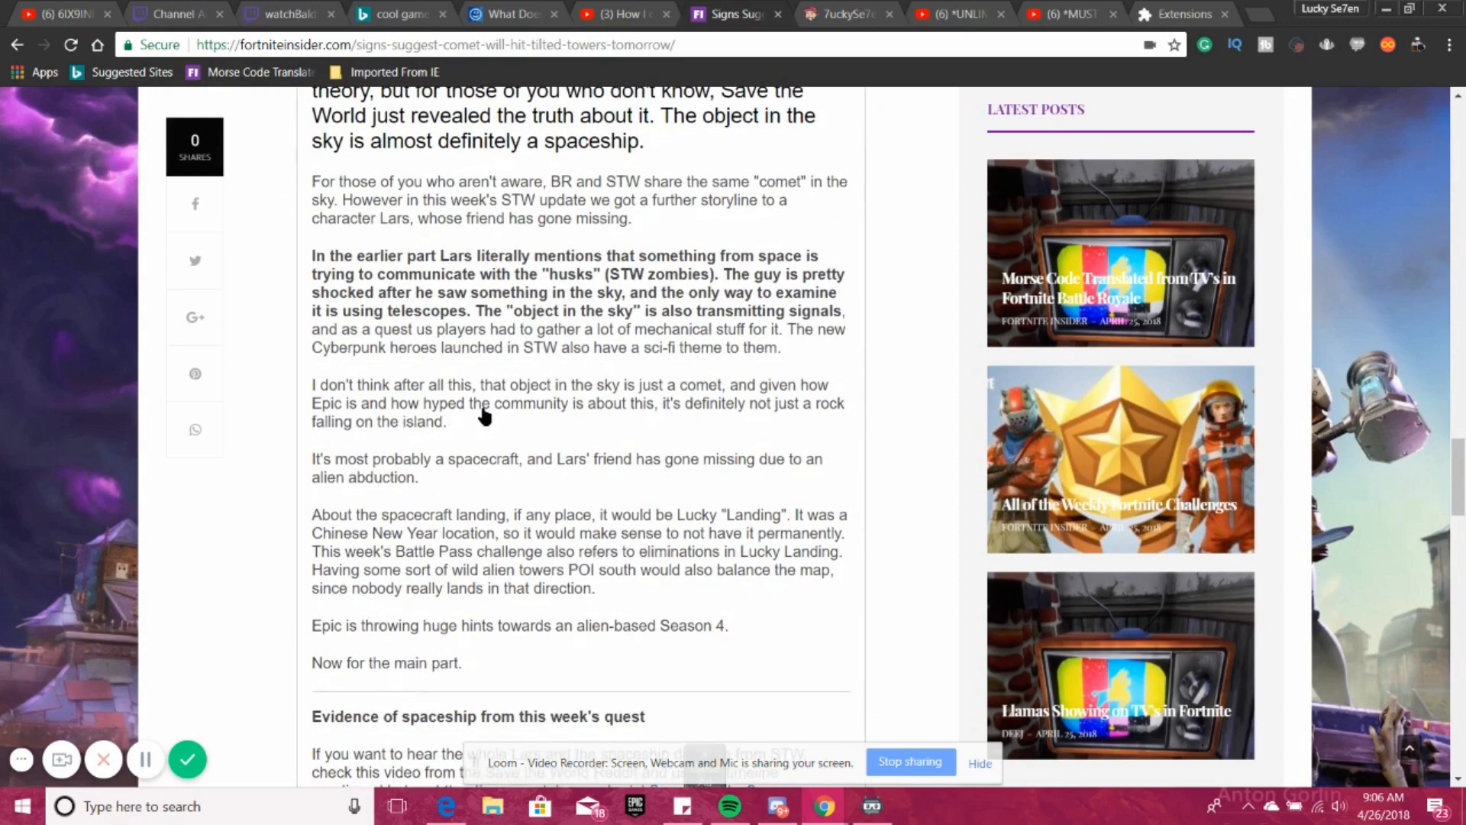
mouse_move(1333, 708)
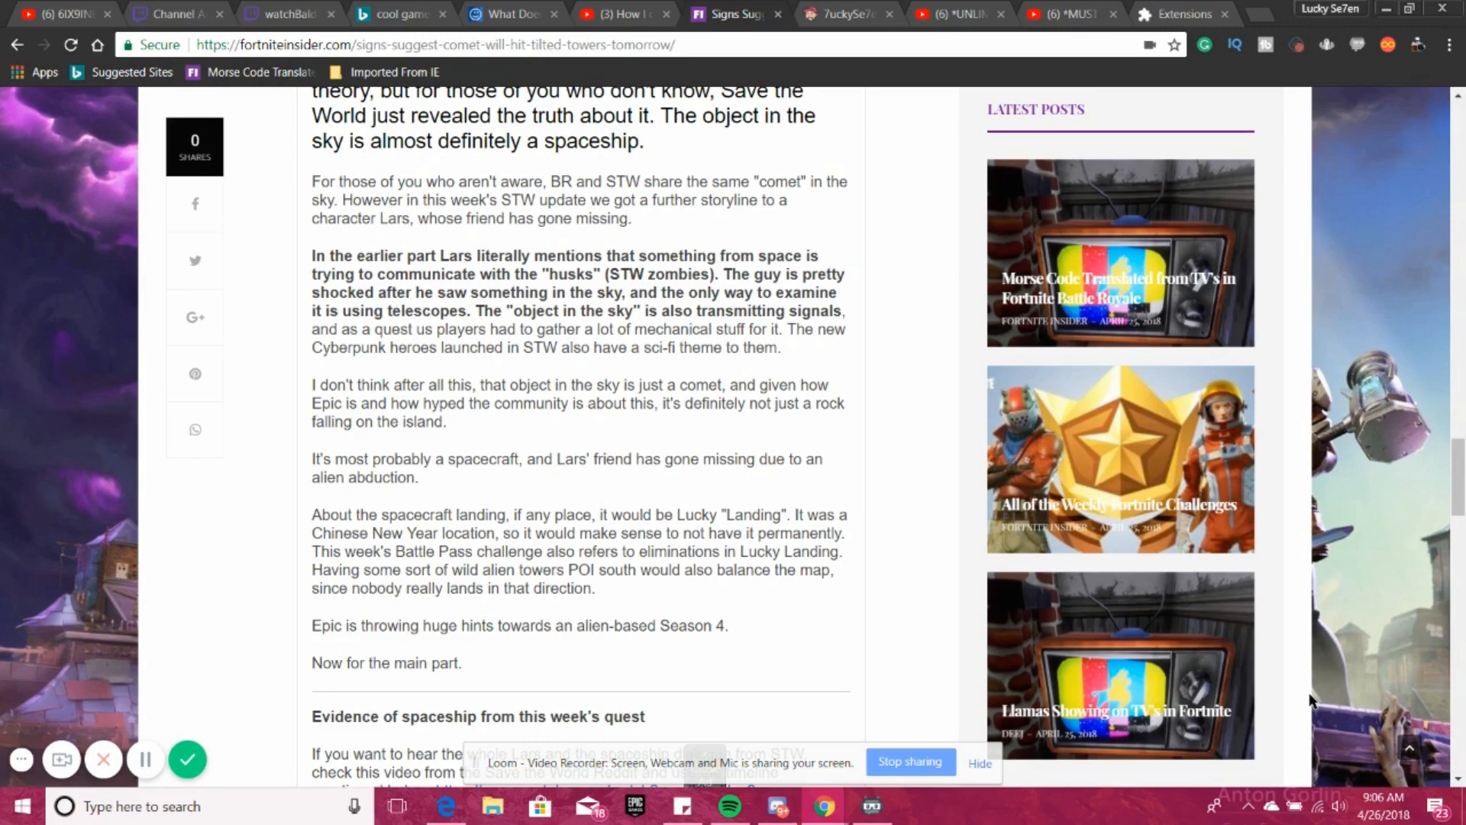
mouse_move(974, 814)
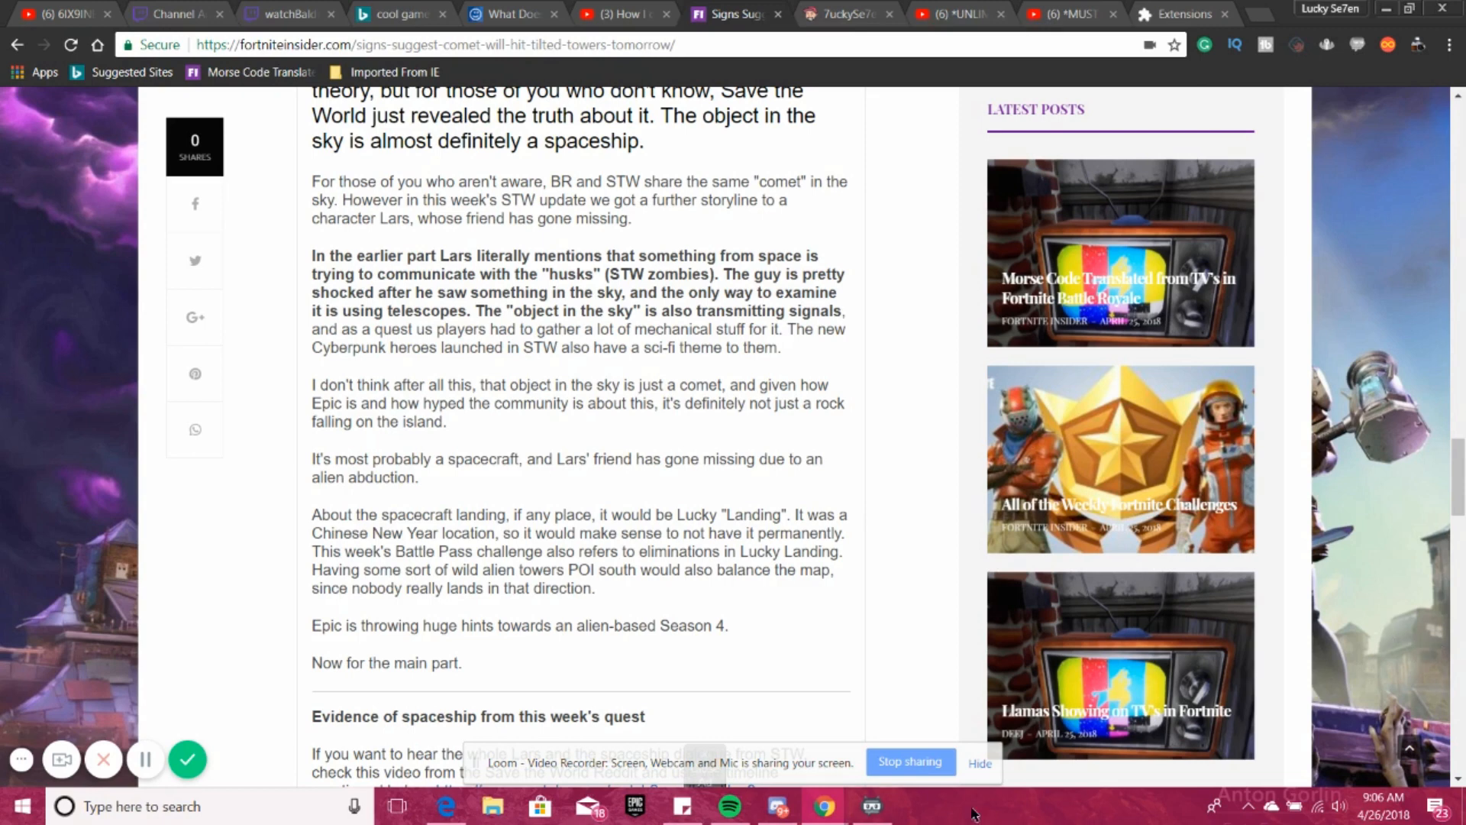
mouse_move(582, 622)
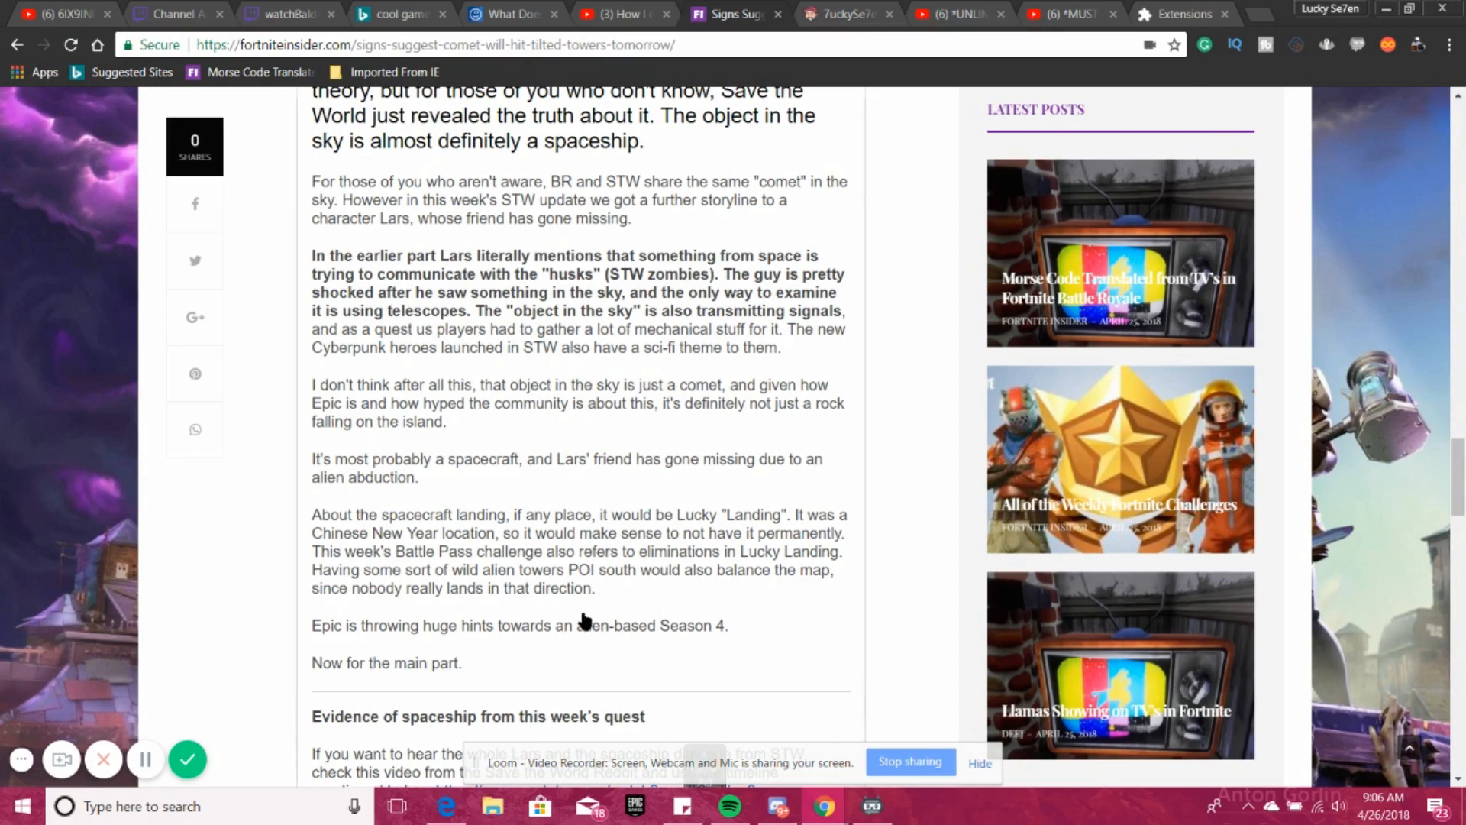
mouse_move(608, 446)
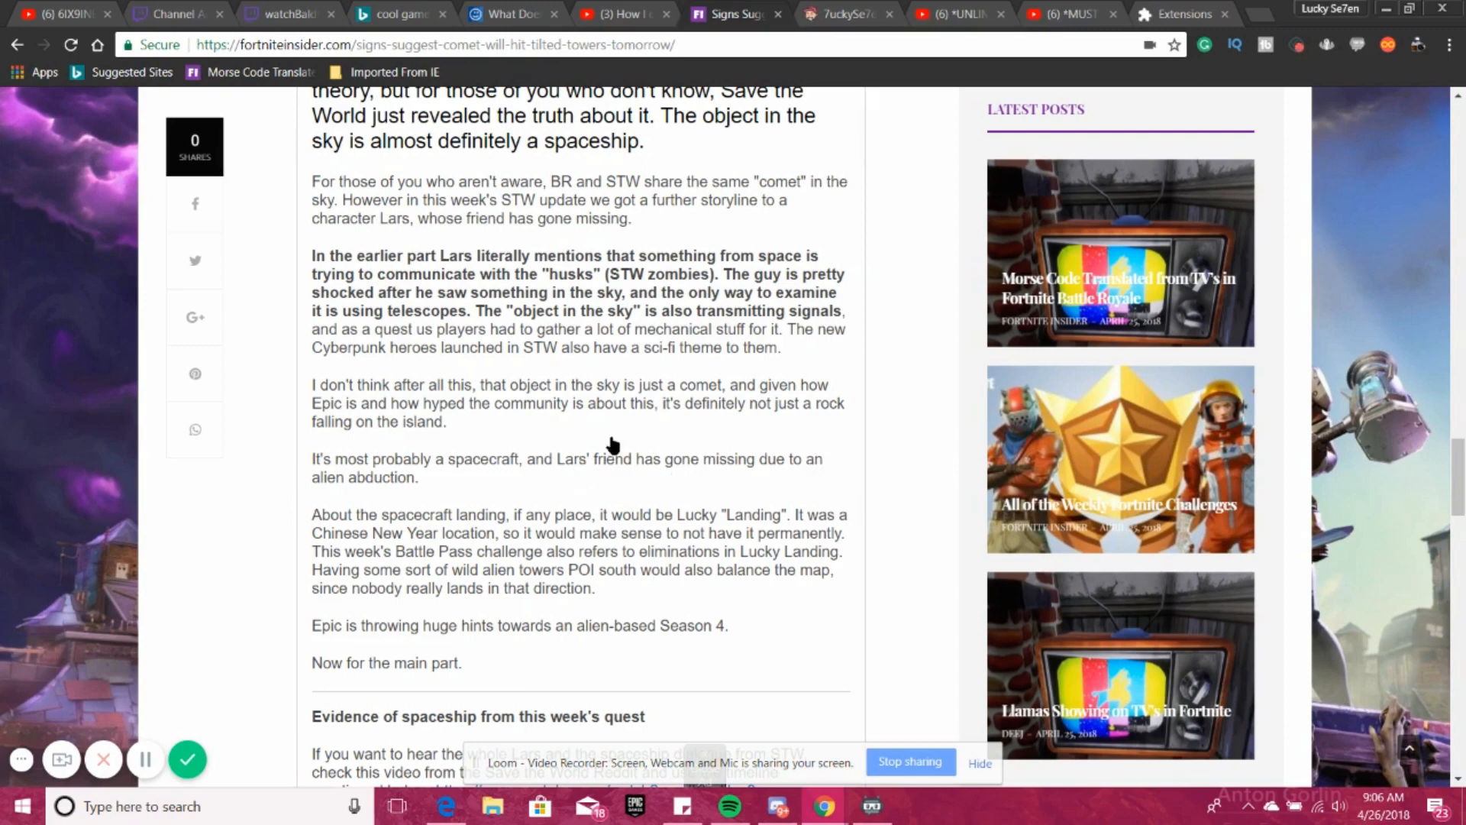
mouse_move(495, 486)
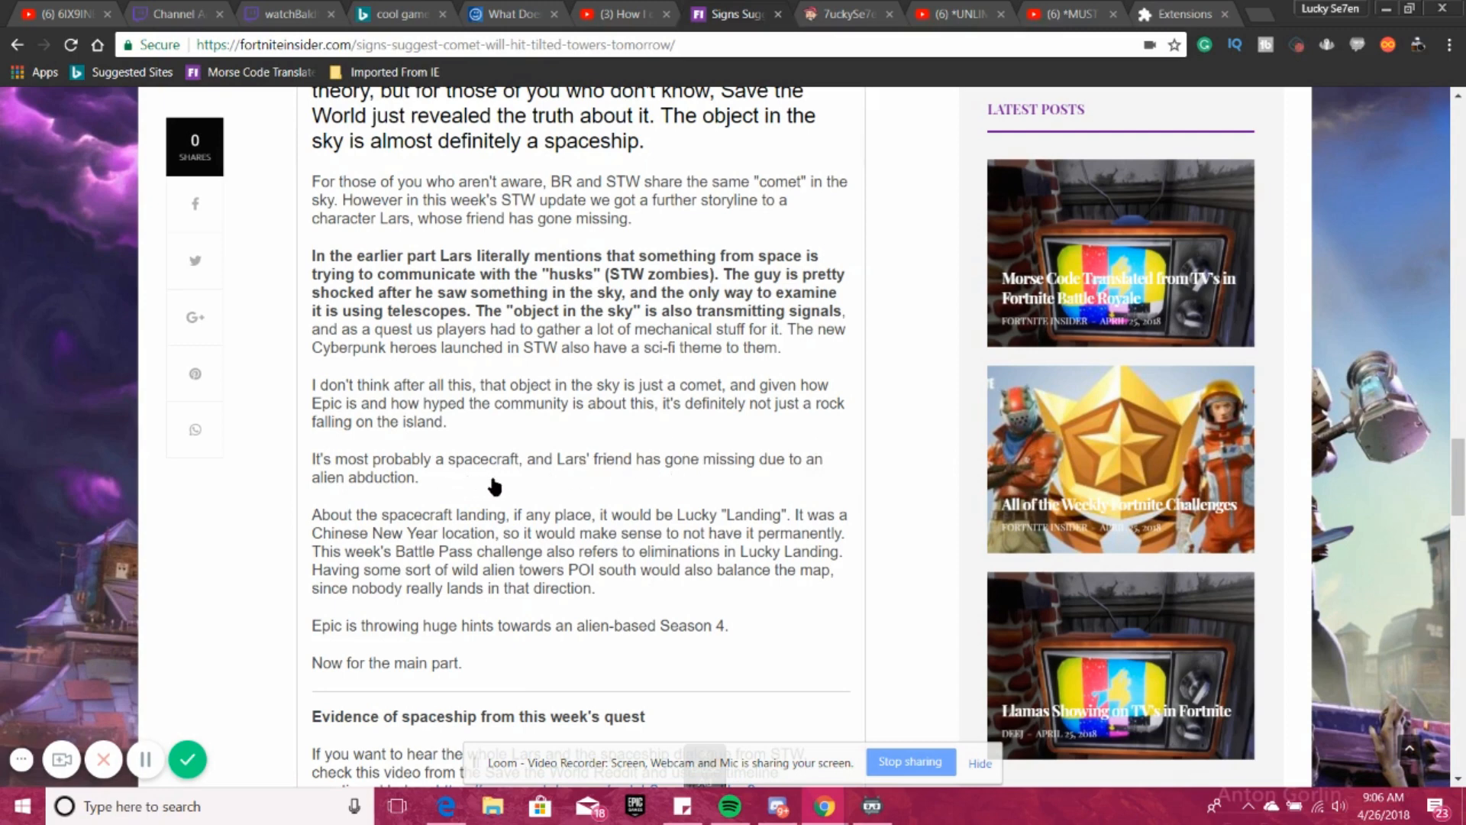
mouse_move(431, 493)
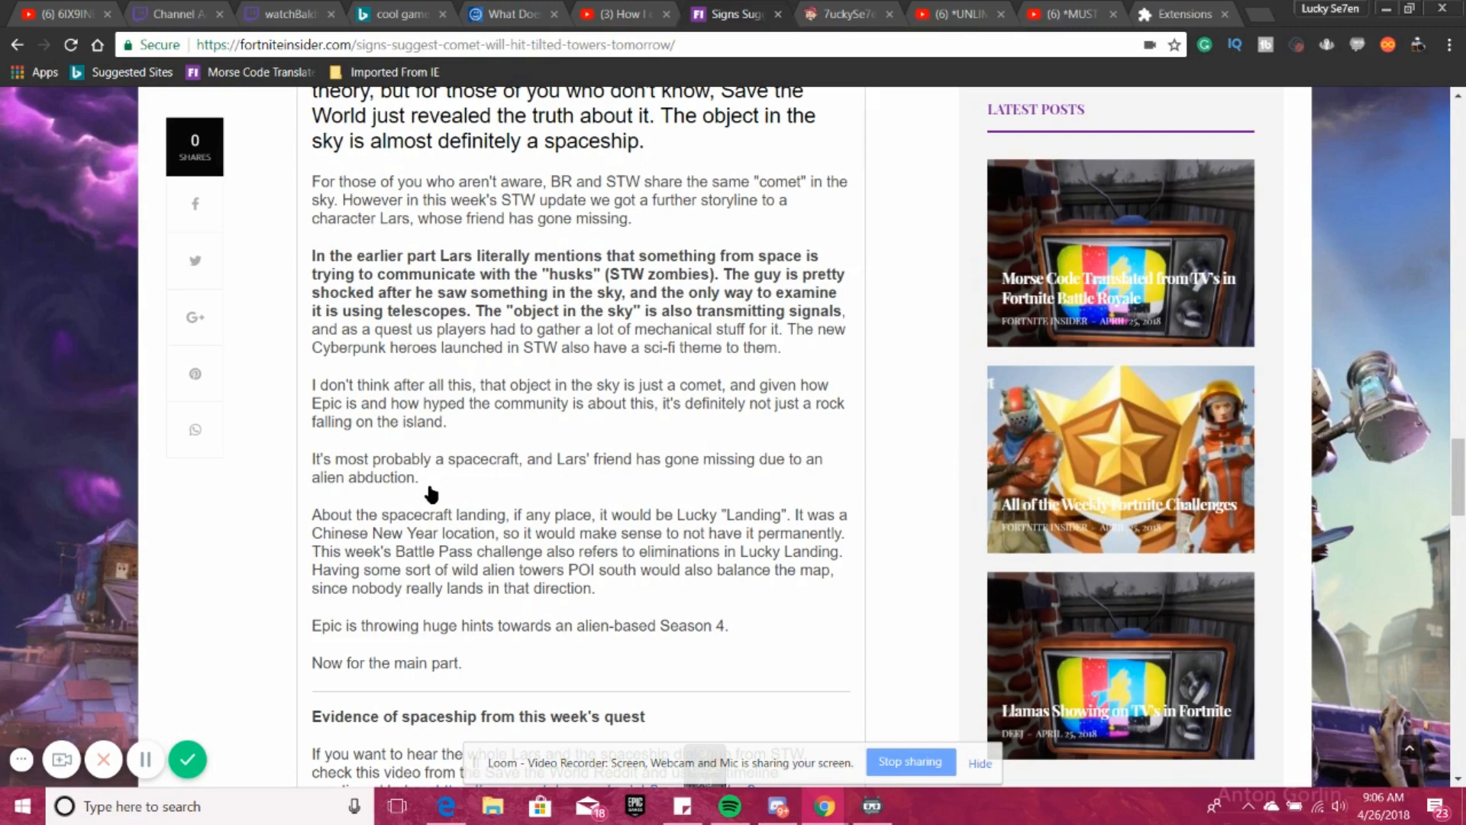
mouse_move(453, 484)
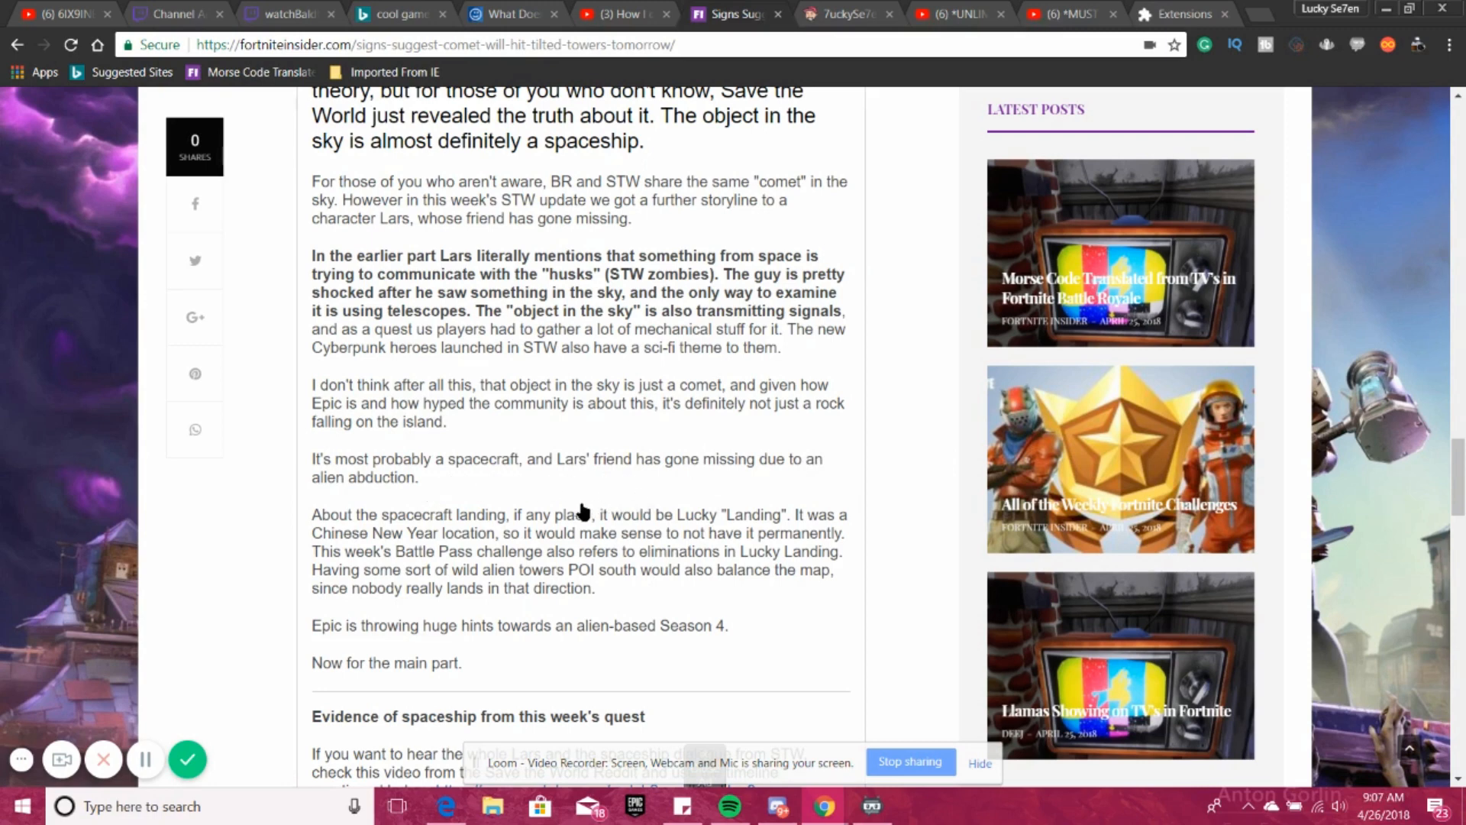
mouse_move(416, 502)
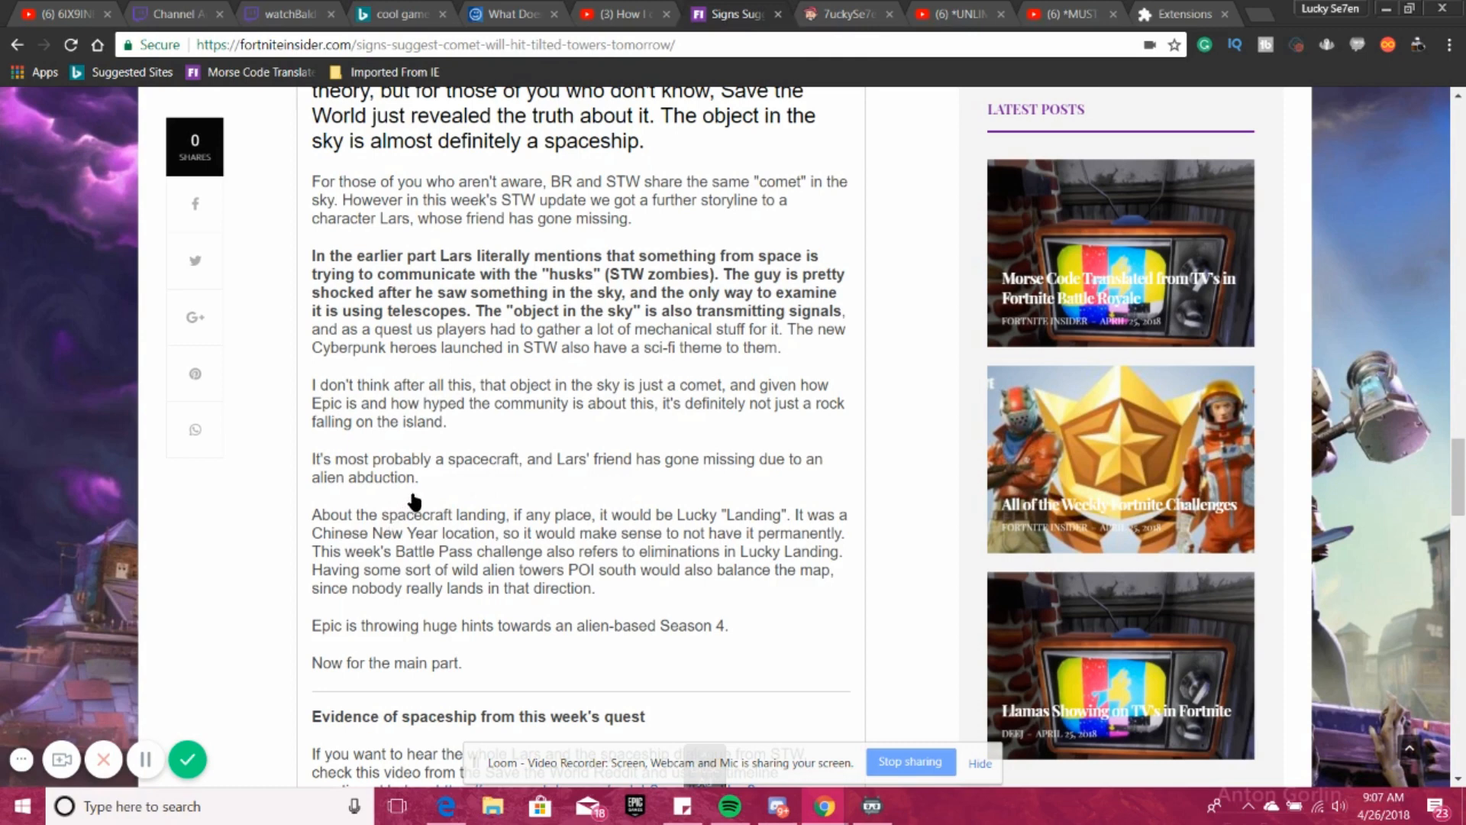
mouse_move(431, 498)
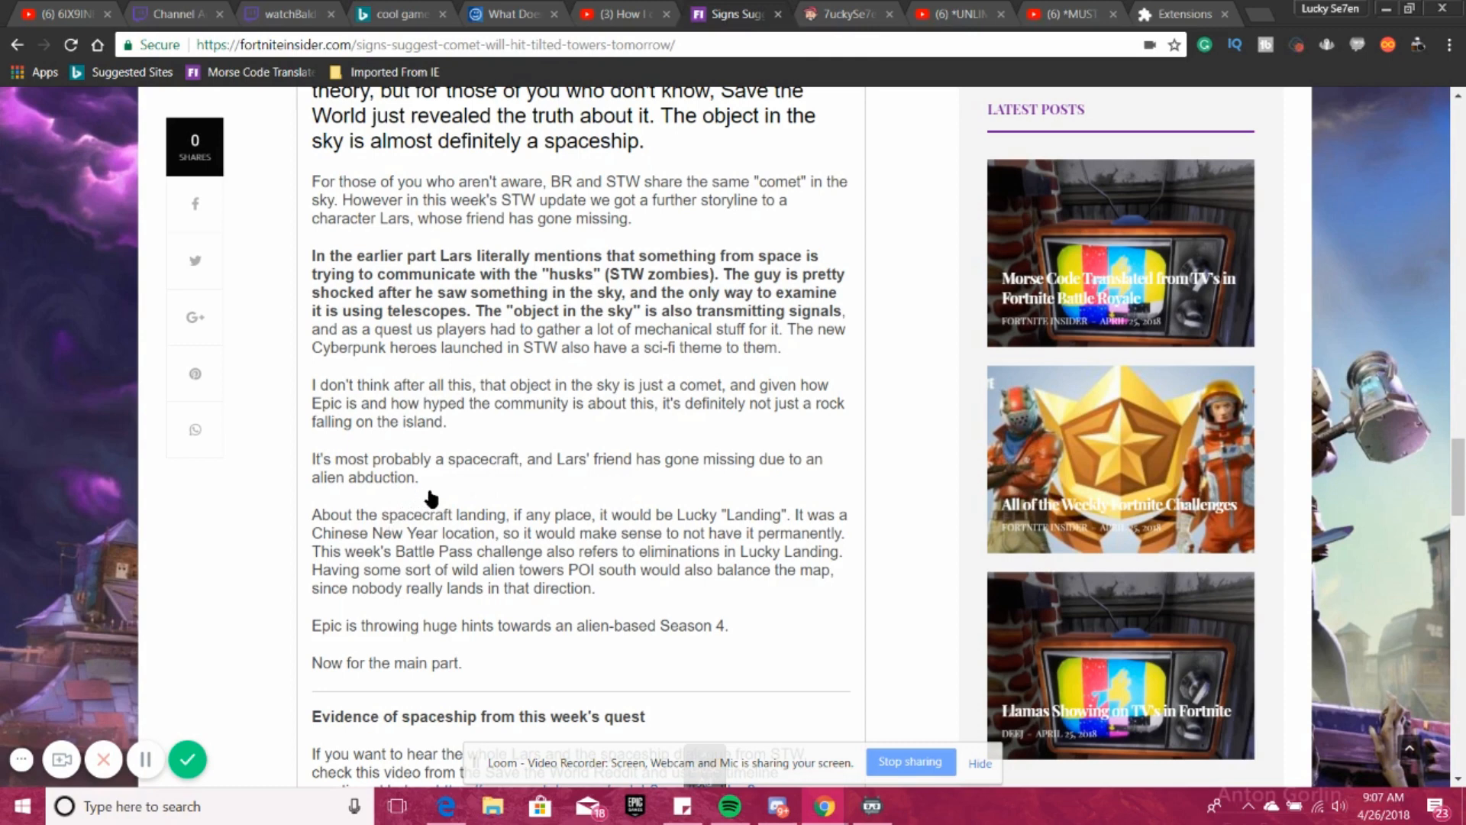
mouse_move(641, 566)
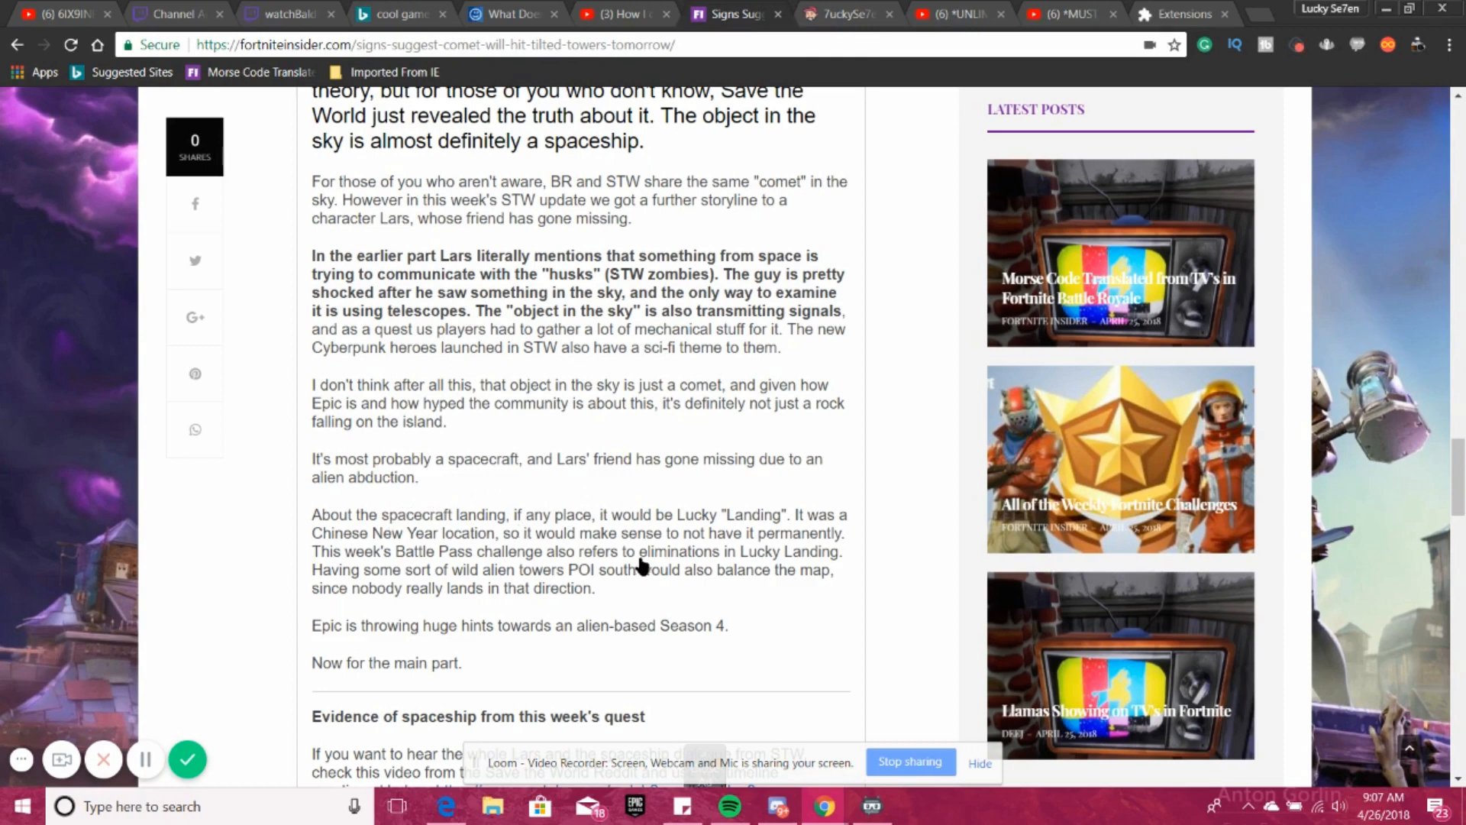
mouse_move(669, 547)
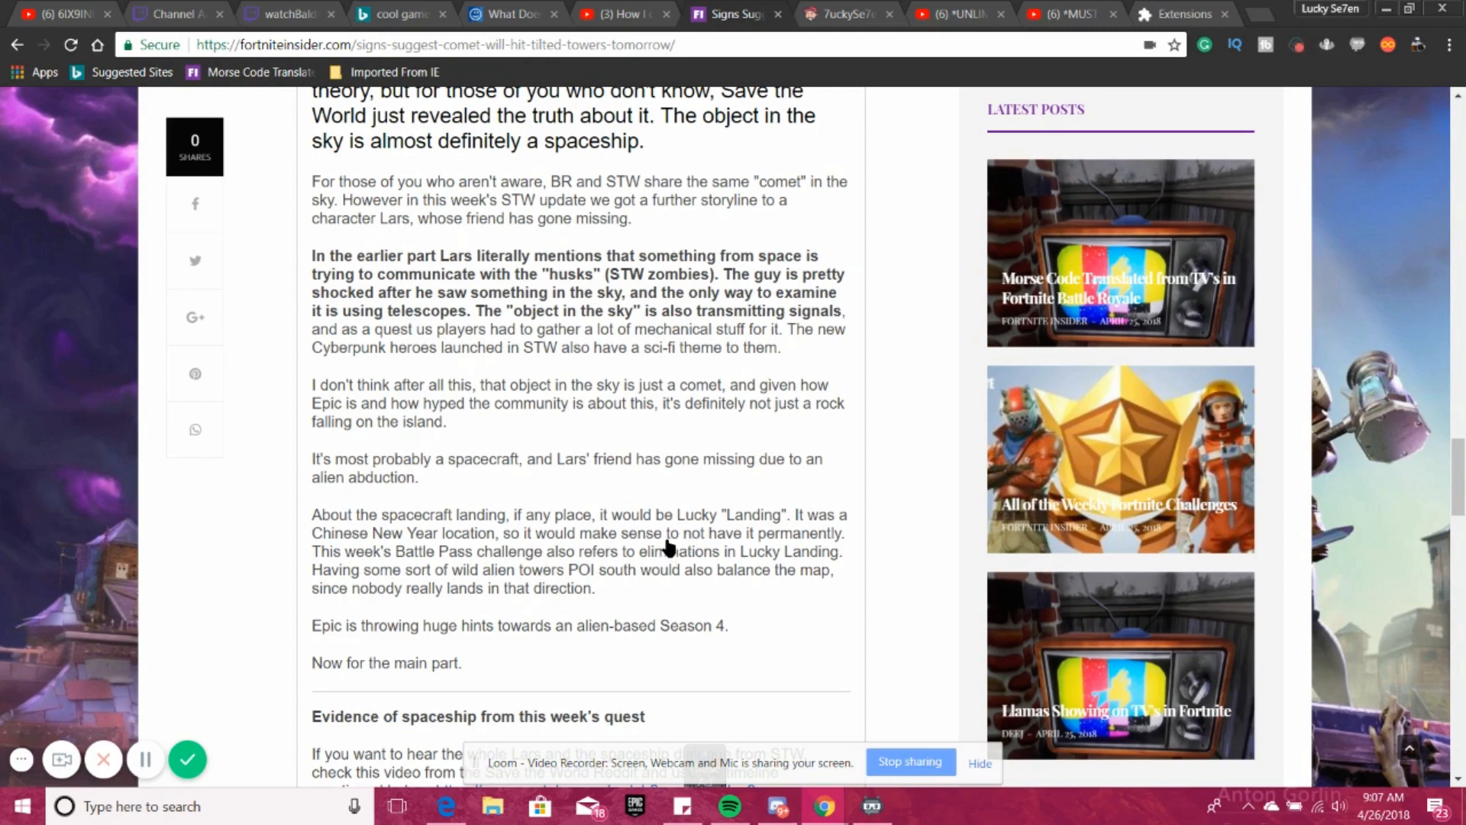
mouse_move(785, 553)
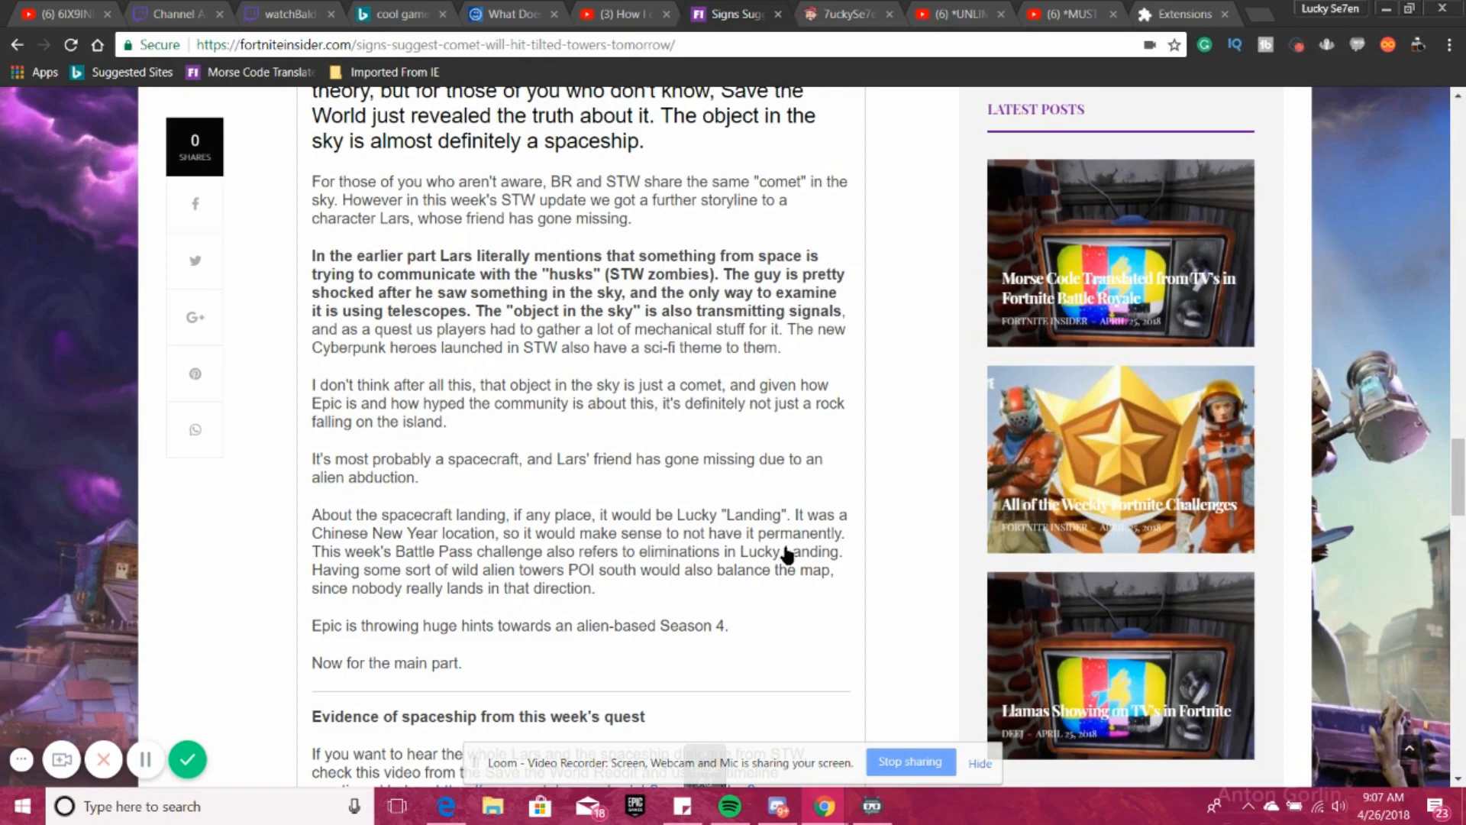
mouse_move(392, 565)
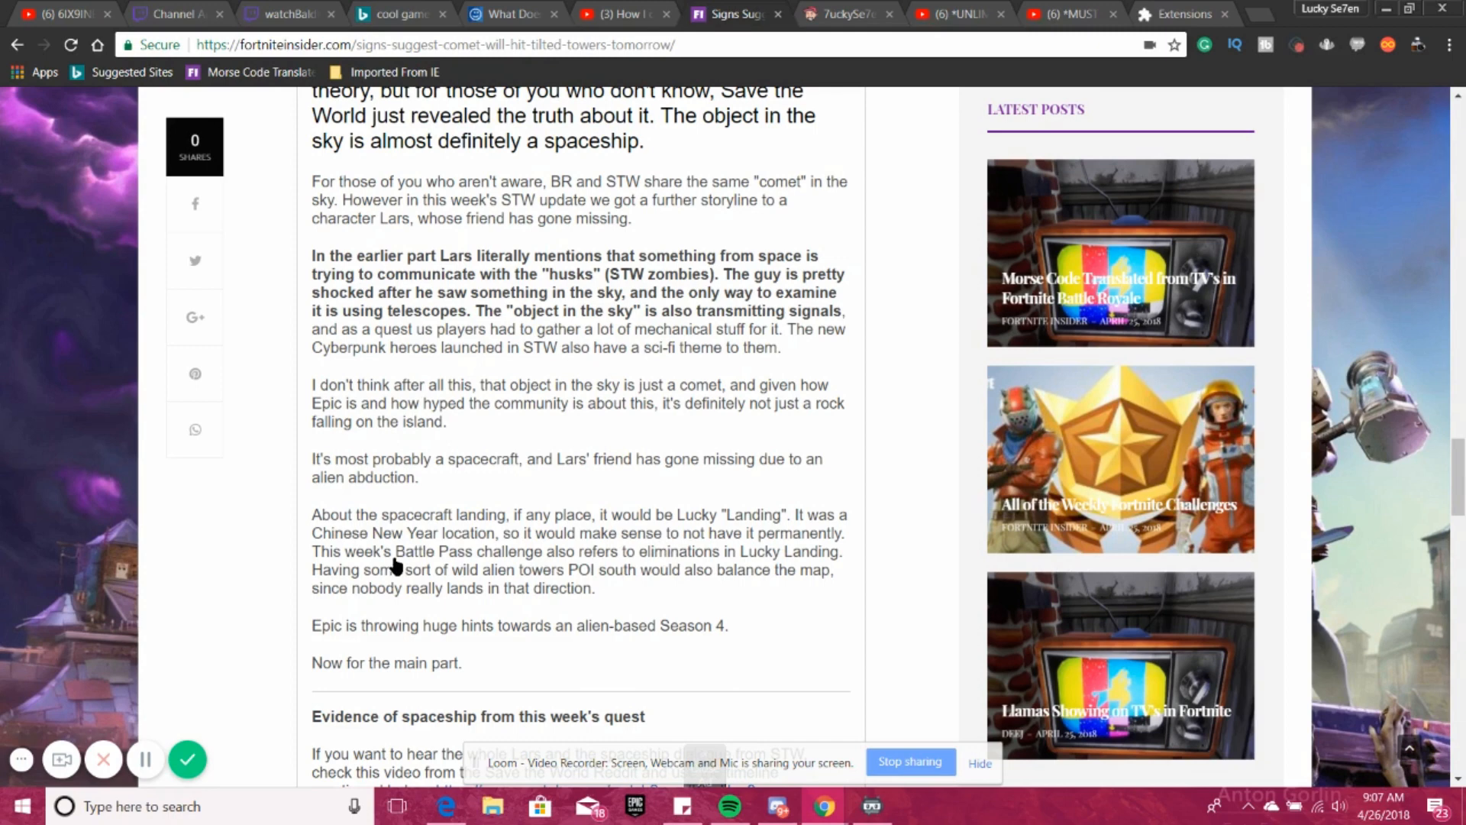
mouse_move(524, 566)
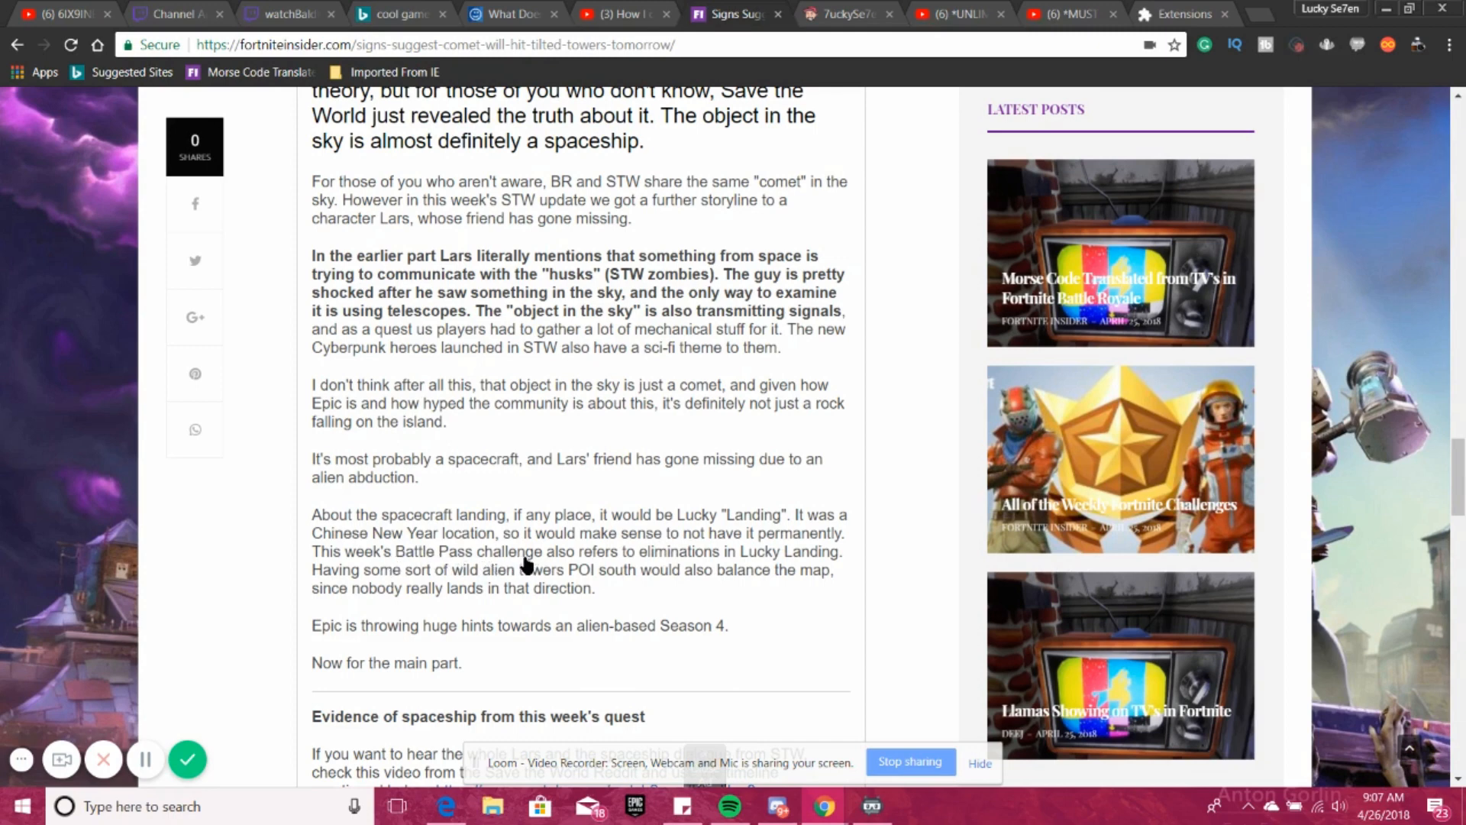
mouse_move(762, 568)
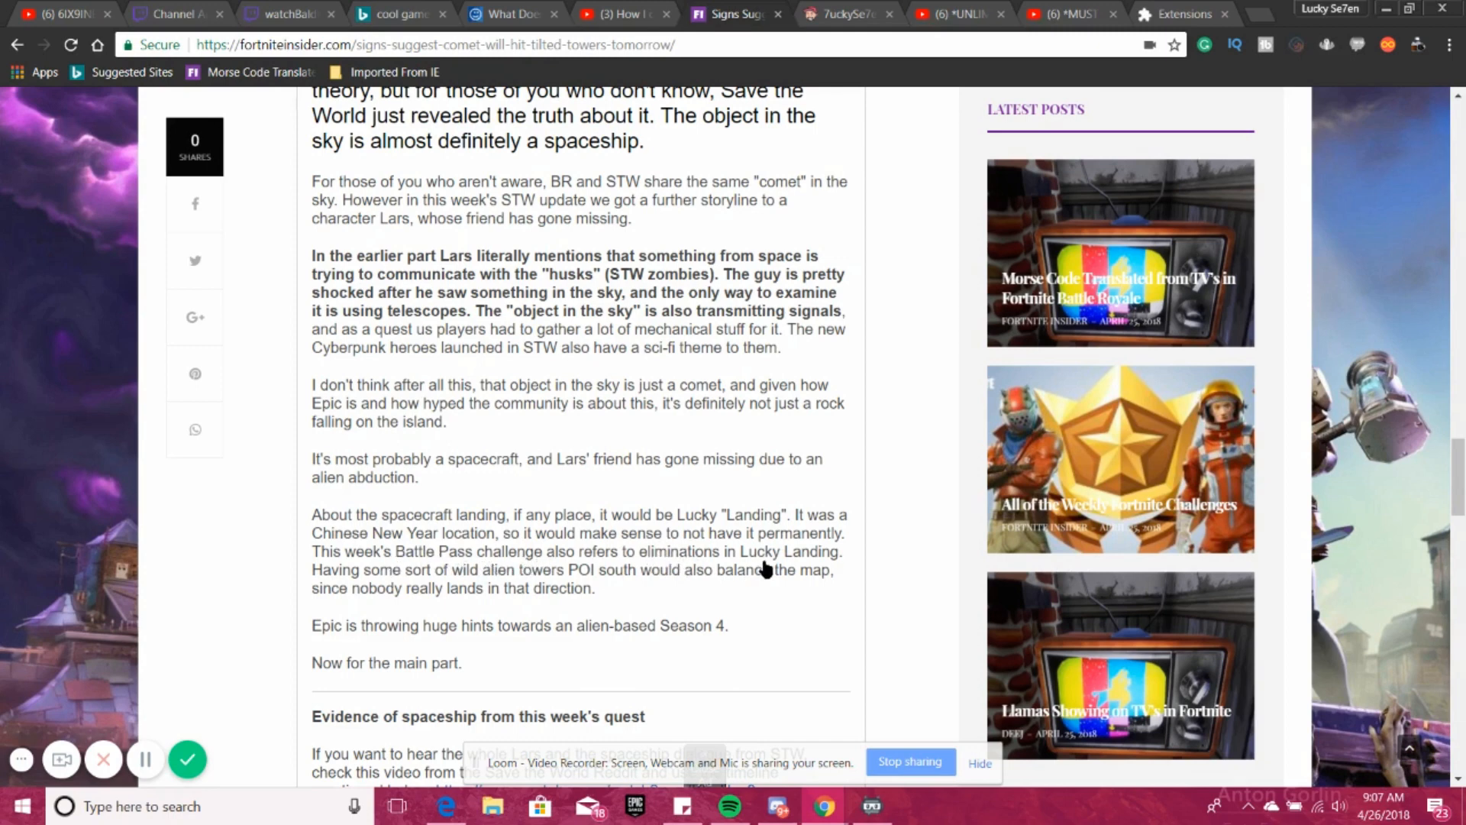
mouse_move(374, 576)
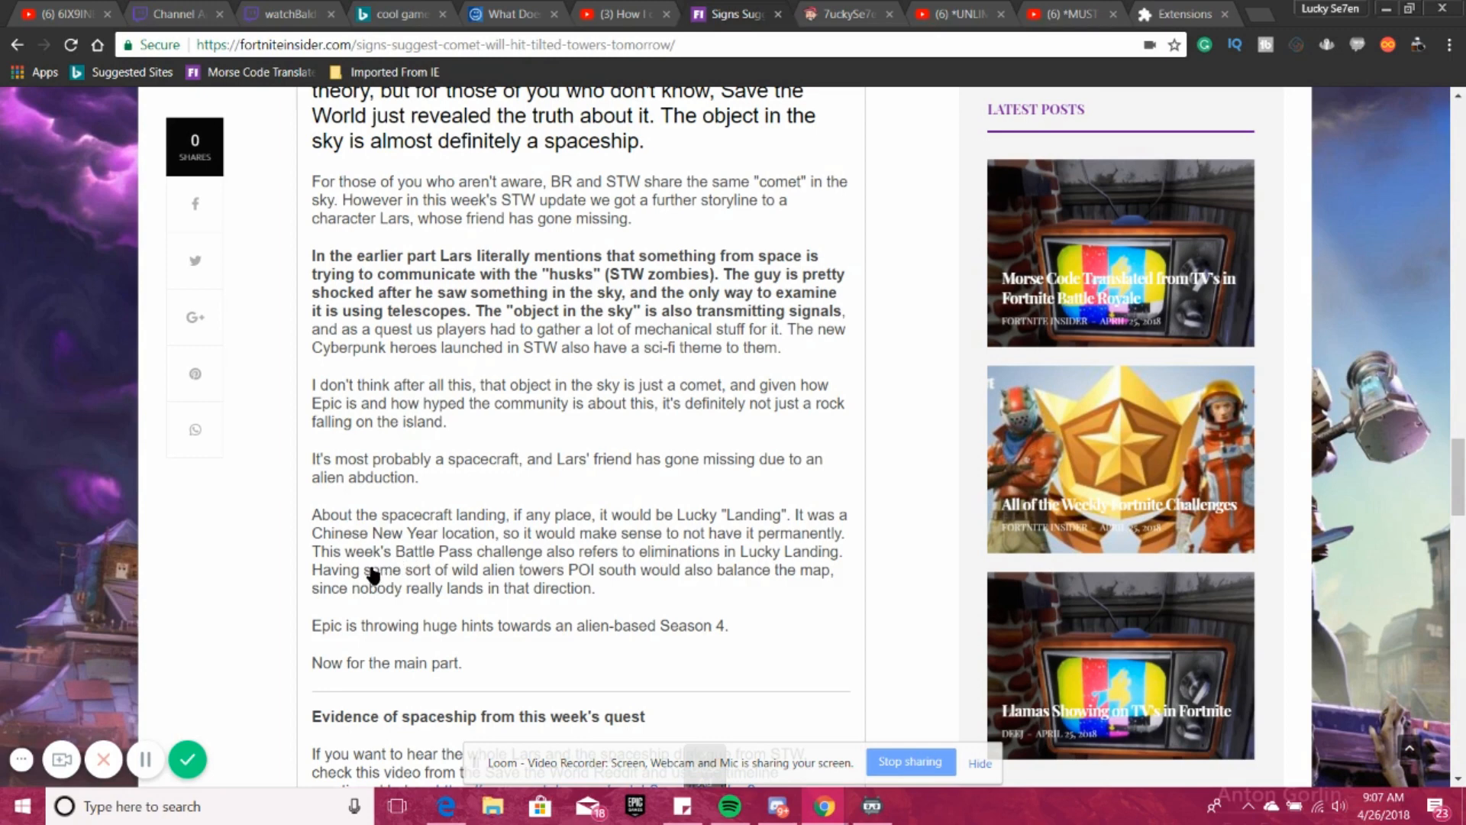
mouse_move(617, 582)
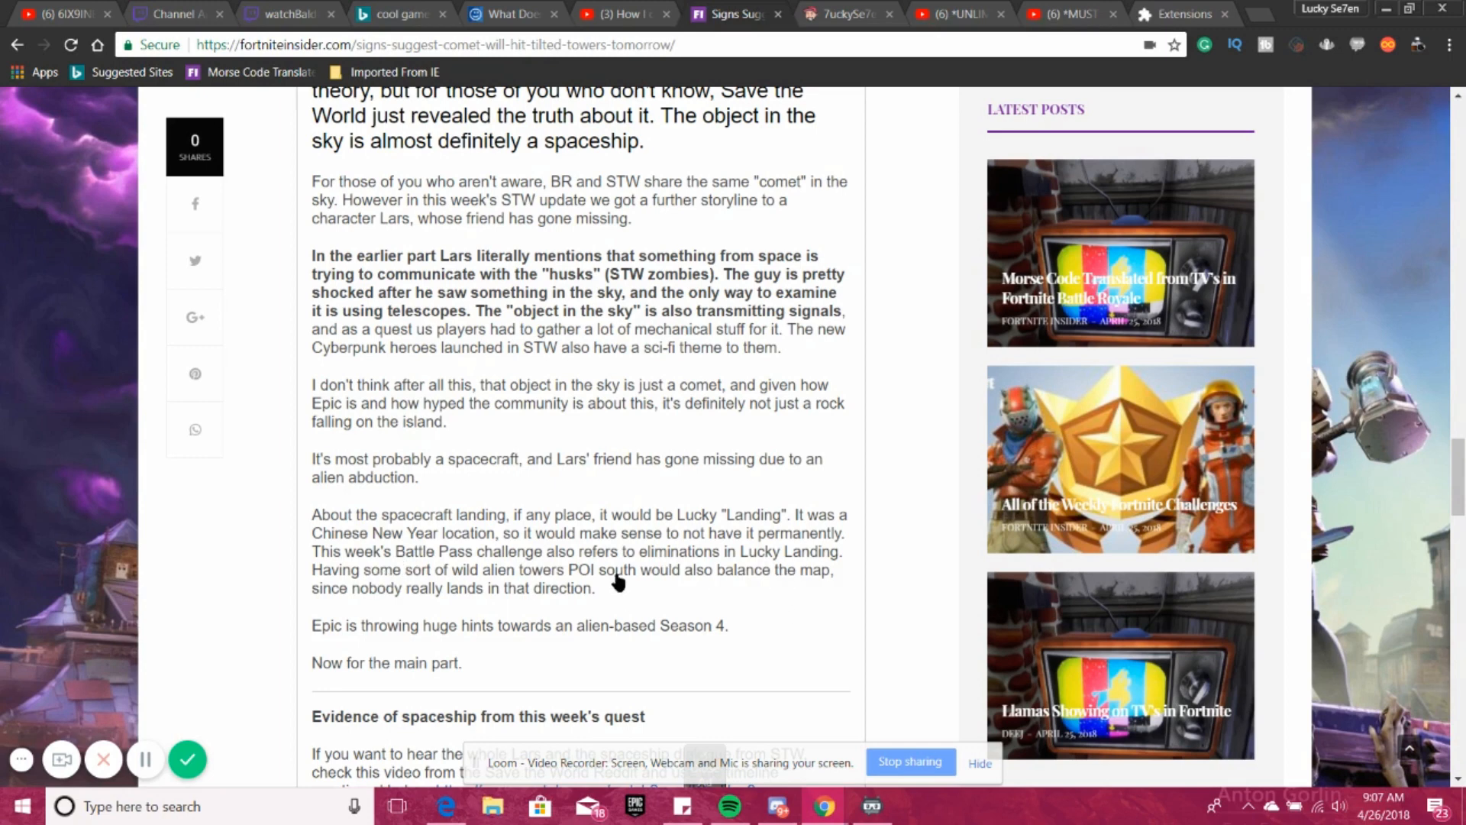
mouse_move(707, 533)
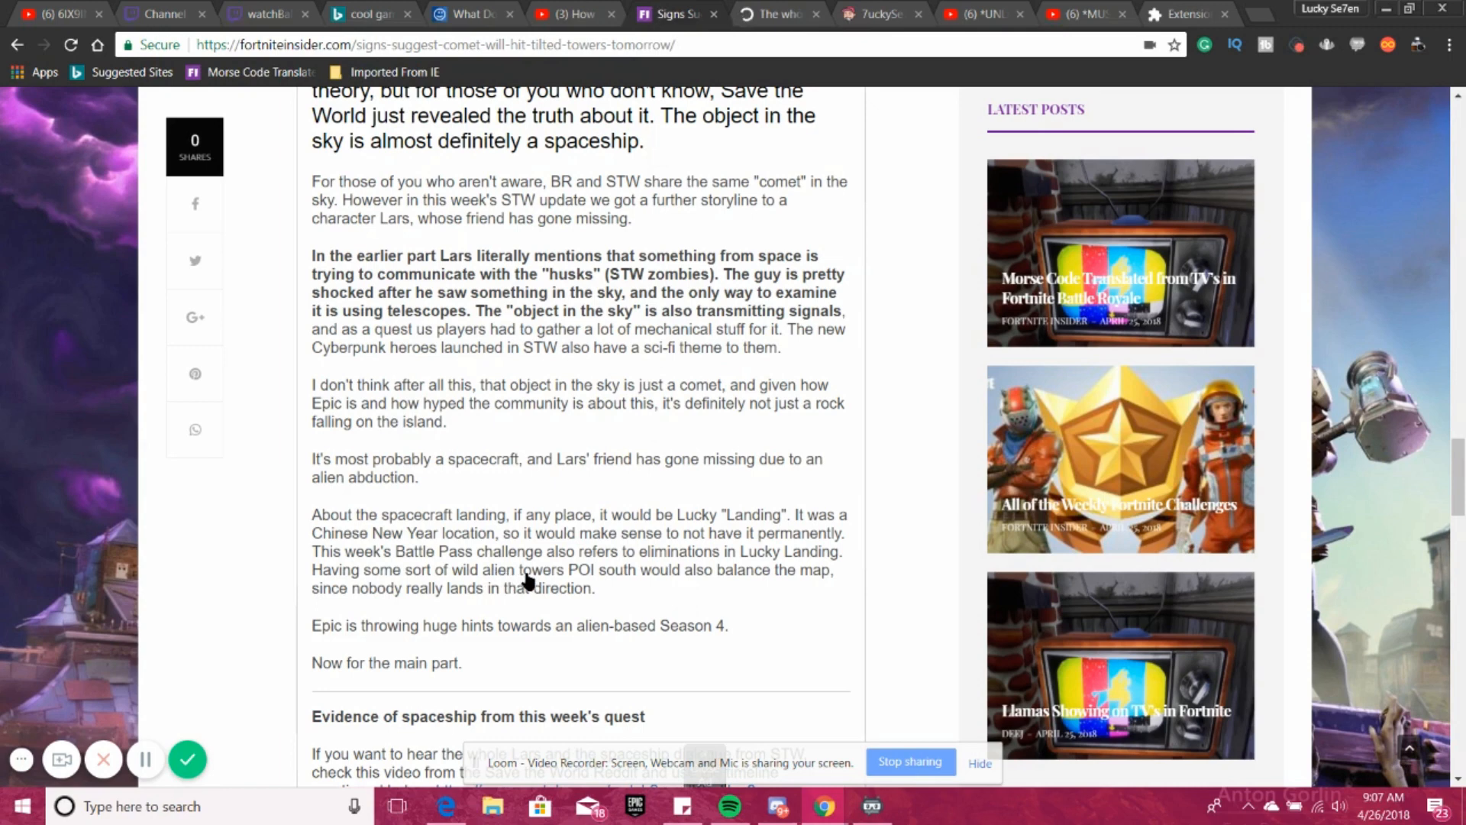
mouse_move(697, 580)
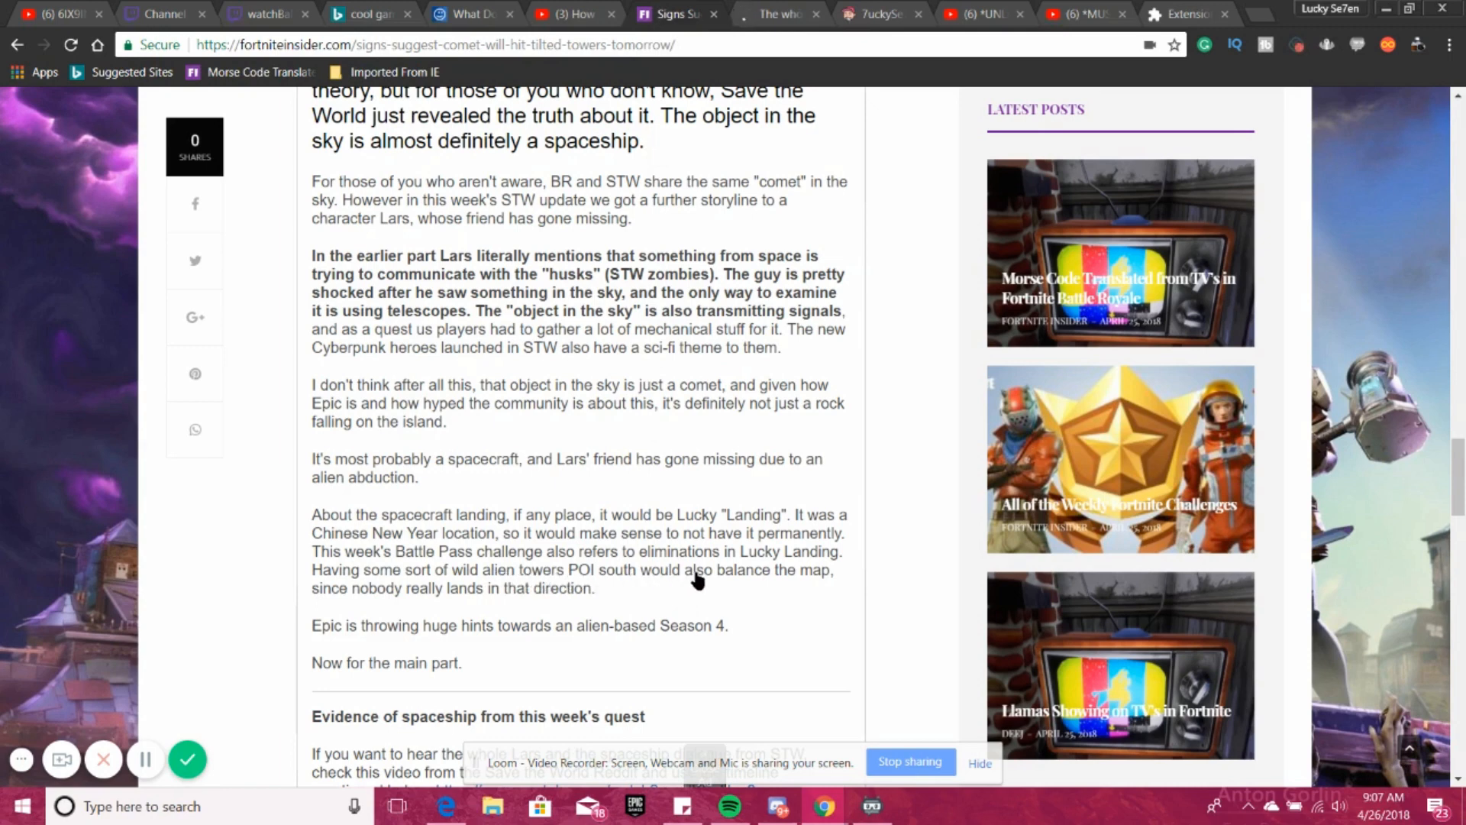
mouse_move(322, 609)
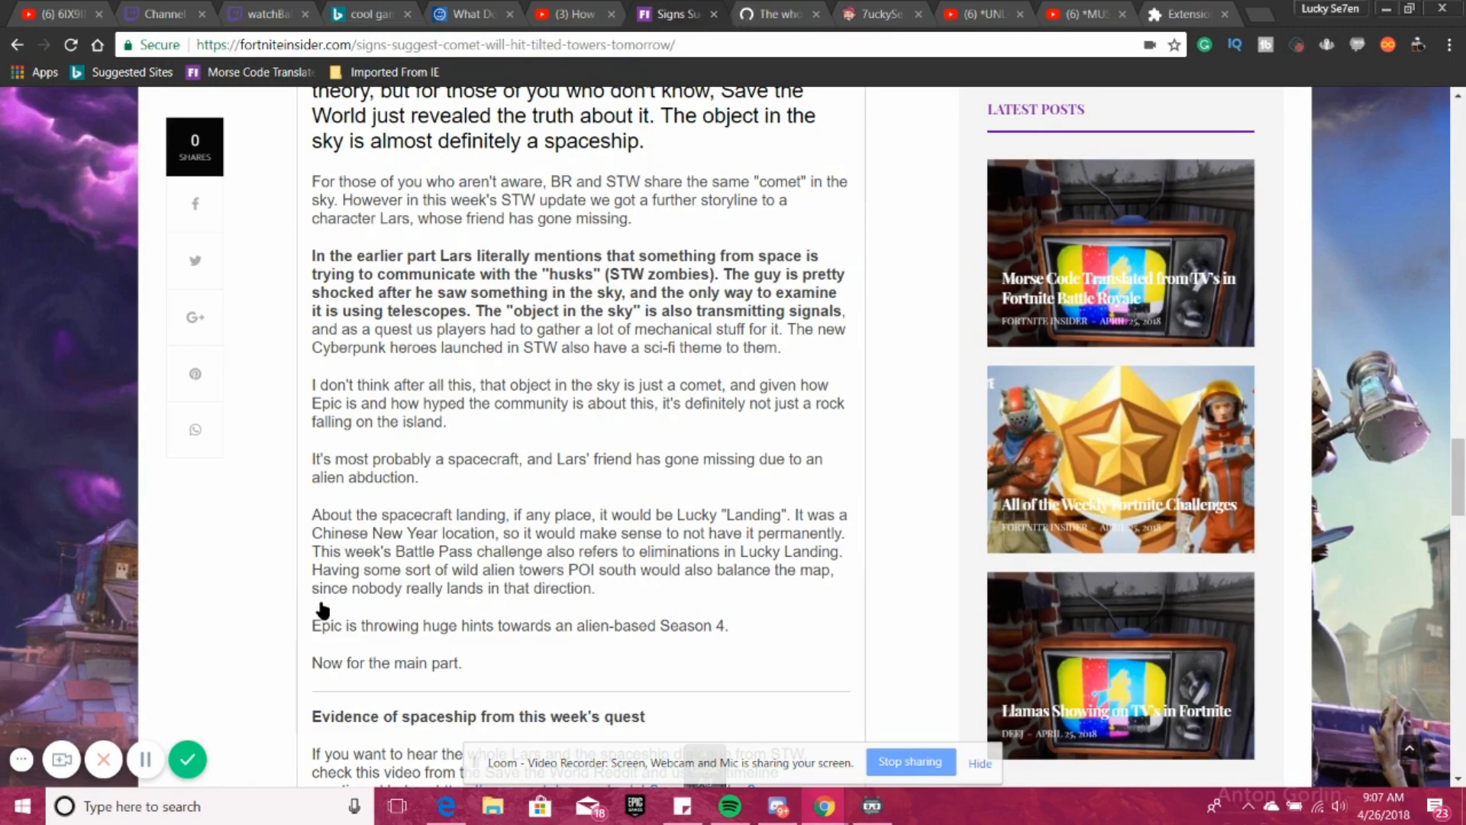
mouse_move(568, 594)
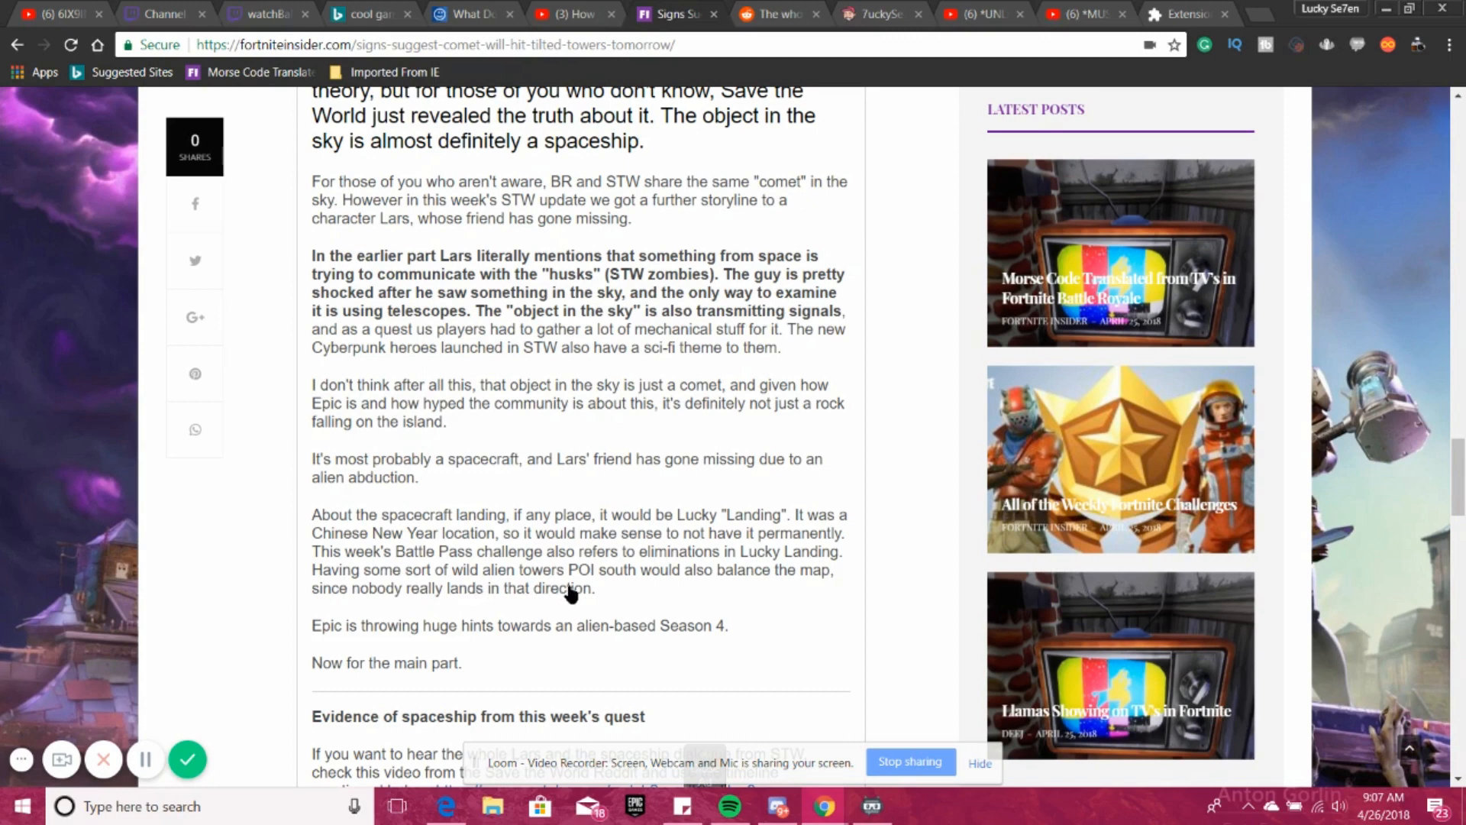
mouse_move(636, 604)
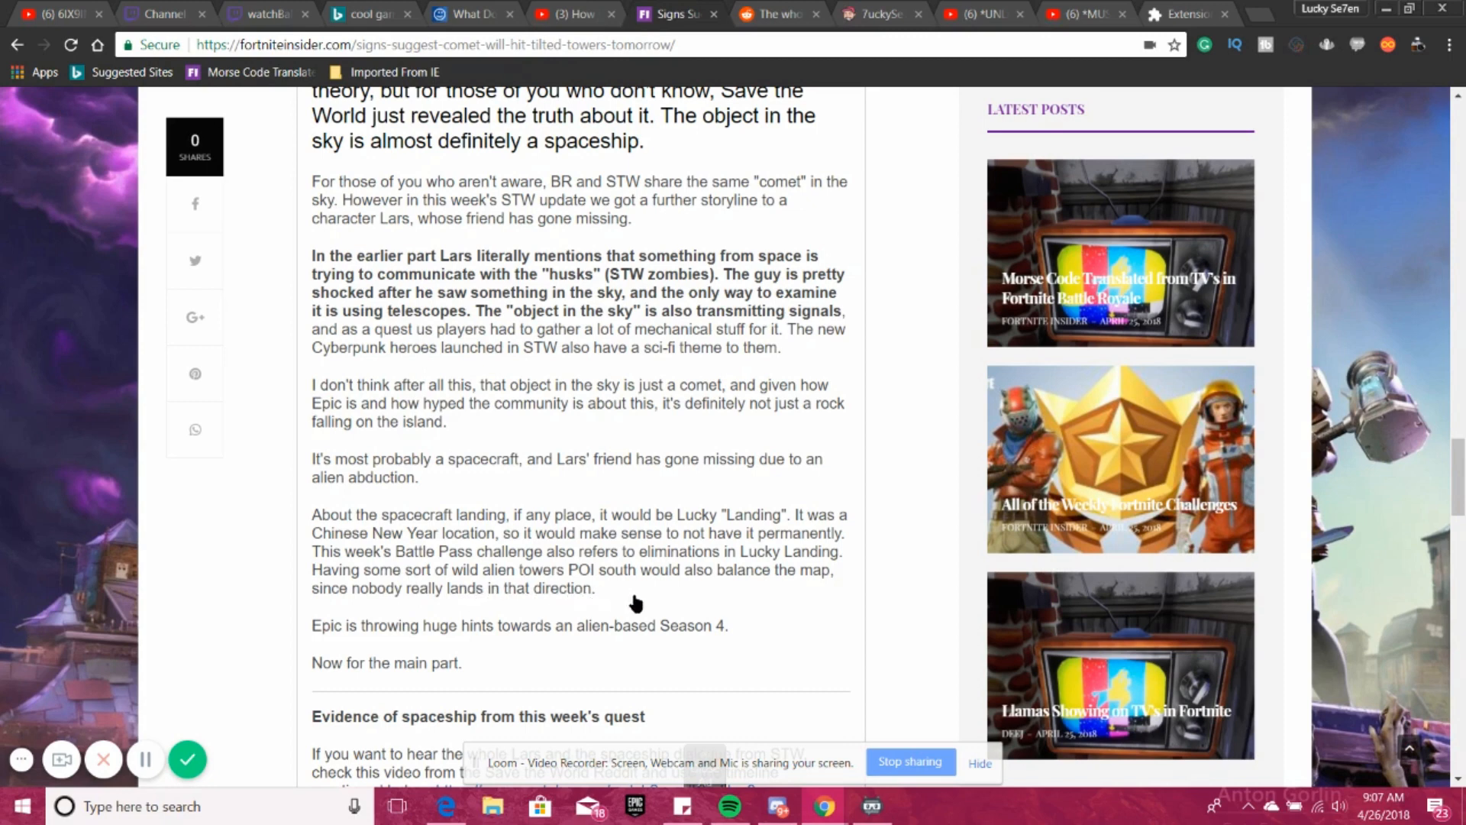
mouse_move(643, 589)
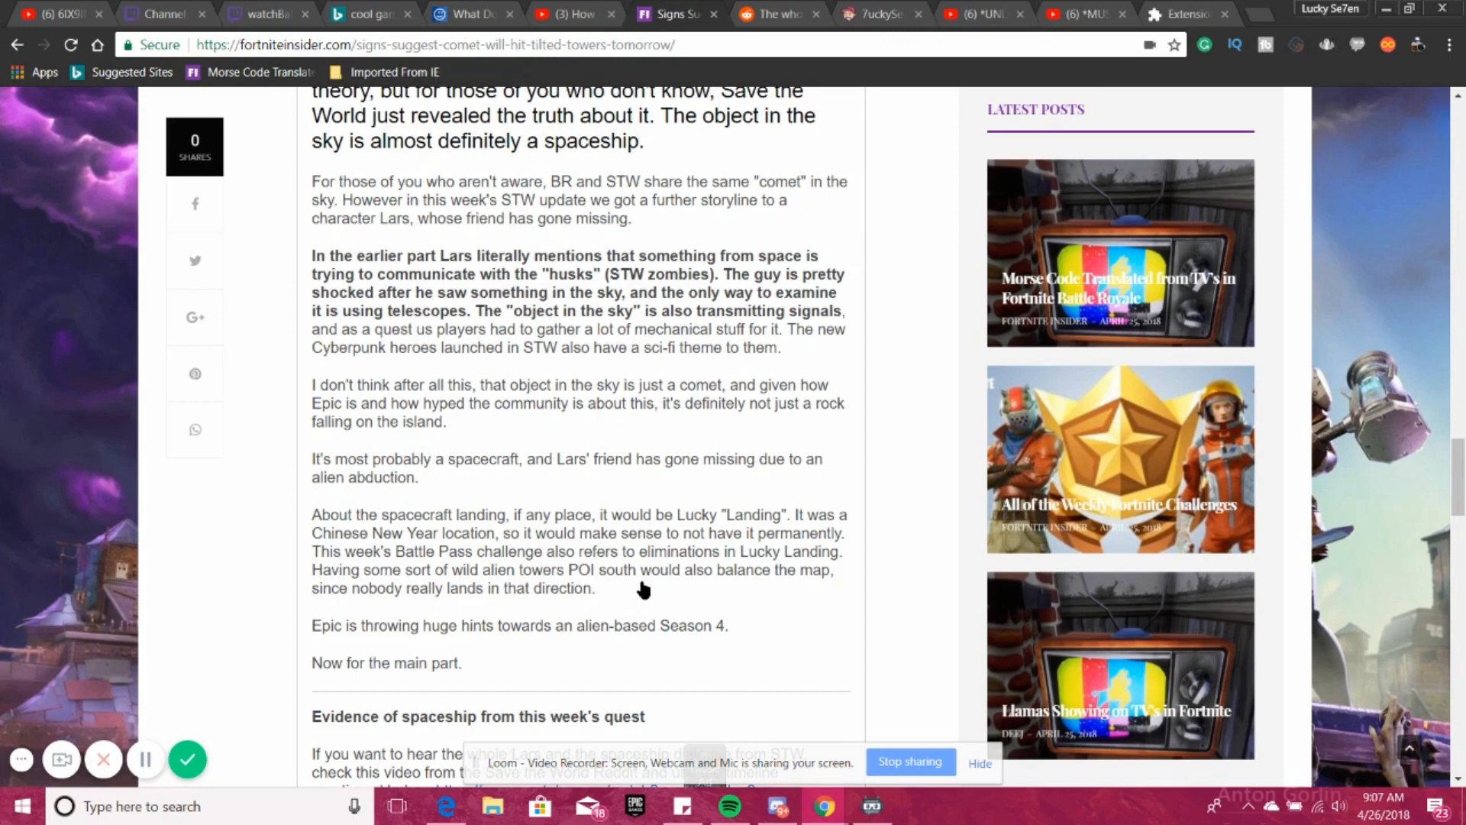
mouse_move(401, 633)
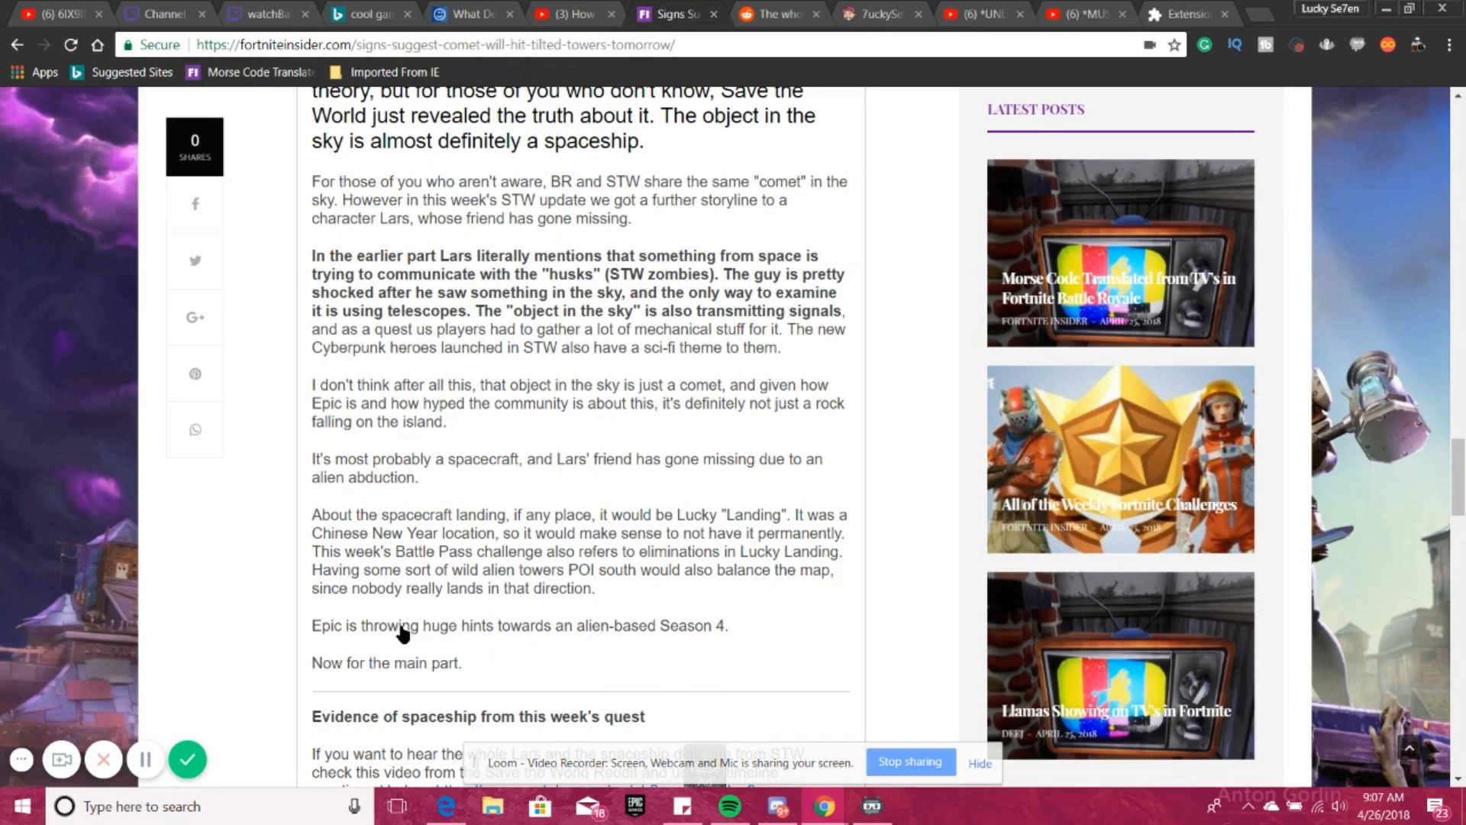
mouse_move(351, 626)
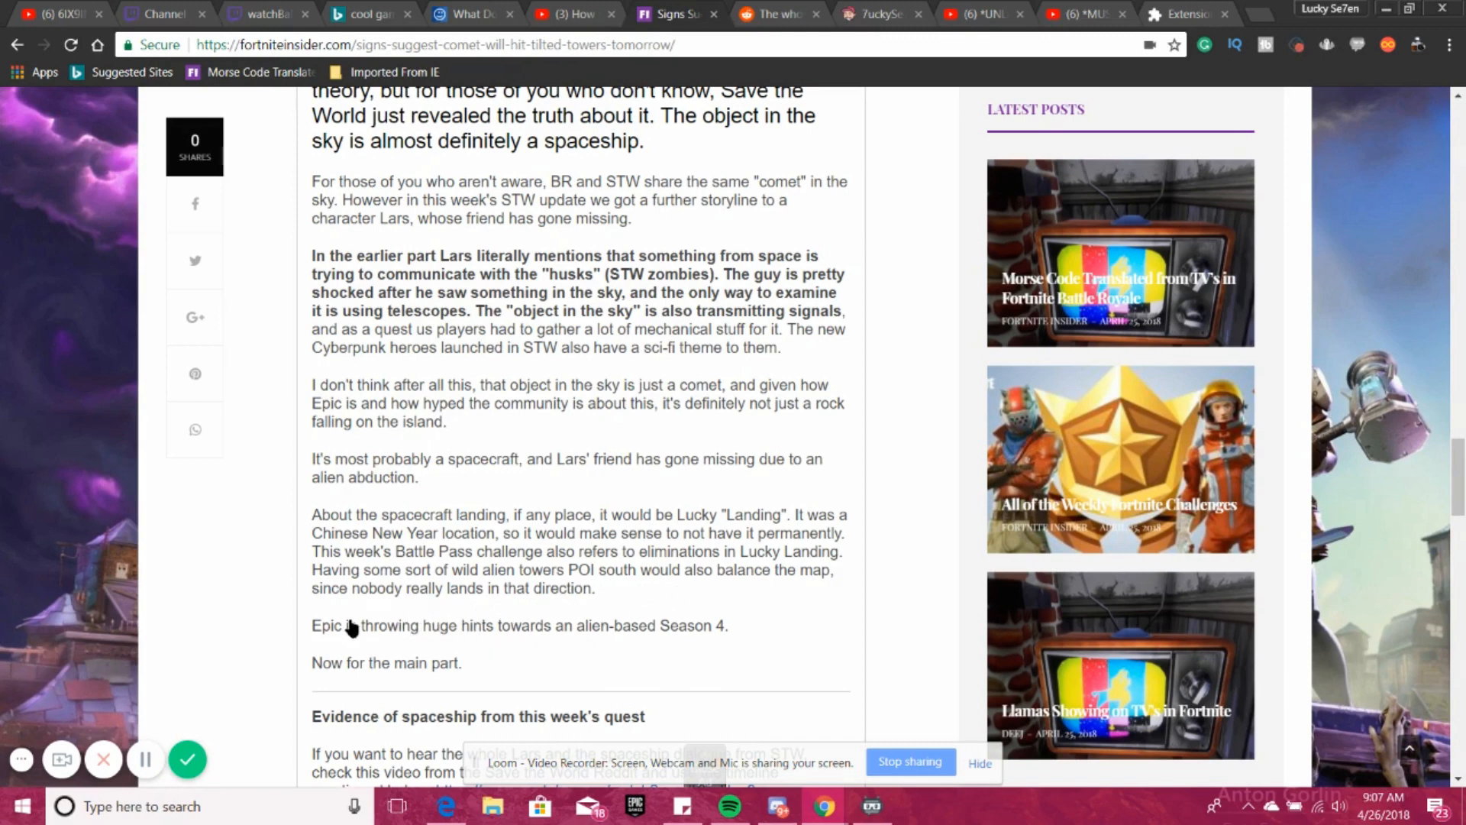
mouse_move(458, 655)
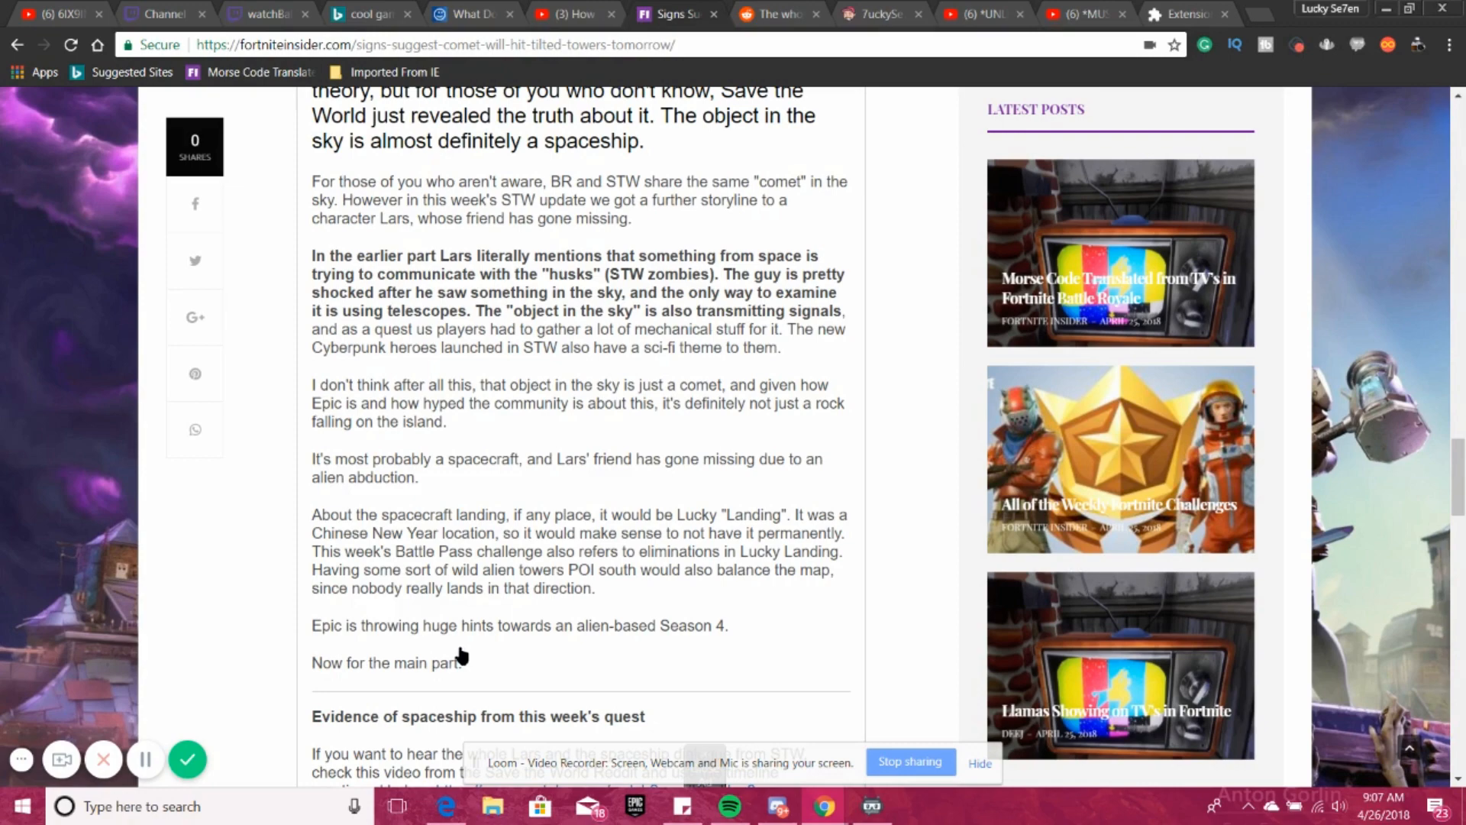
mouse_move(569, 651)
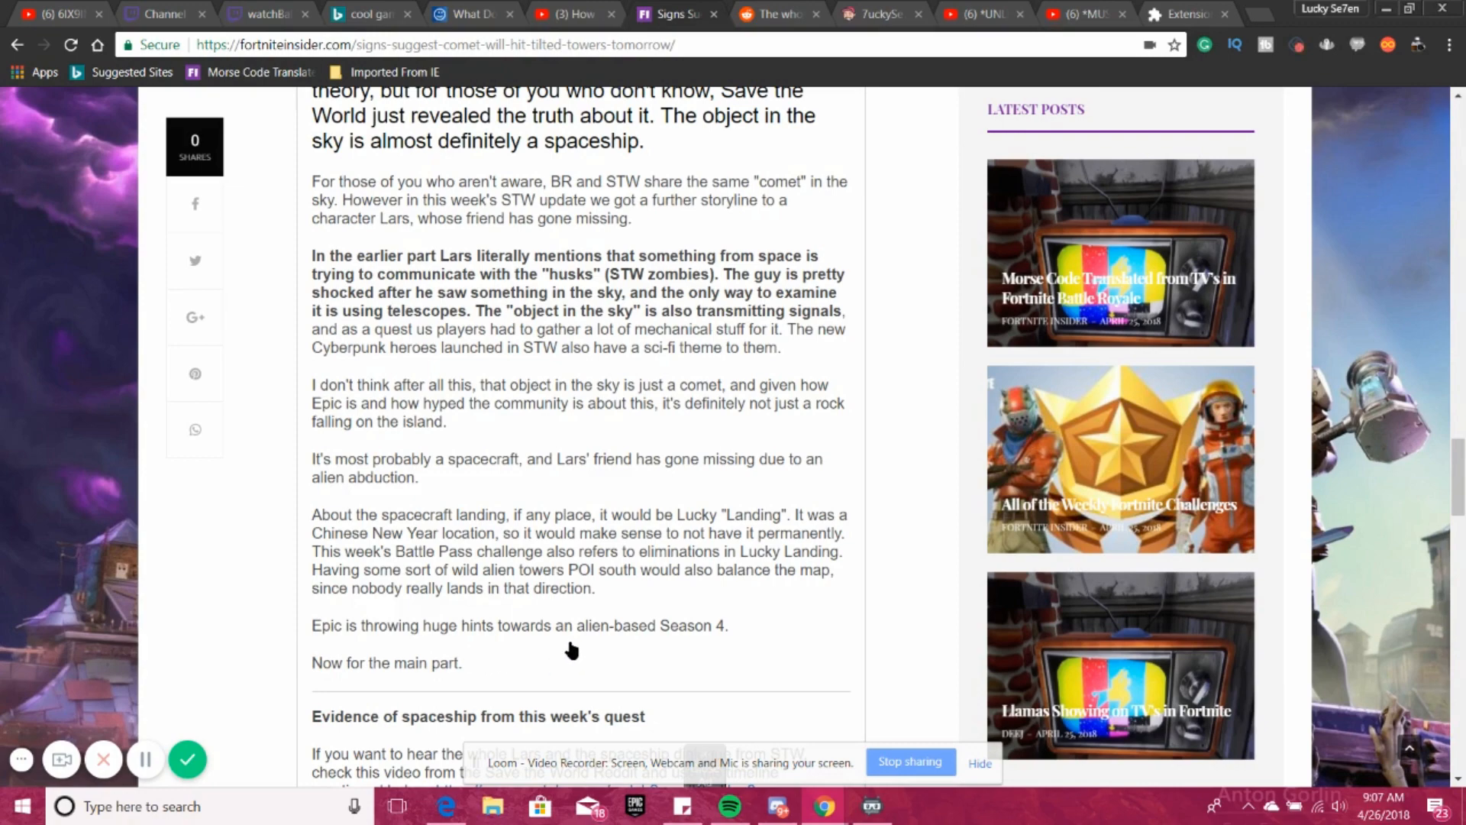
- Scroll until all four Lars video timelines are visible, ending with the 20:20 safe message
scroll(down, 3)
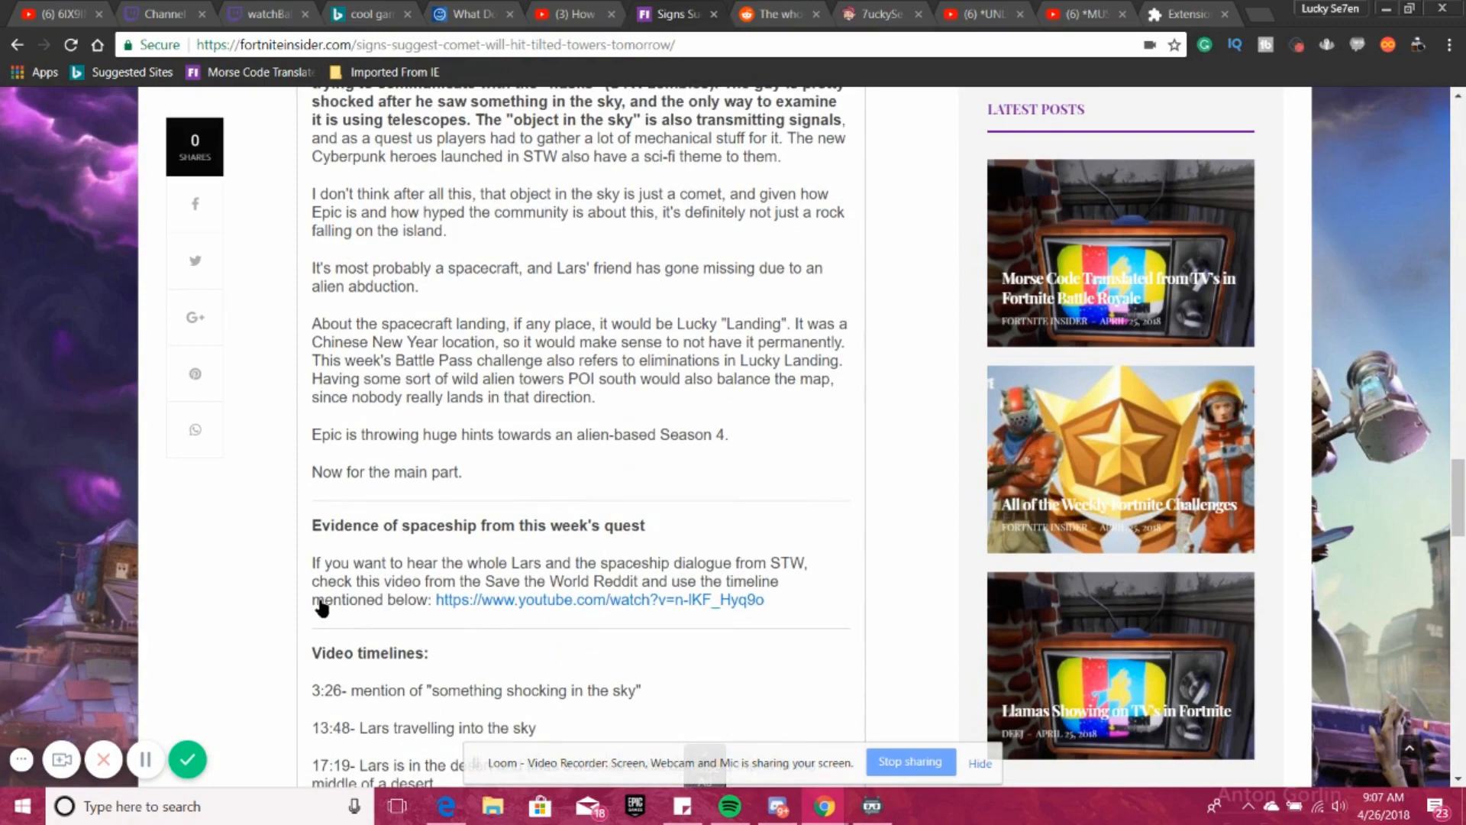
mouse_move(484, 540)
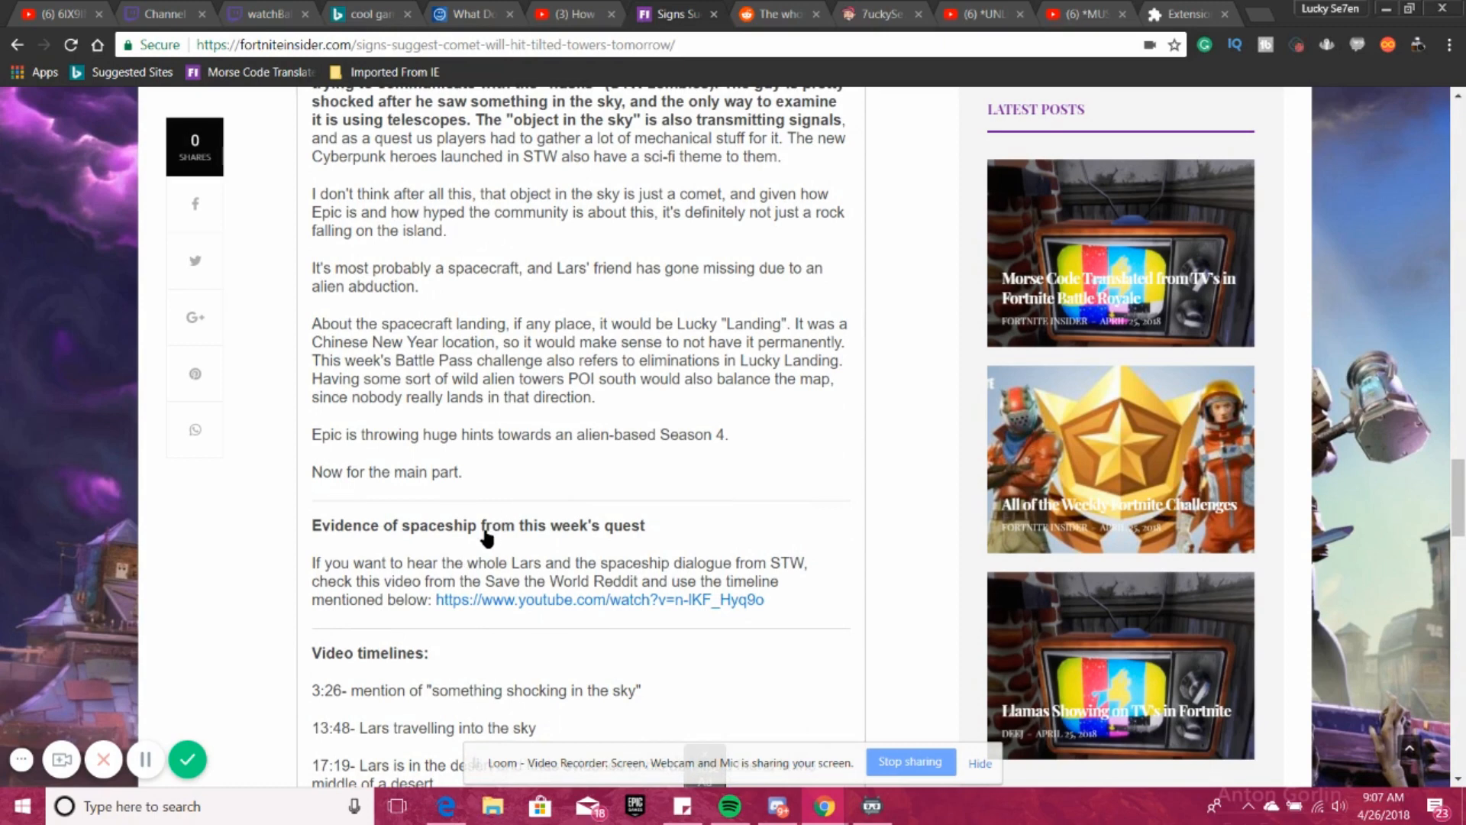
mouse_move(414, 587)
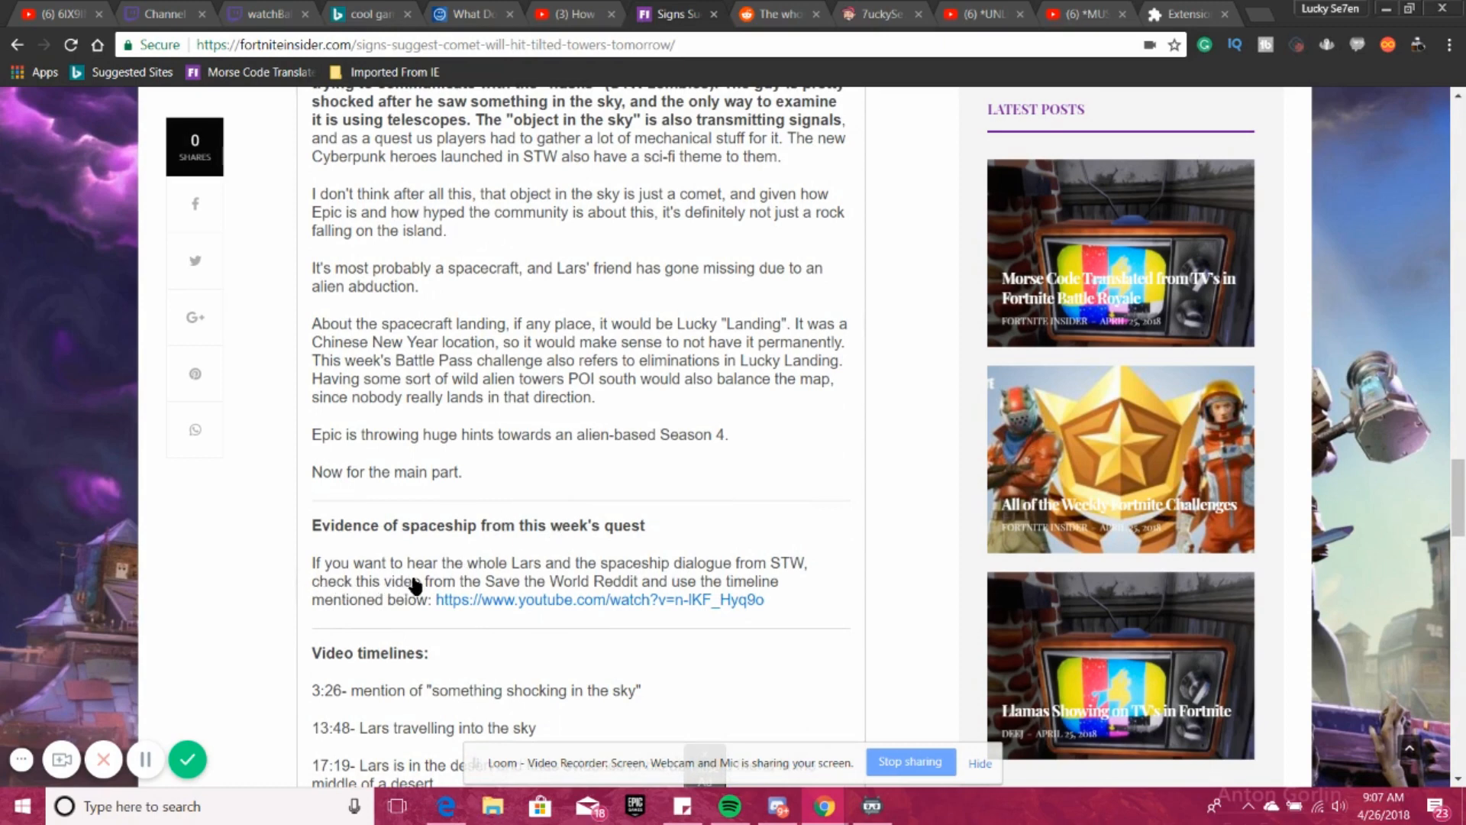
mouse_move(709, 573)
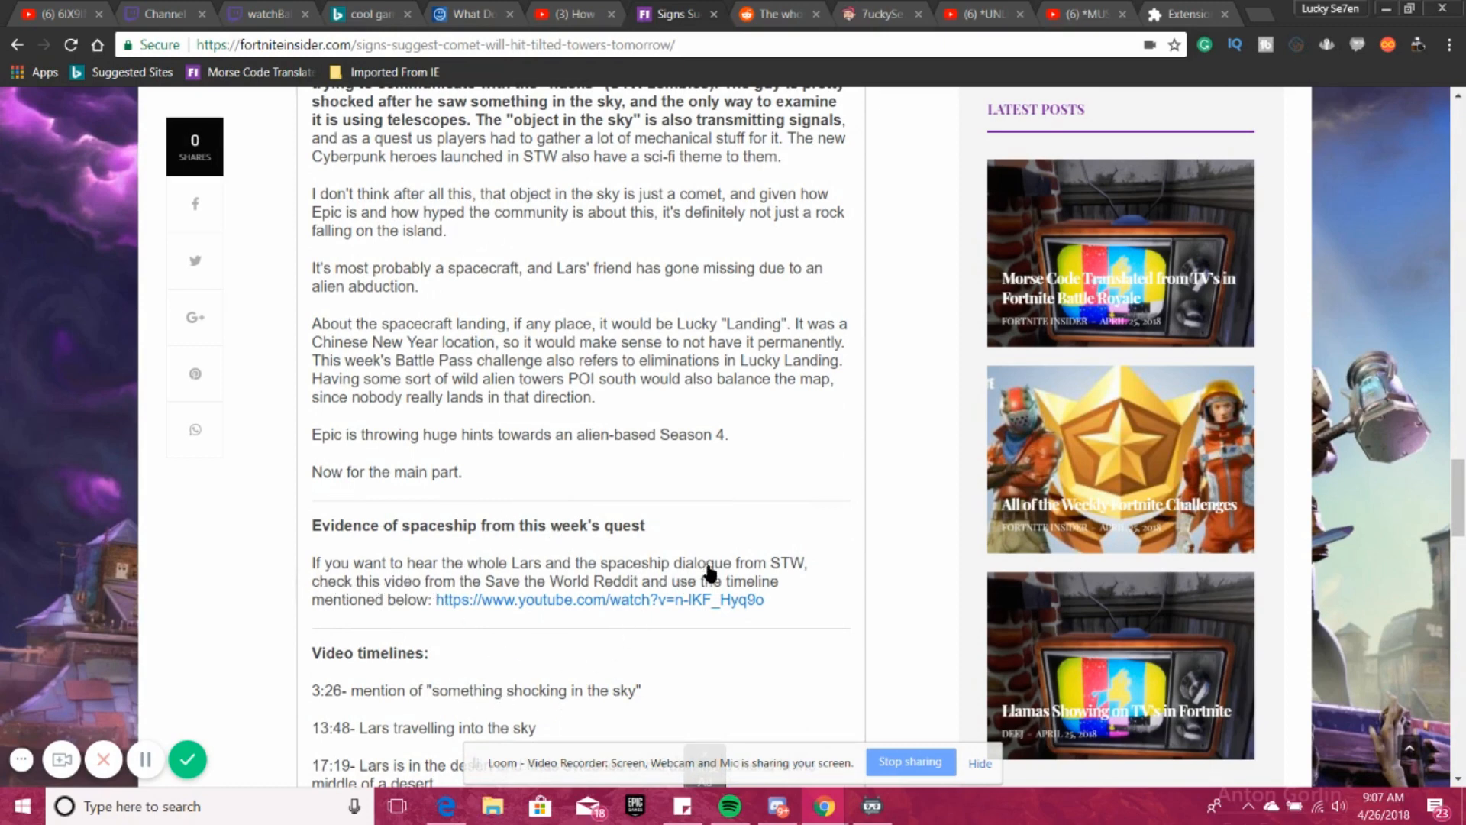
mouse_move(510, 608)
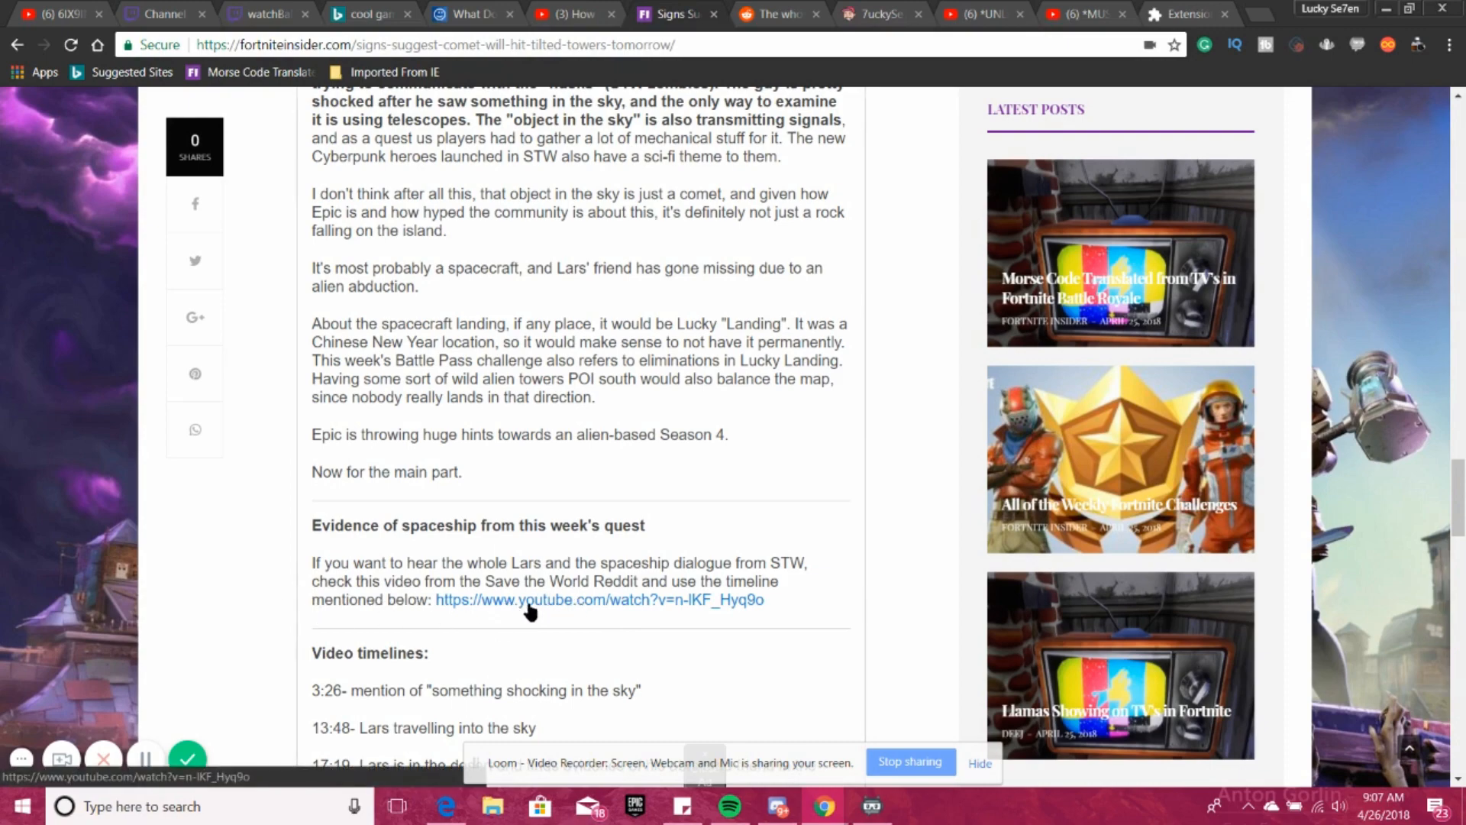
scroll(down, 3)
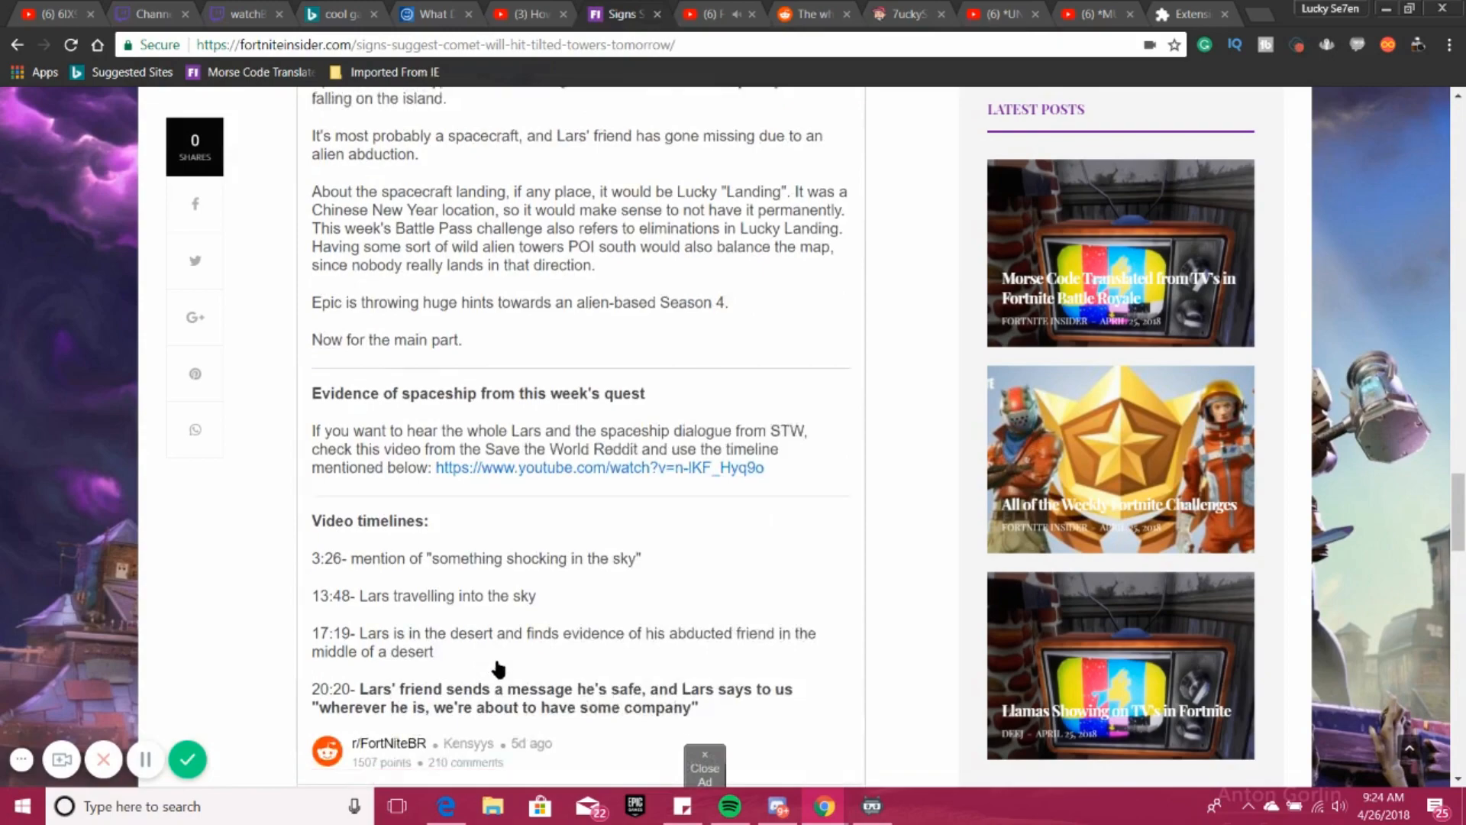
- Open the linked 'Into the Storm: Encore' questline video and jump ahead to its first listed timeline moment
scroll(down, 3)
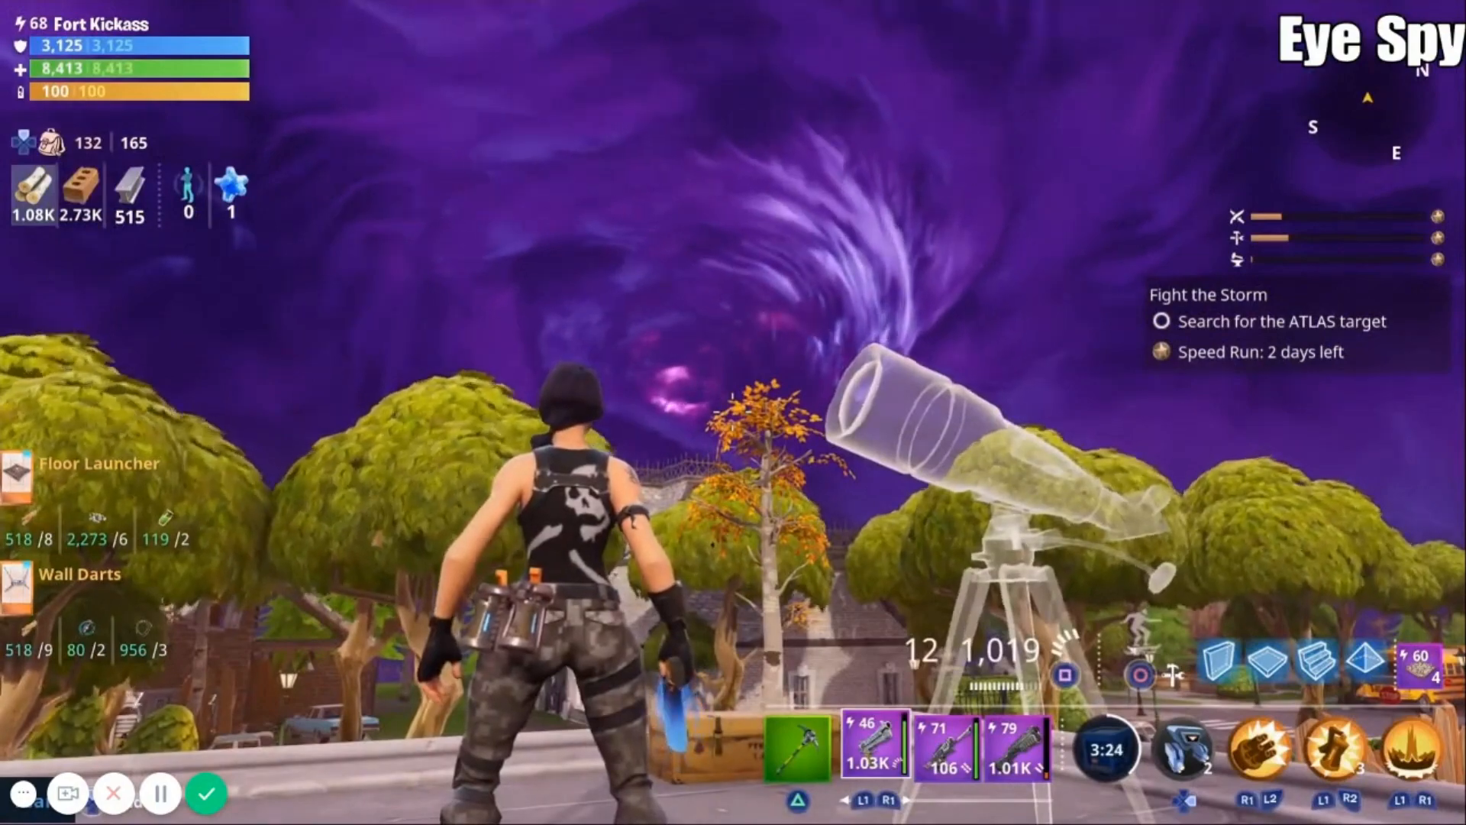
click(964, 768)
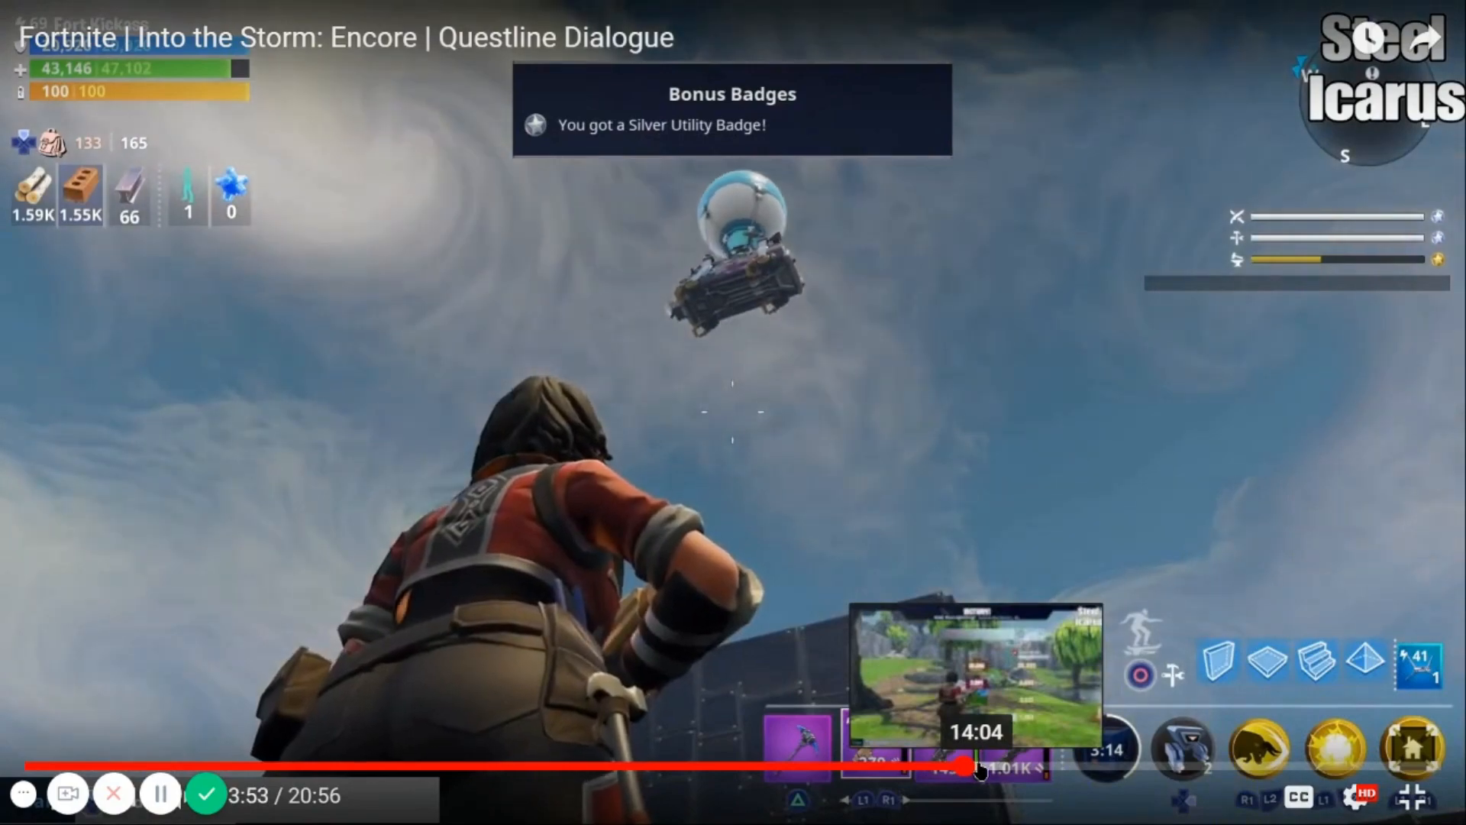
- Jump the video ahead to where Lars travels into the sky and watch toward the closing scene
click(973, 766)
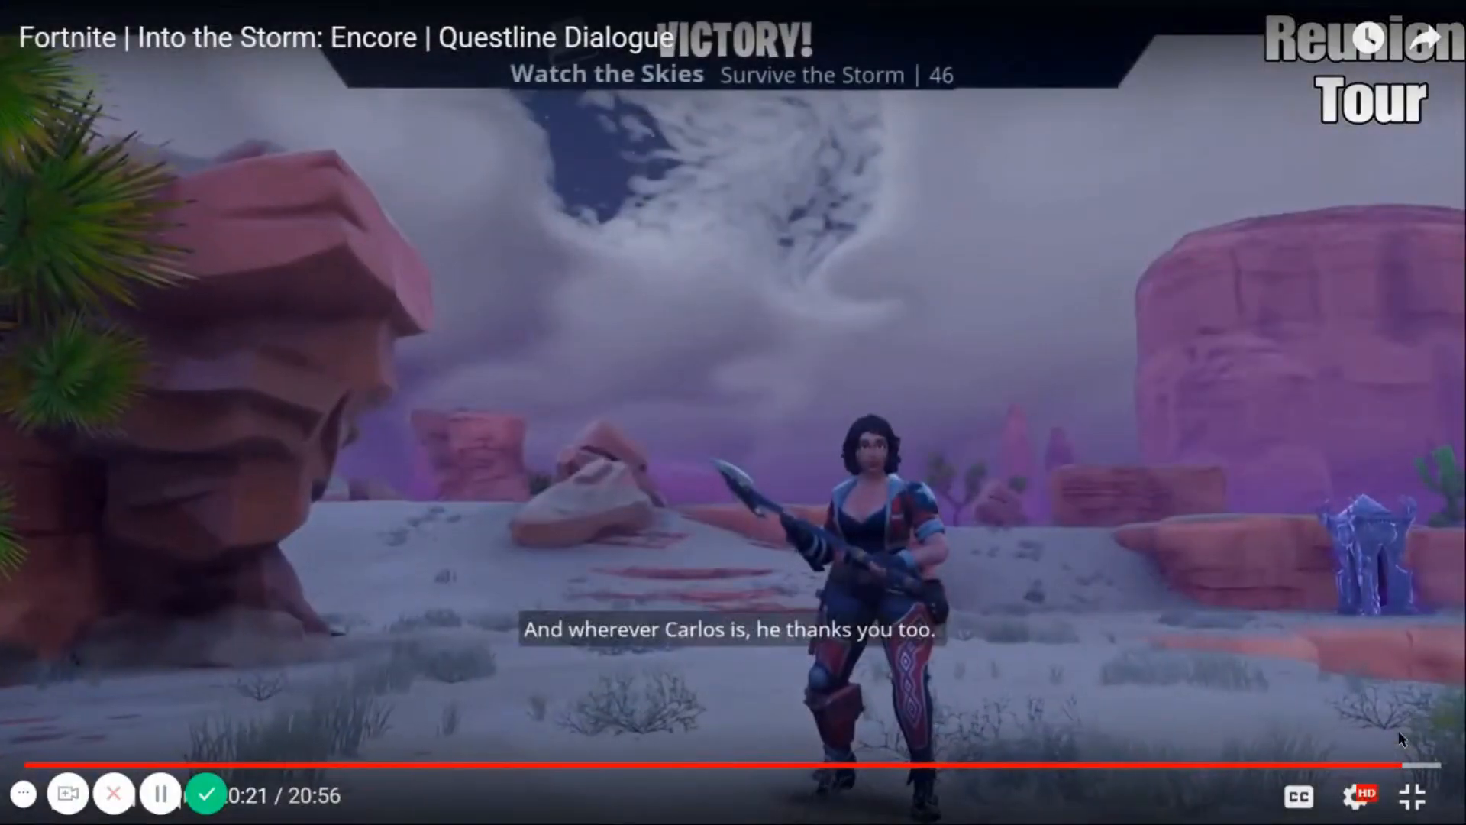
right_click(944, 669)
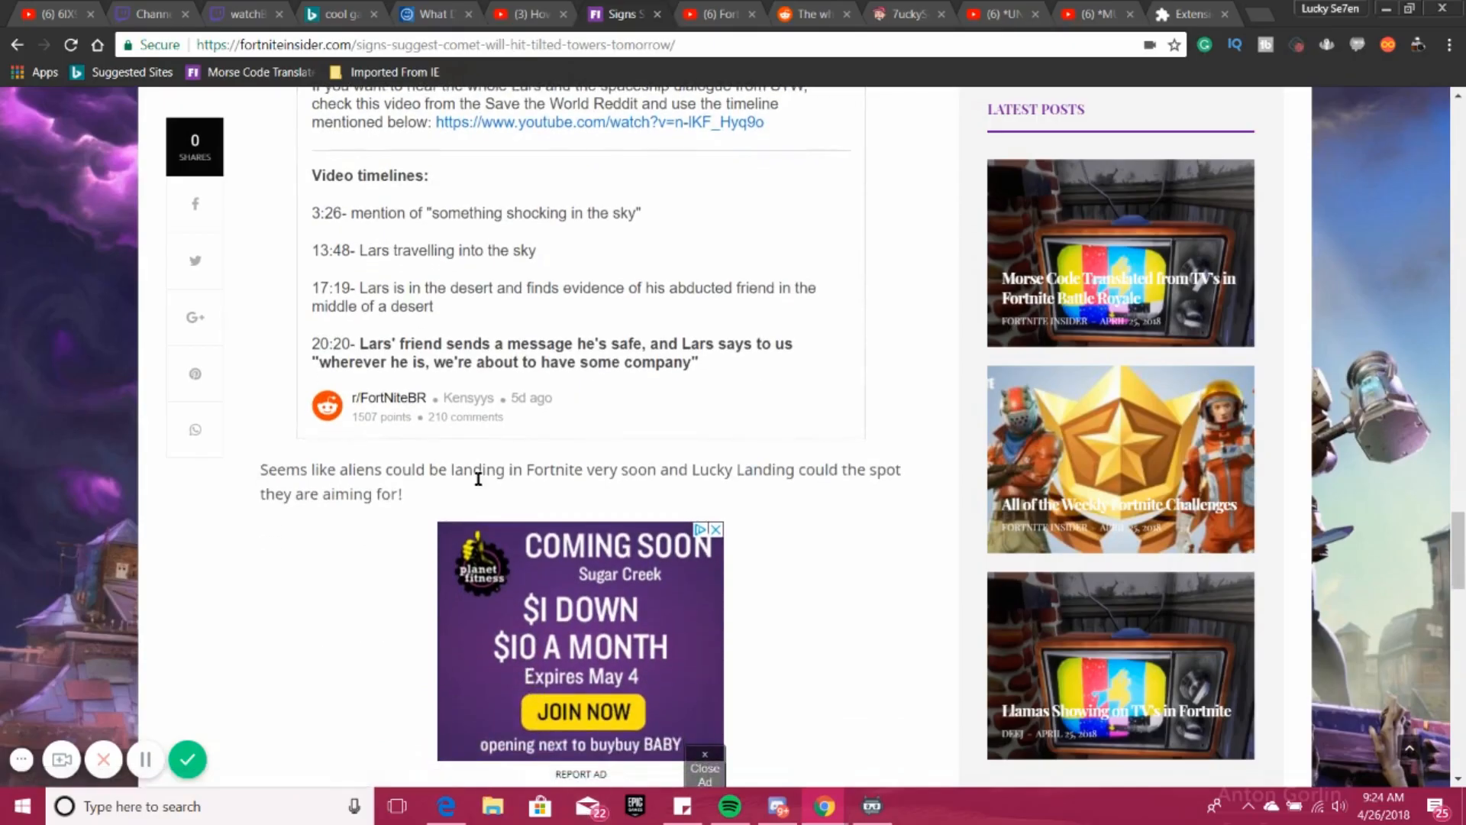
mouse_move(605, 494)
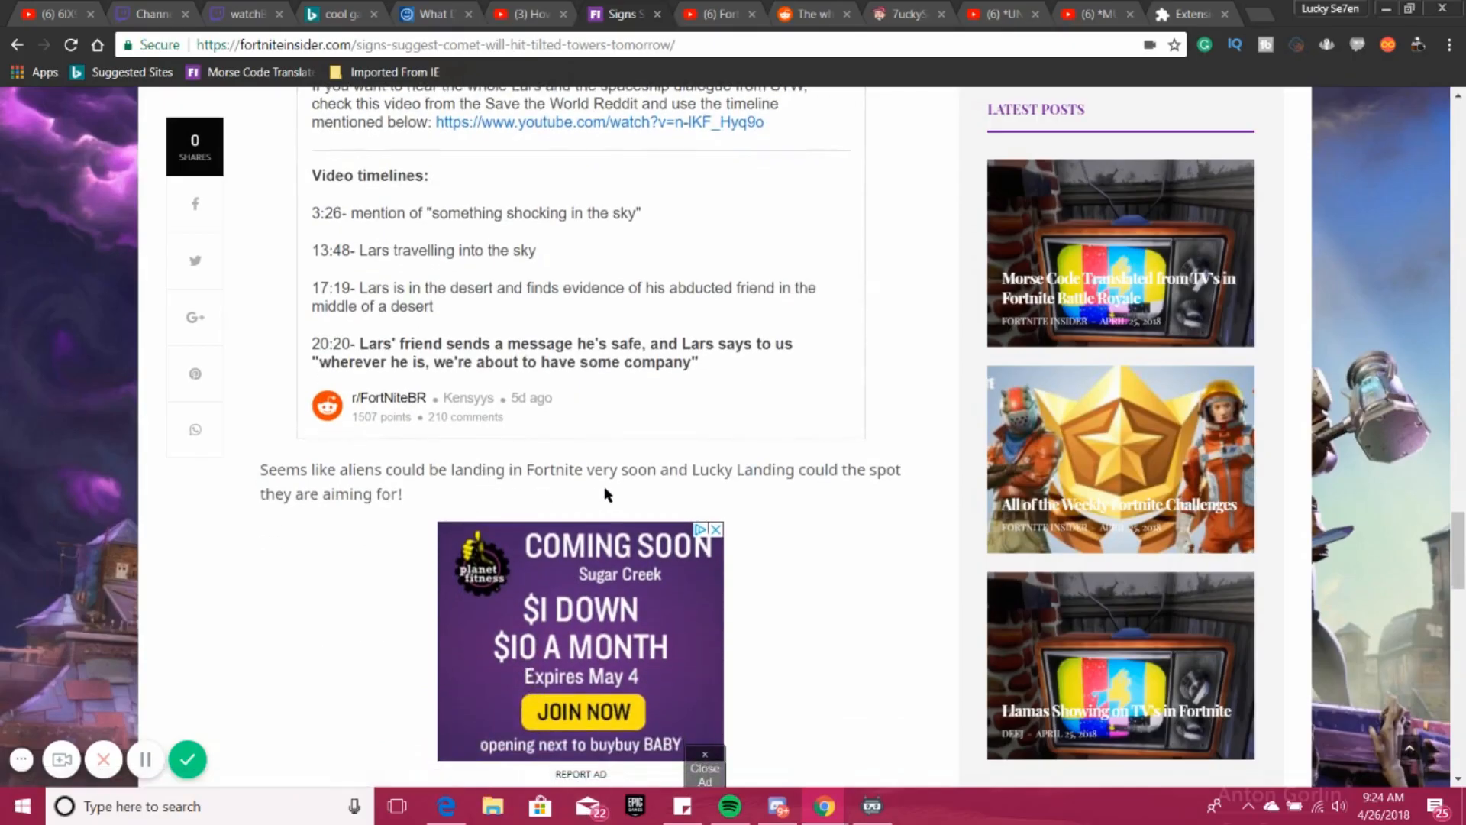
- Scroll the article to its closing line predicting aliens landing at Lucky Landing
scroll(down, 3)
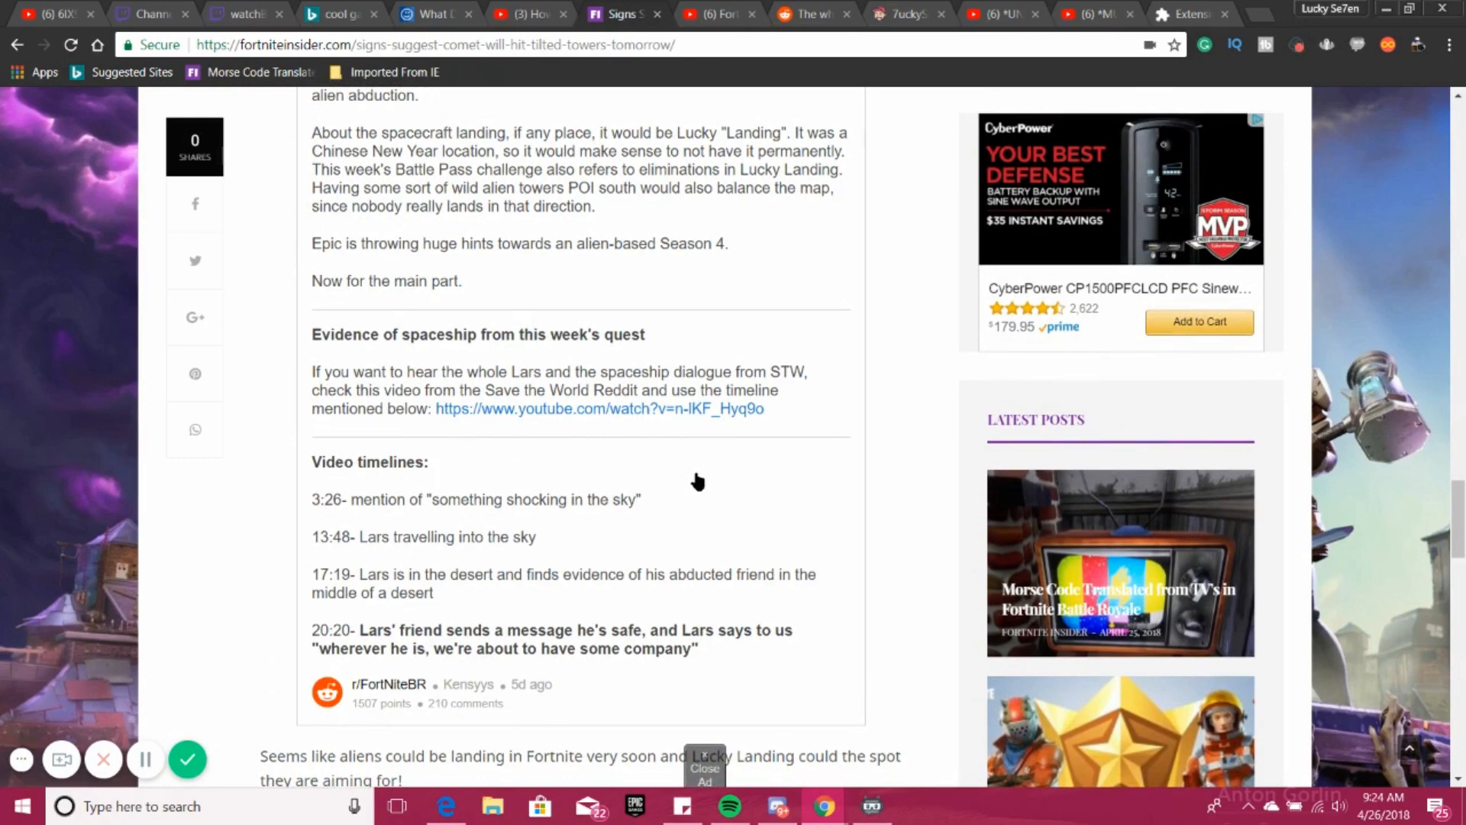
mouse_move(744, 749)
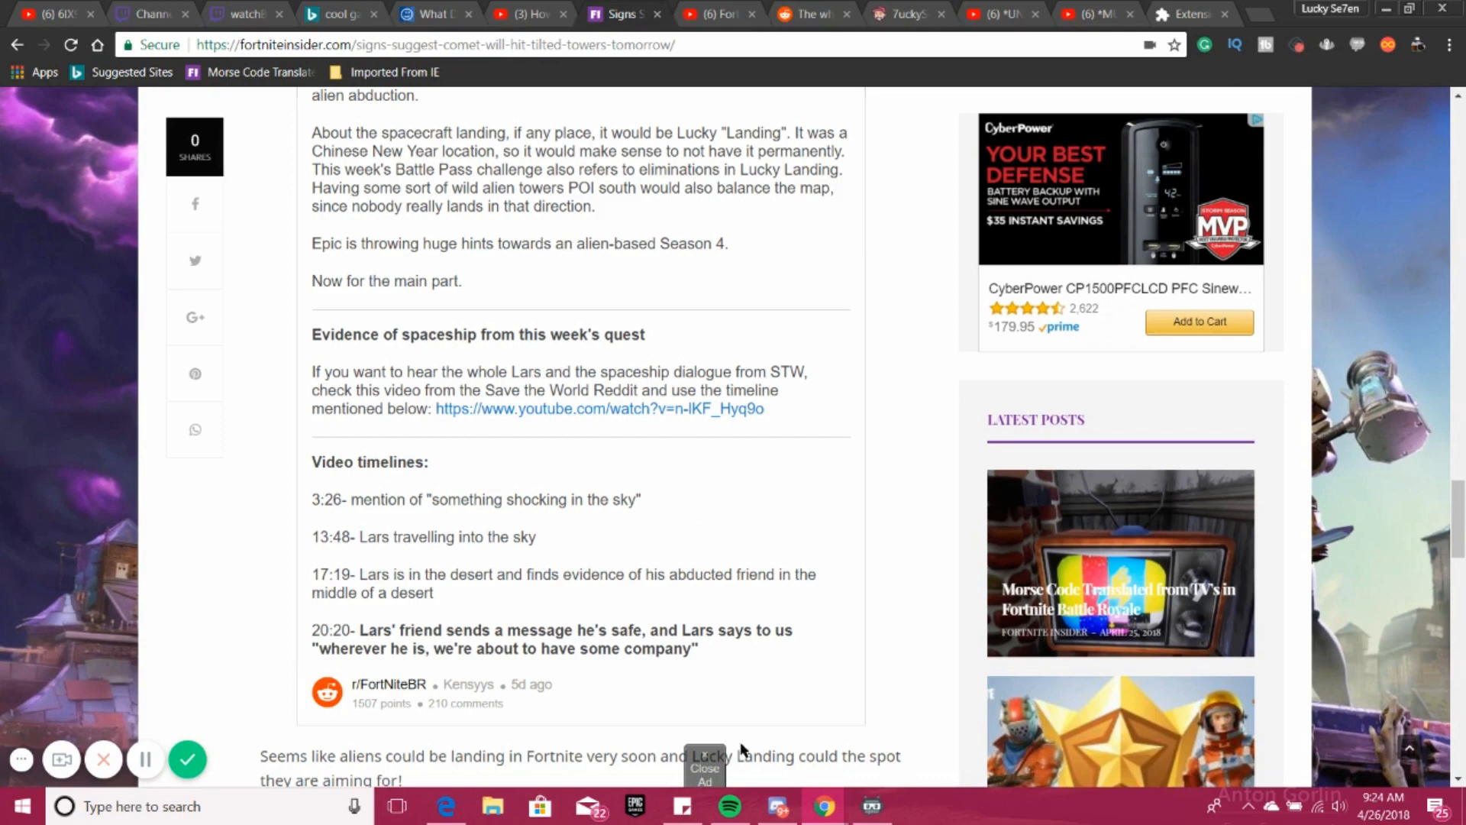